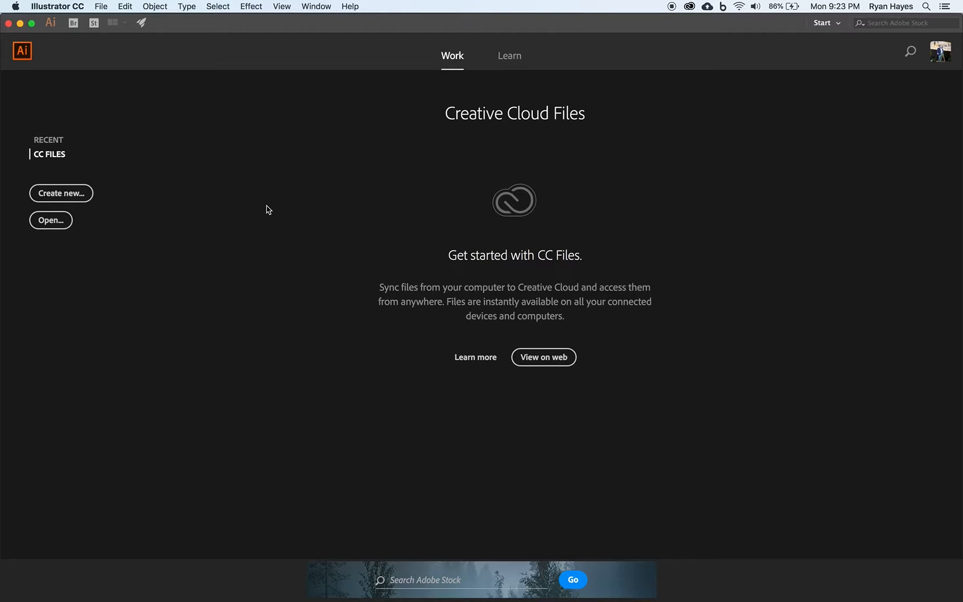
{"action": "mouse_move", "coordinate": [70, 200]}
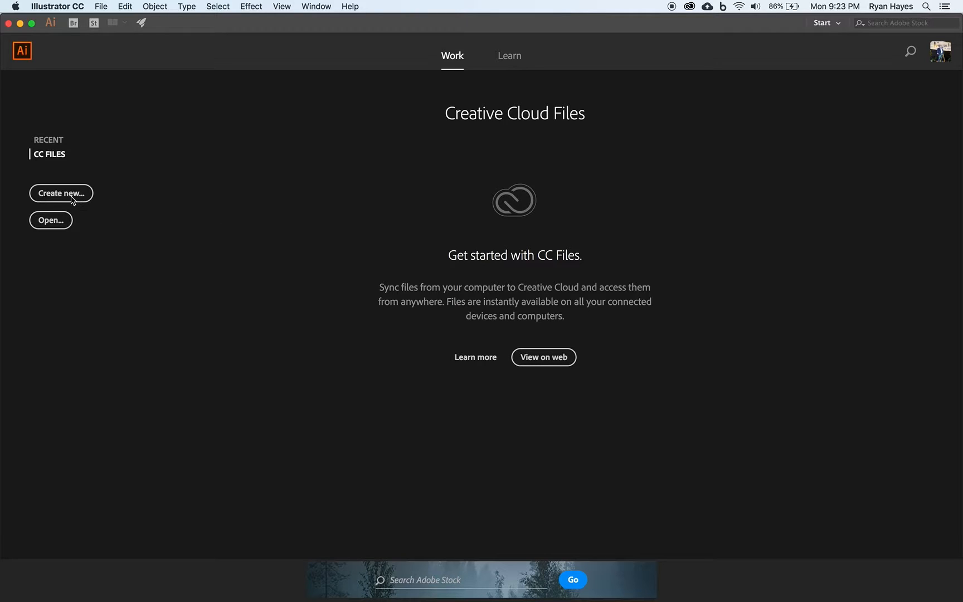
Create the new blank Untitled-2 document from the new document settings.
{"action": "left_click", "coordinate": [61, 193]}
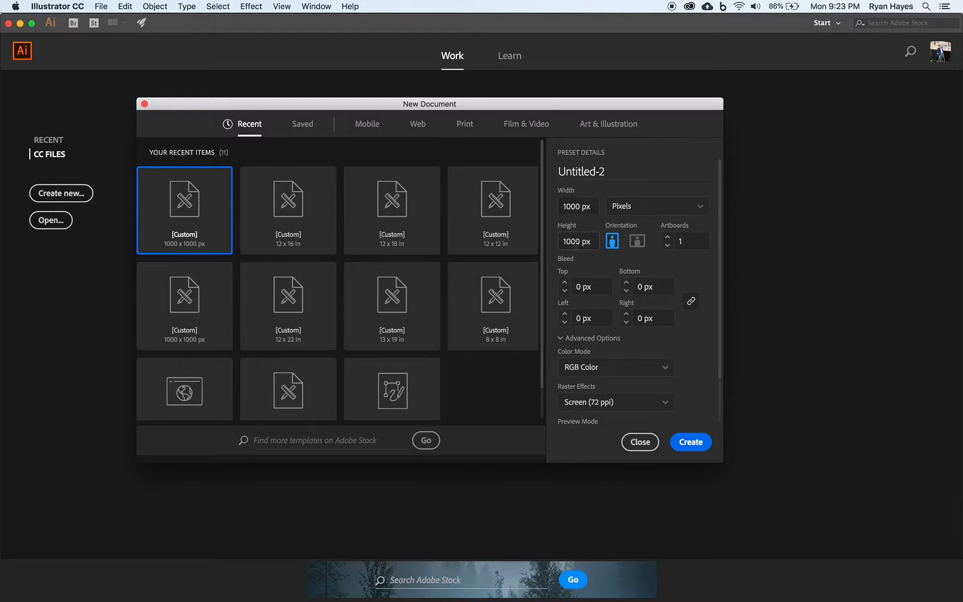
{"action": "mouse_move", "coordinate": [579, 231]}
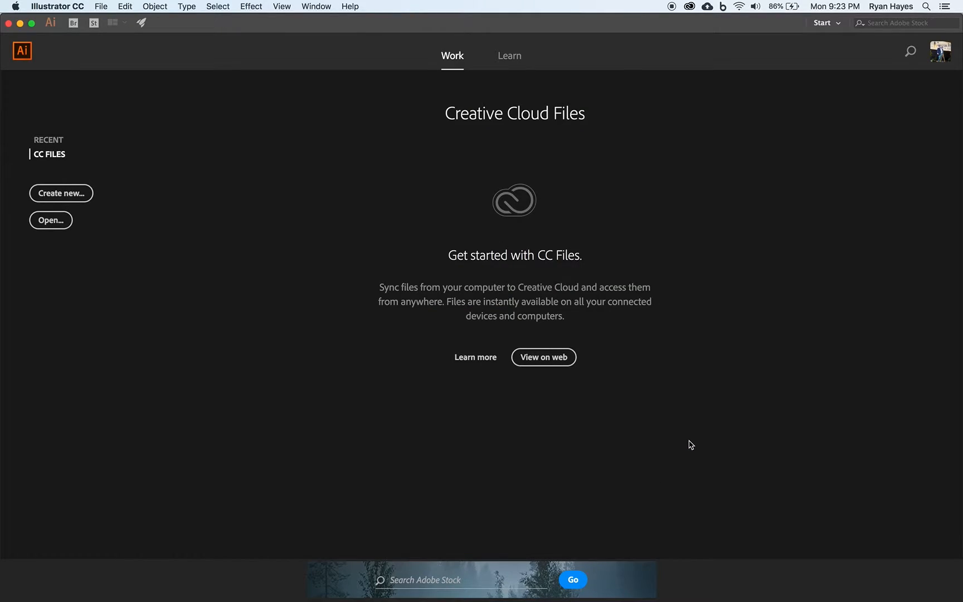
{"action": "left_click", "coordinate": [61, 193]}
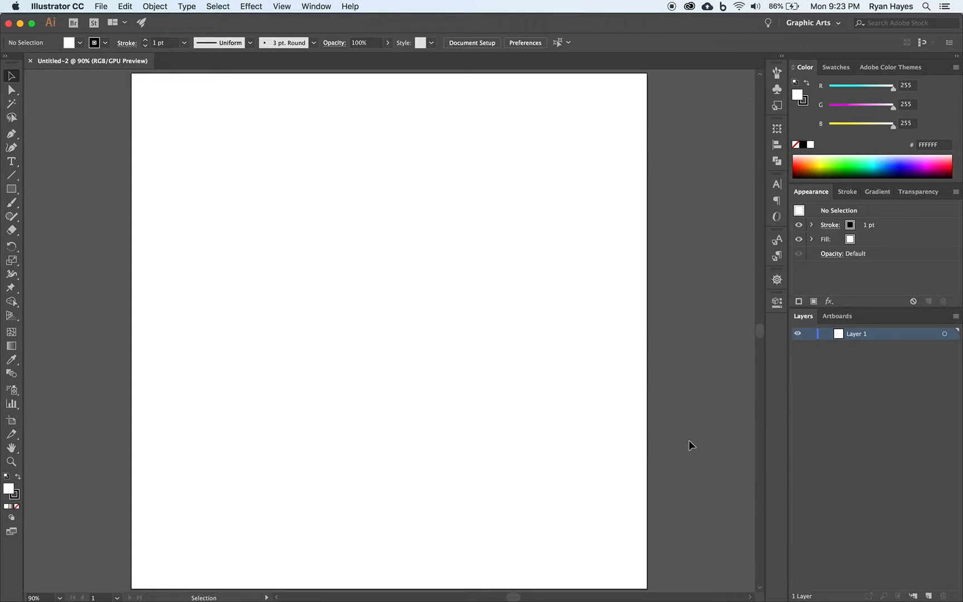
{"action": "mouse_move", "coordinate": [685, 457]}
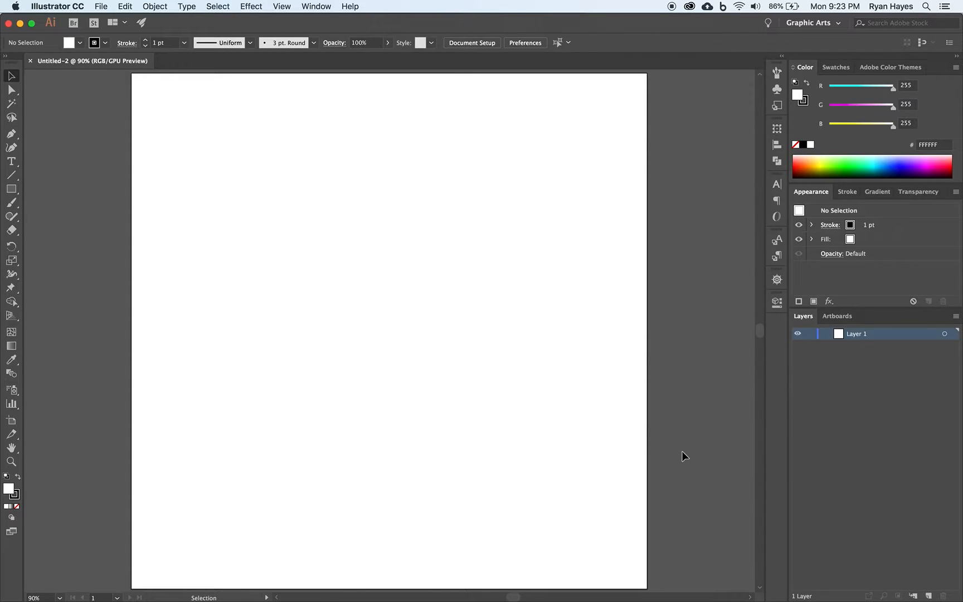
{"action": "mouse_move", "coordinate": [638, 392]}
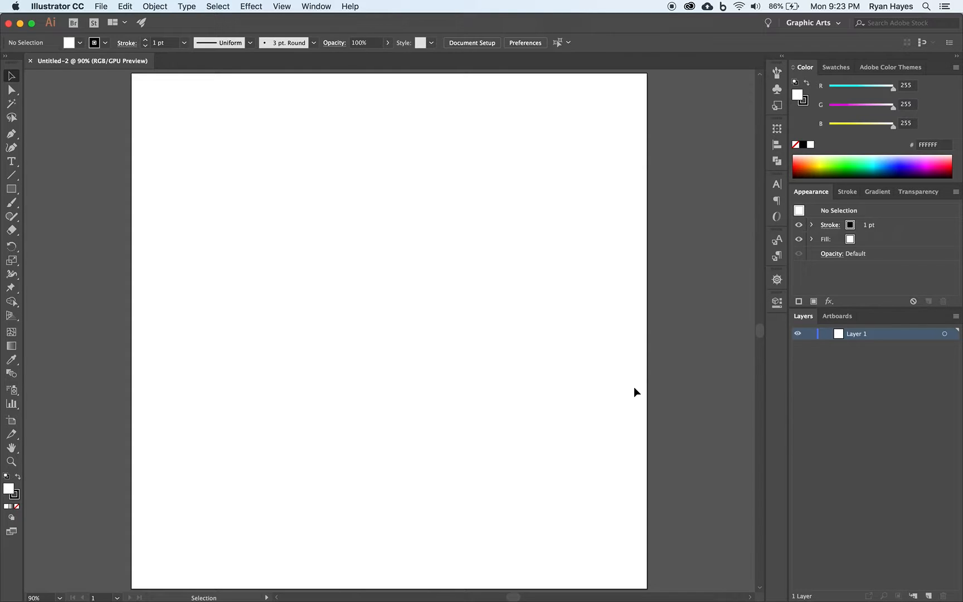
{"action": "mouse_move", "coordinate": [70, 191]}
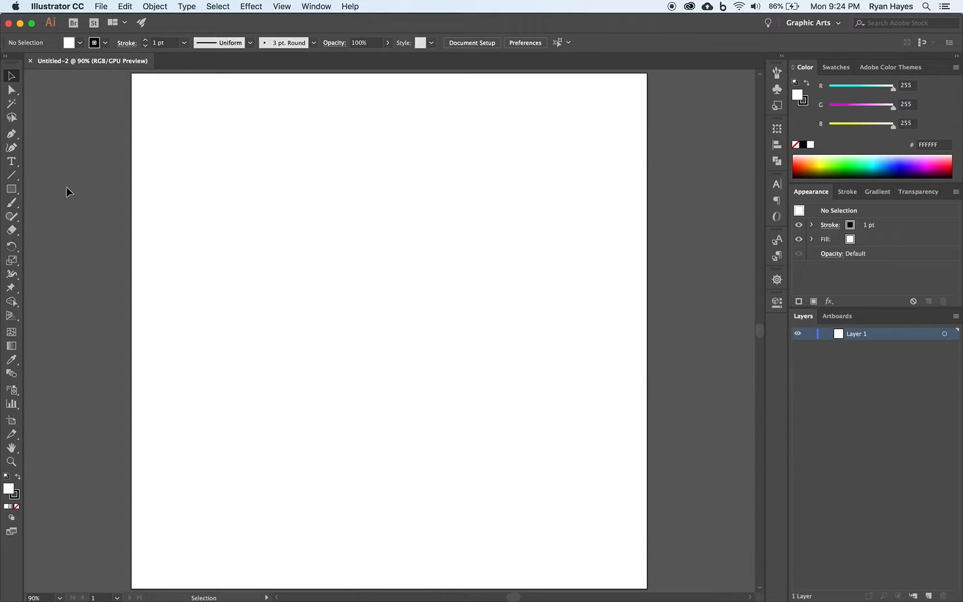
{"action": "mouse_move", "coordinate": [11, 189]}
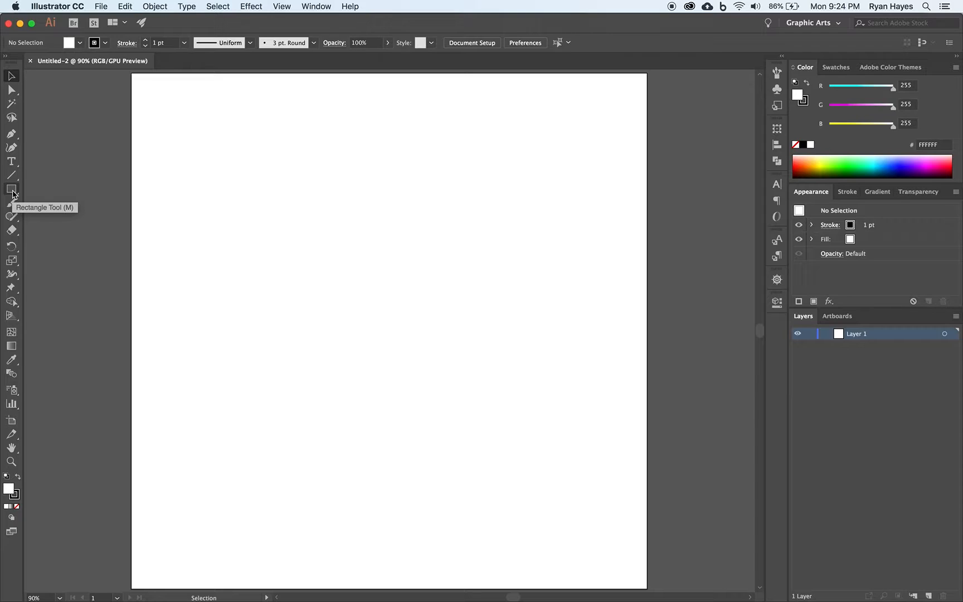
Draw a 5-sided polygon with a 250 px radius using the Polygon Tool.
{"action": "left_click", "coordinate": [11, 189]}
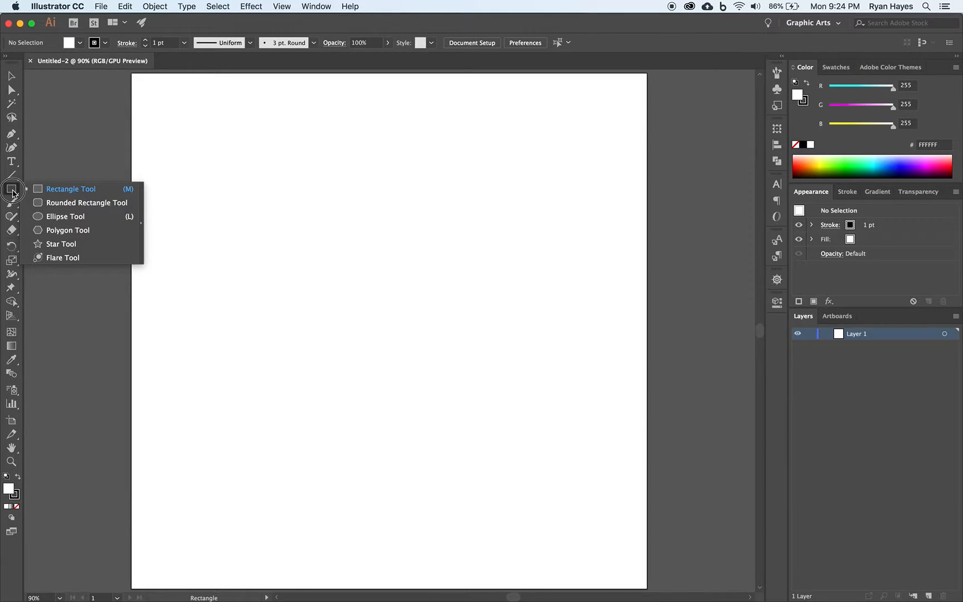
{"action": "mouse_move", "coordinate": [41, 229]}
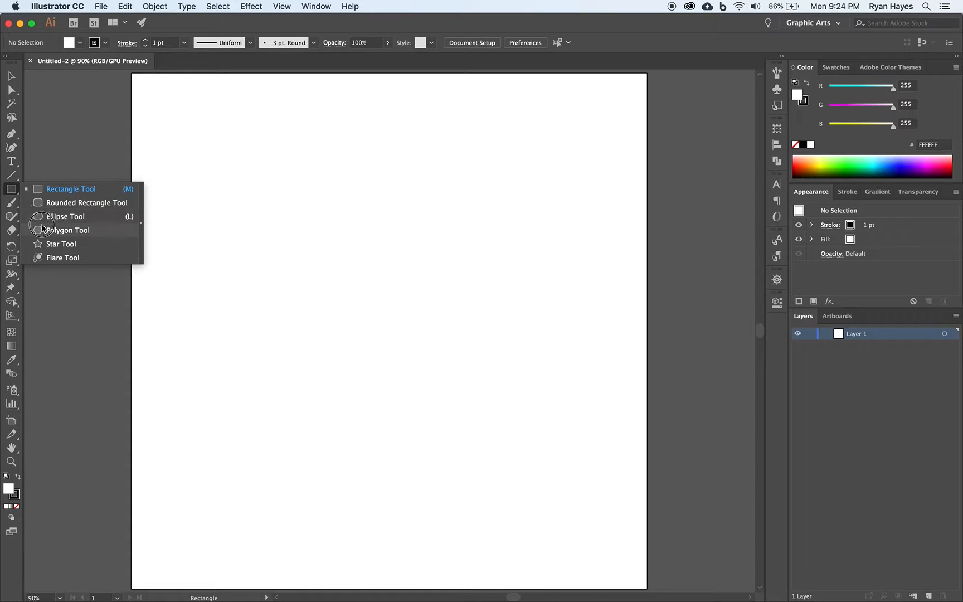
{"action": "left_click", "coordinate": [67, 230]}
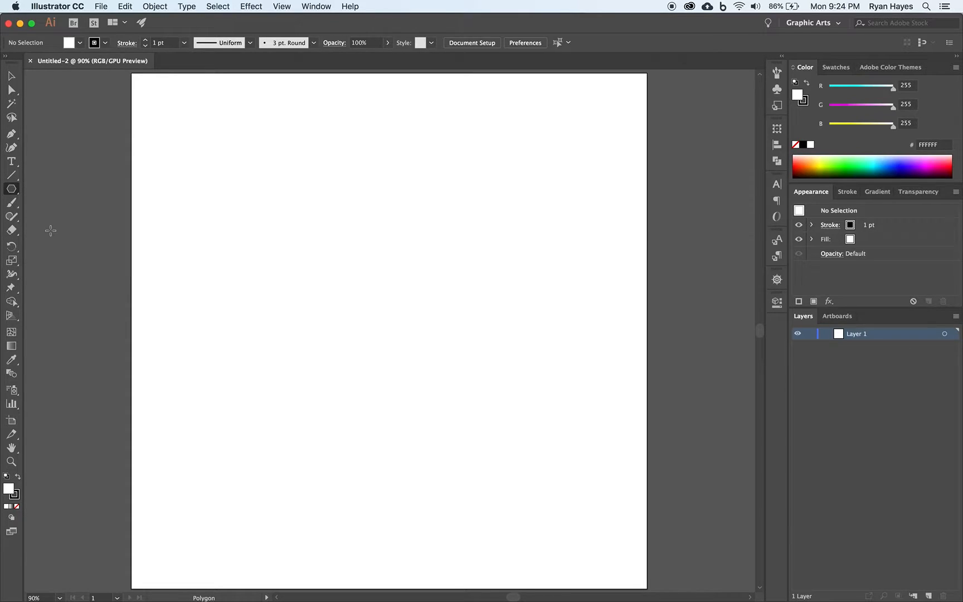
{"action": "mouse_move", "coordinate": [382, 295]}
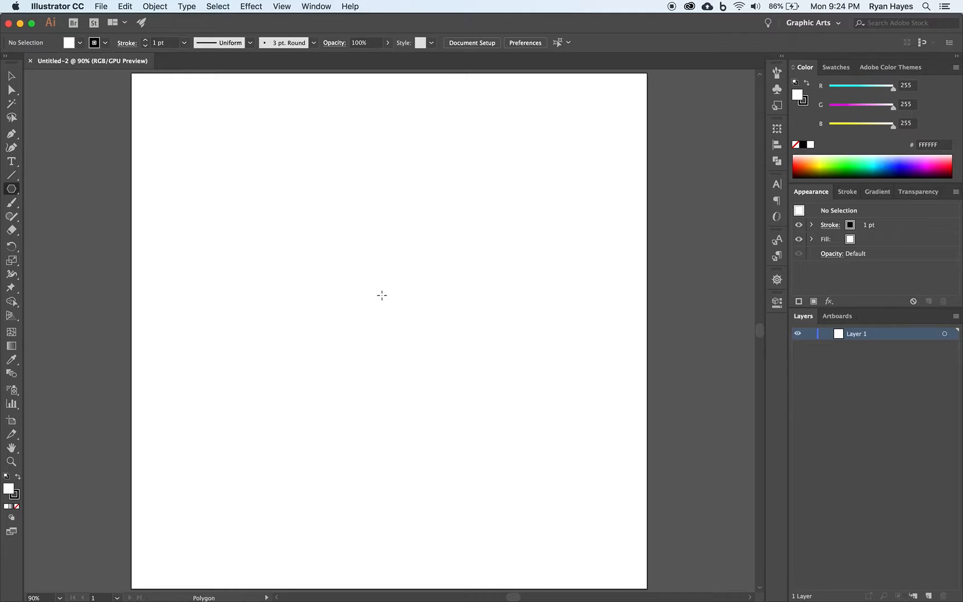
{"action": "left_click", "coordinate": [381, 295]}
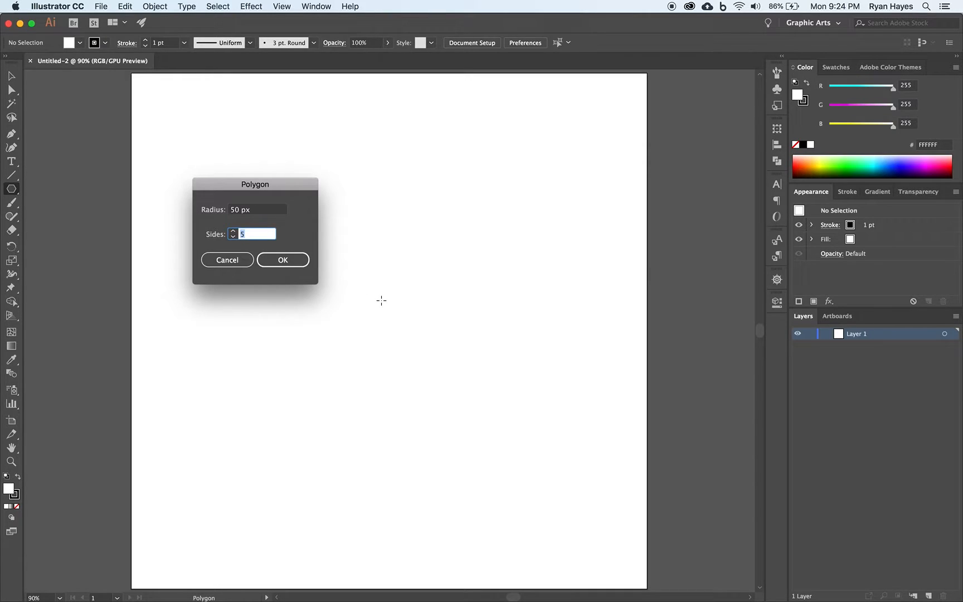
{"action": "mouse_move", "coordinate": [312, 264]}
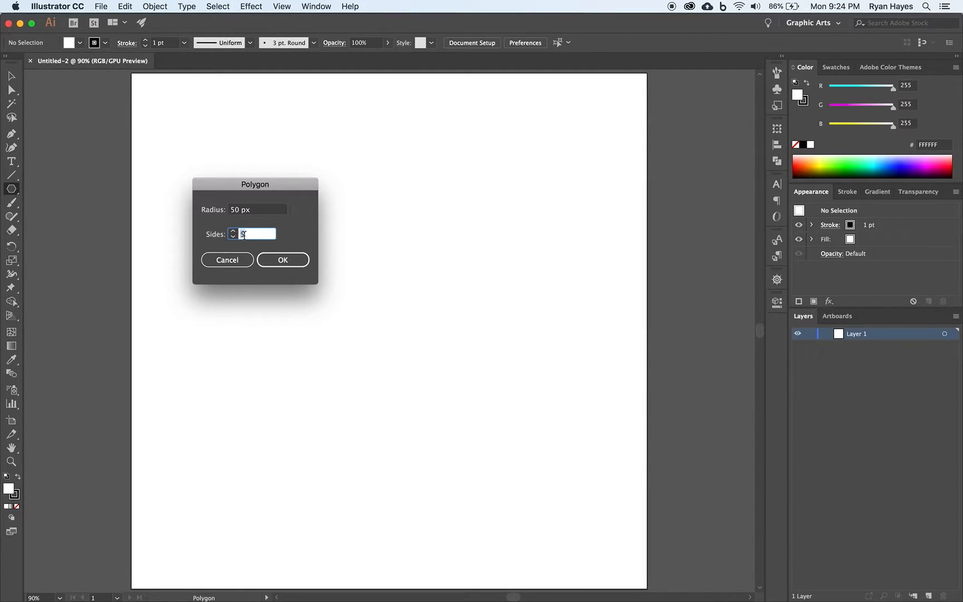
{"action": "left_click", "coordinate": [258, 210]}
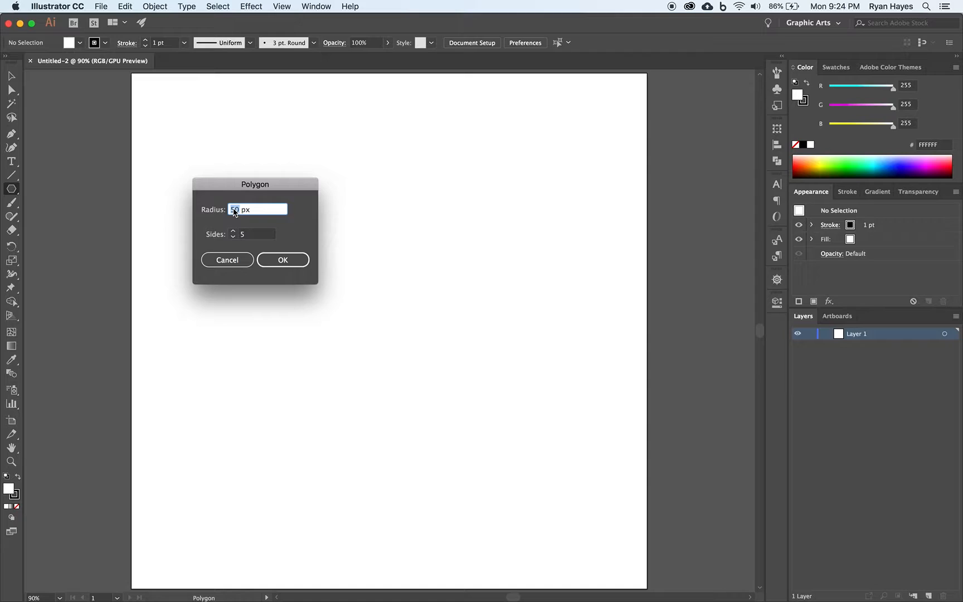
{"action": "type", "text": "250"}
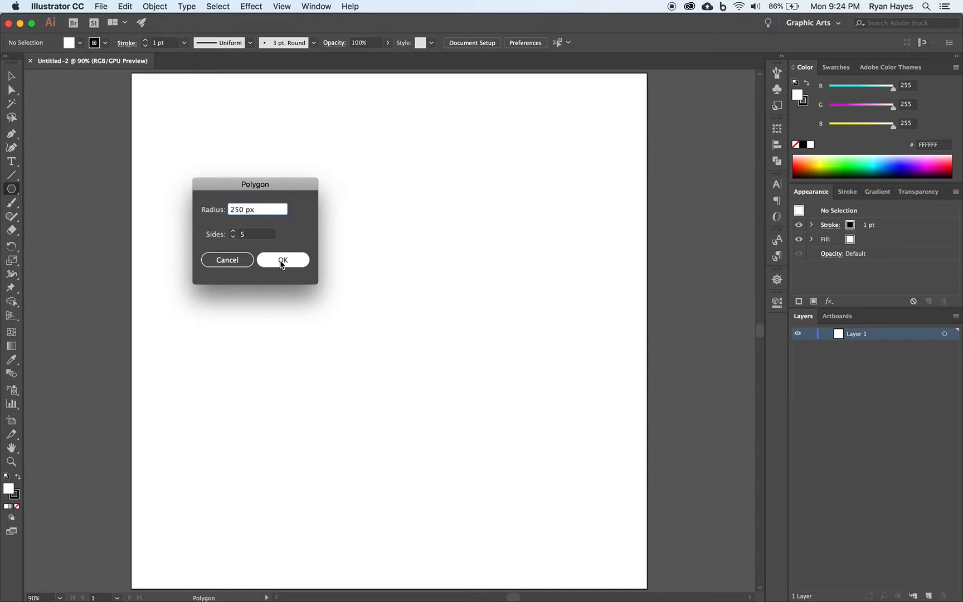
{"action": "left_click", "coordinate": [283, 260]}
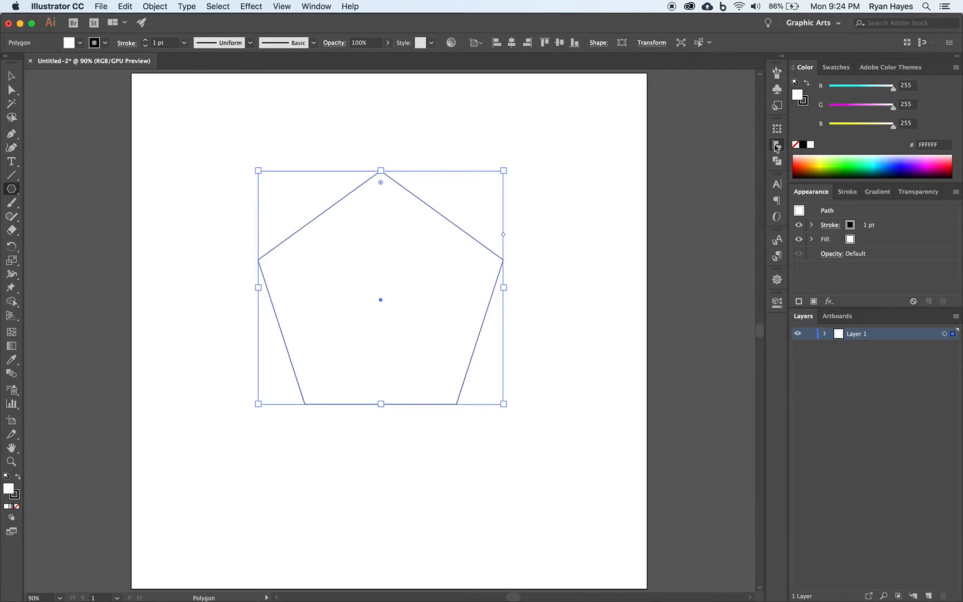
Set Align To Artboard and horizontally center the pentagon.
{"action": "left_click", "coordinate": [777, 145]}
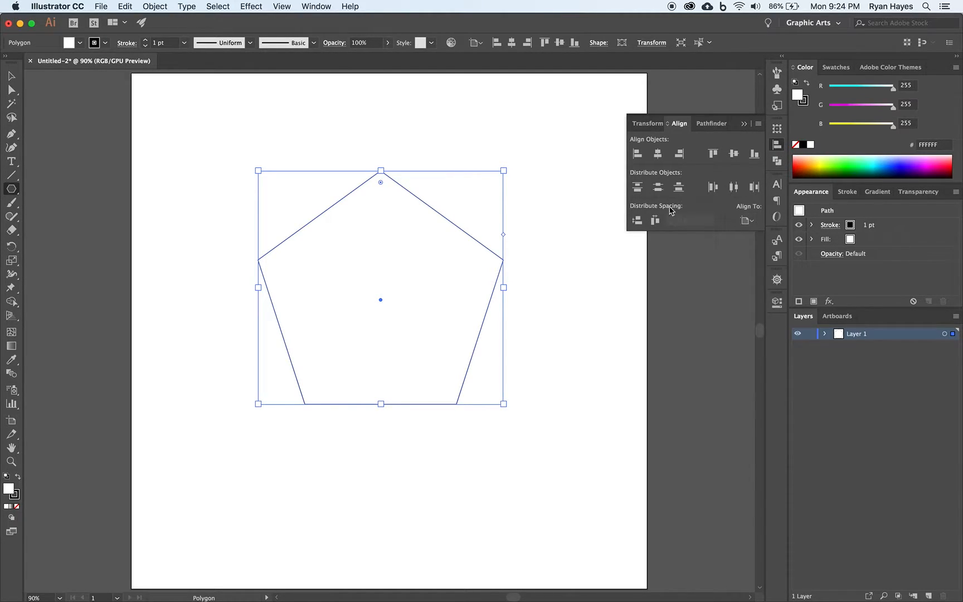
{"action": "left_click", "coordinate": [758, 123]}
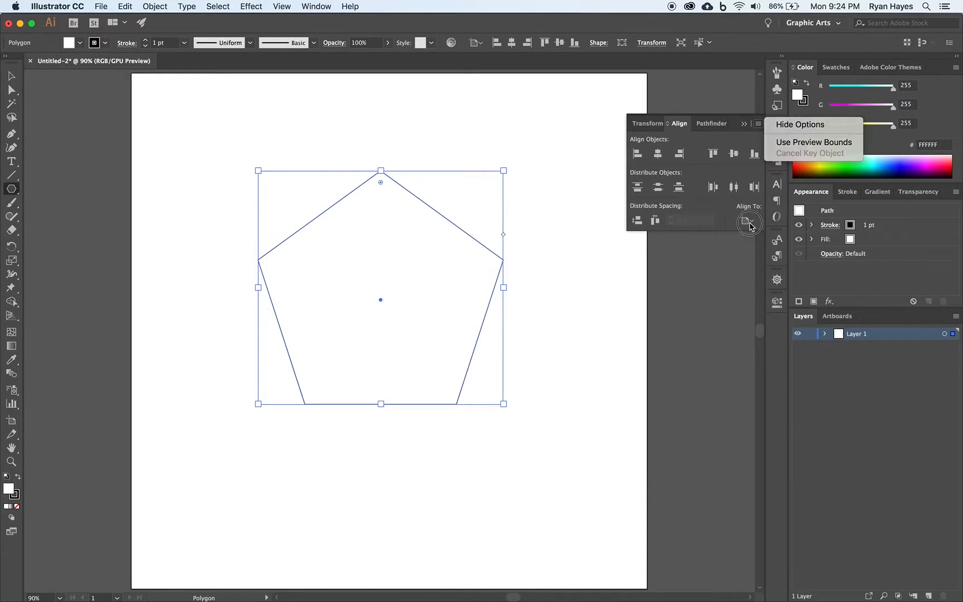
{"action": "left_click", "coordinate": [747, 220]}
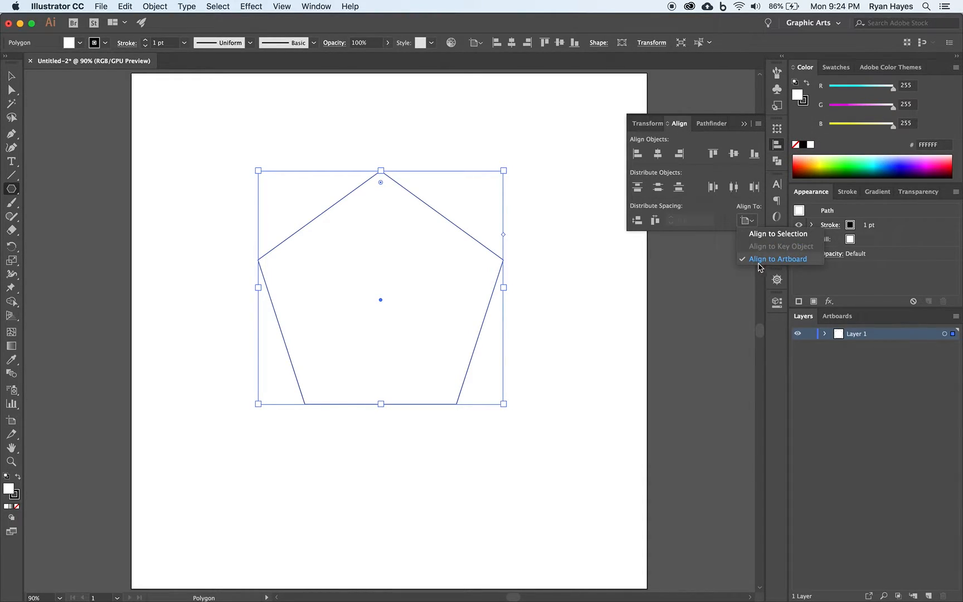
{"action": "mouse_move", "coordinate": [770, 266]}
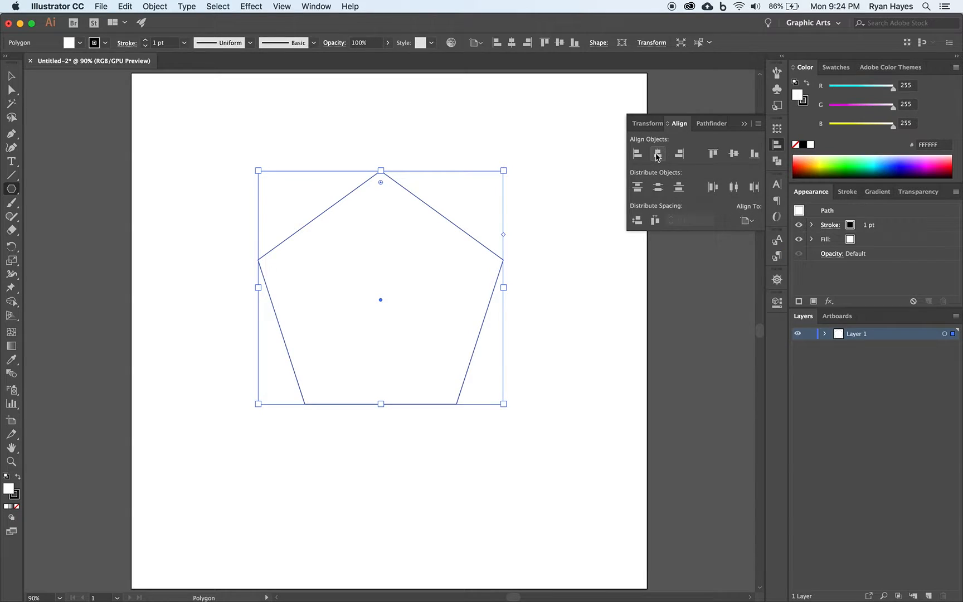
{"action": "left_click", "coordinate": [734, 154]}
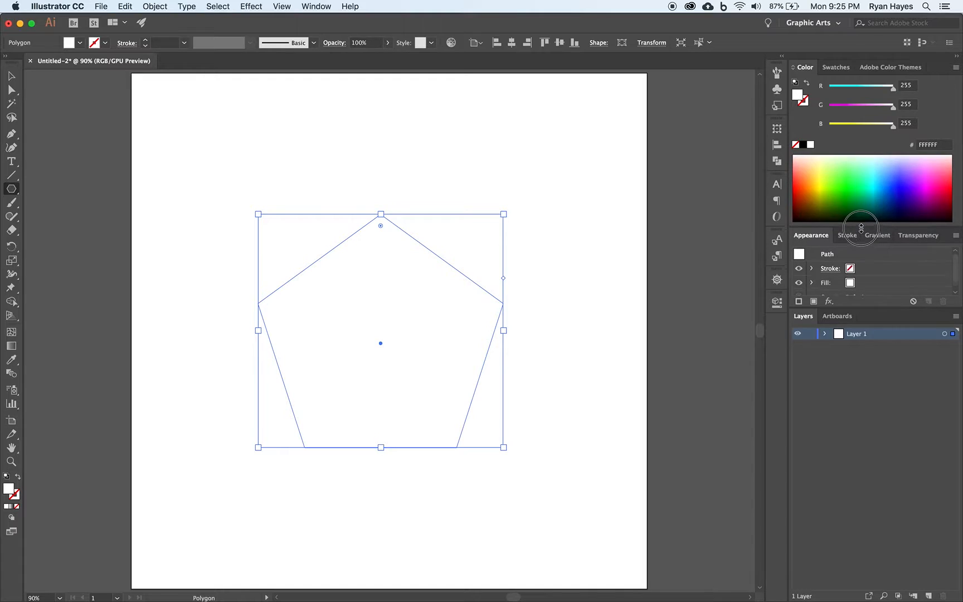
{"action": "mouse_move", "coordinate": [818, 179]}
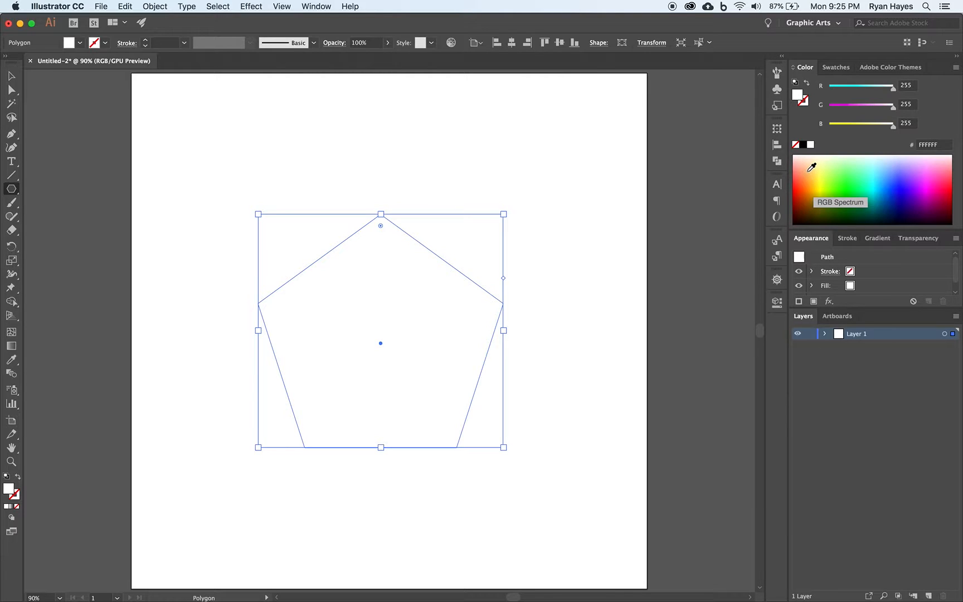
Fill the pentagon with pink FF6FF7 from the Color panel spectrum.
{"action": "left_click", "coordinate": [811, 188]}
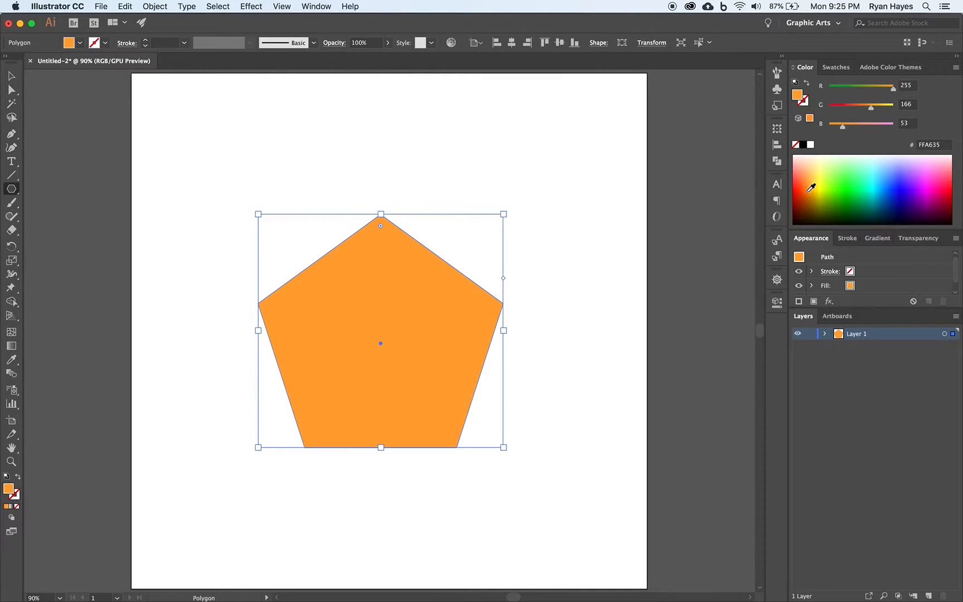
{"action": "left_click", "coordinate": [896, 175]}
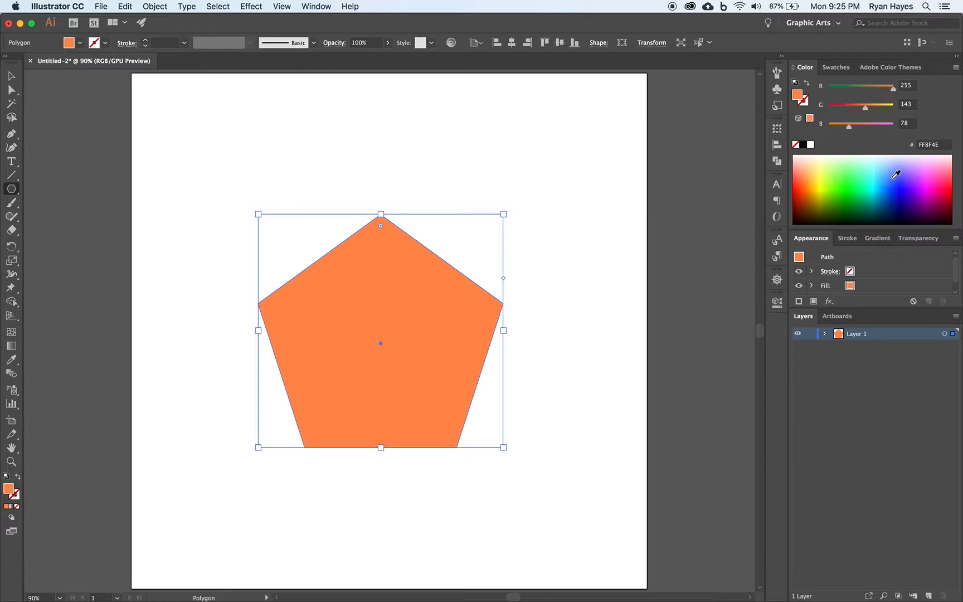
{"action": "left_click", "coordinate": [929, 166]}
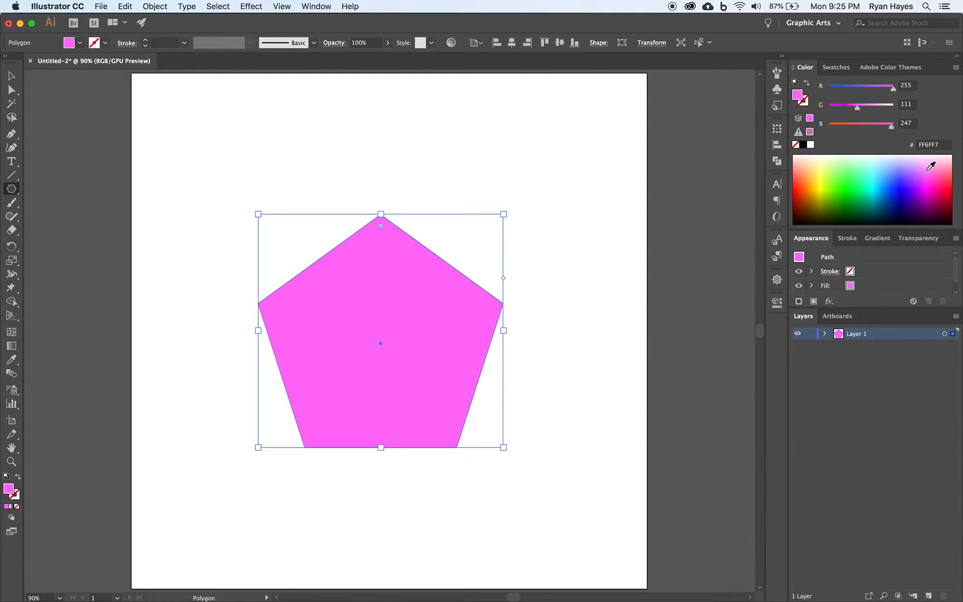
{"action": "mouse_move", "coordinate": [682, 241]}
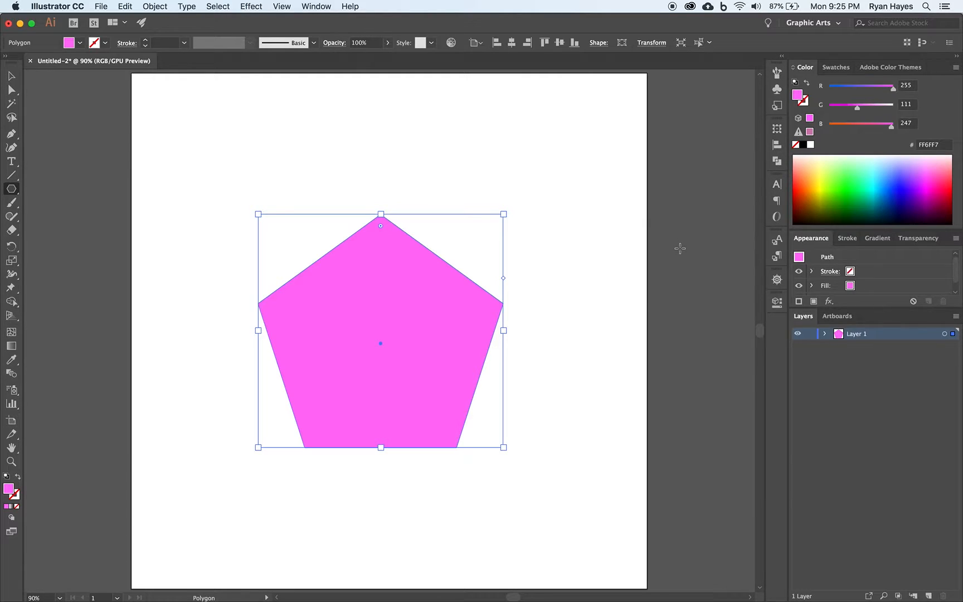
{"action": "mouse_move", "coordinate": [289, 30]}
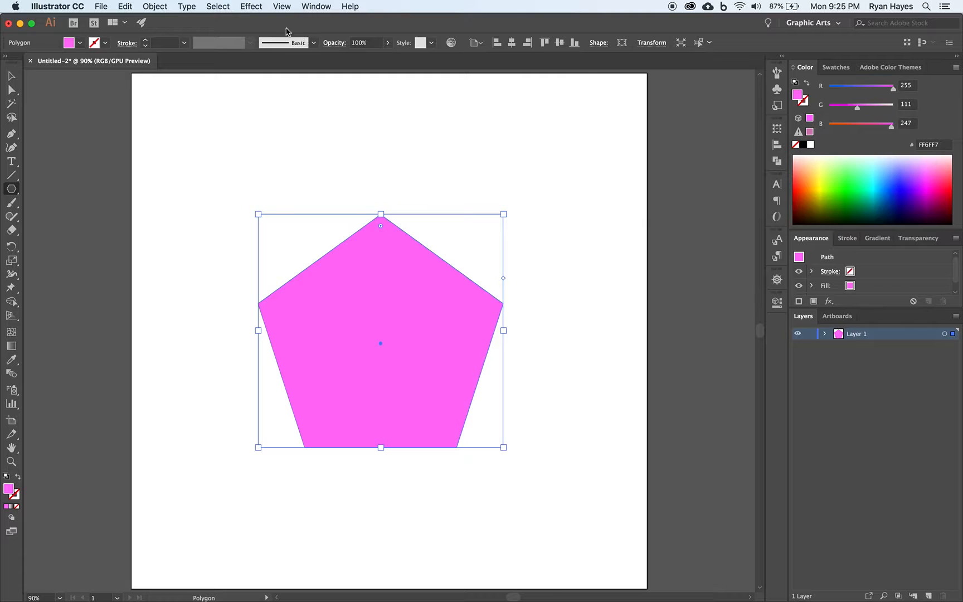
Choose Effect > Distort & Transform > Pucker & Bloat for the pentagon.
{"action": "left_click", "coordinate": [251, 6]}
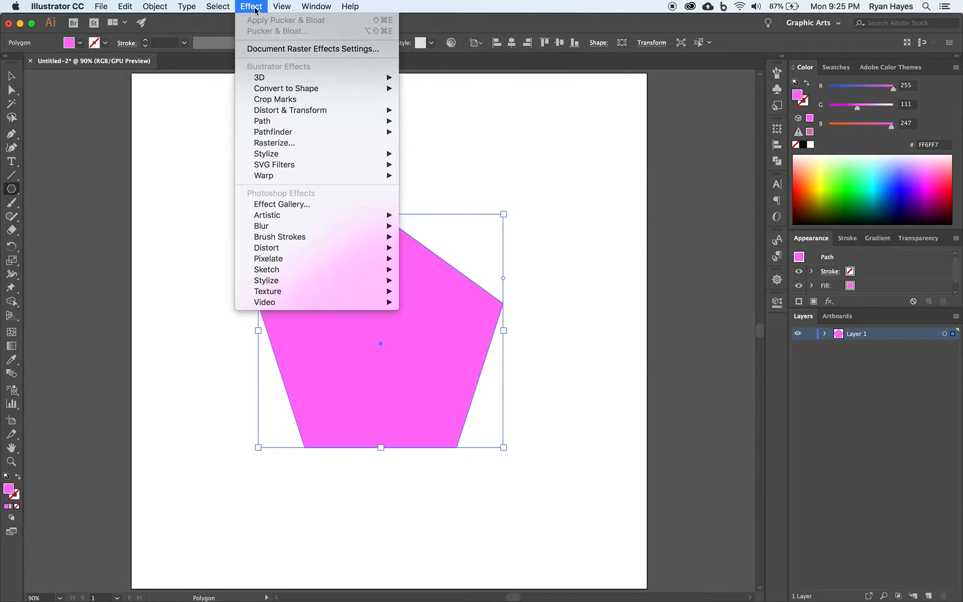
{"action": "mouse_move", "coordinate": [290, 110]}
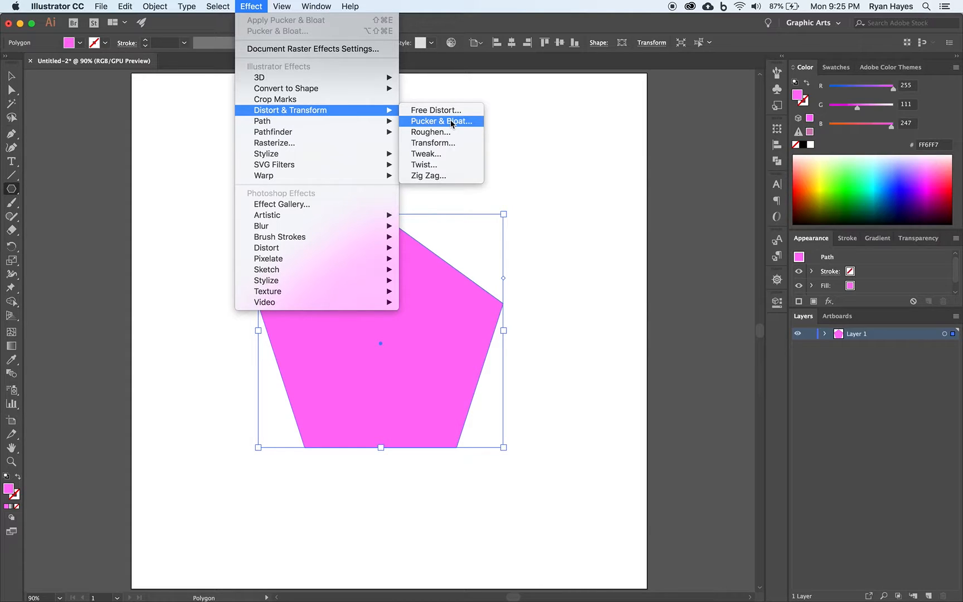
{"action": "left_click", "coordinate": [440, 121]}
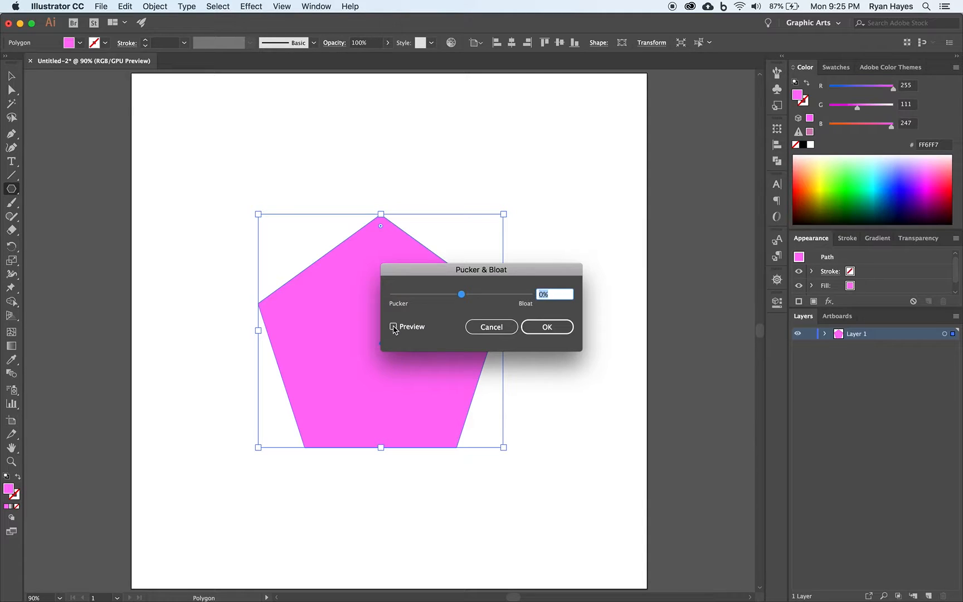
Move the Pucker & Bloat dialog above the shape and preview a 50% bloat.
{"action": "left_click_drag", "start_coordinate": [481, 269], "coordinate": [592, 186]}
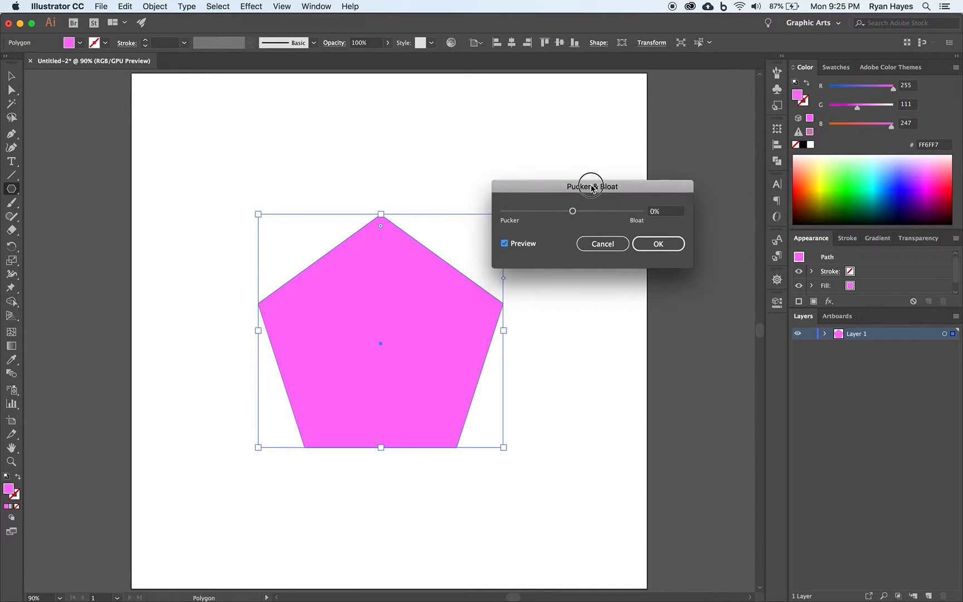
{"action": "left_click_drag", "start_coordinate": [592, 186], "coordinate": [377, 109]}
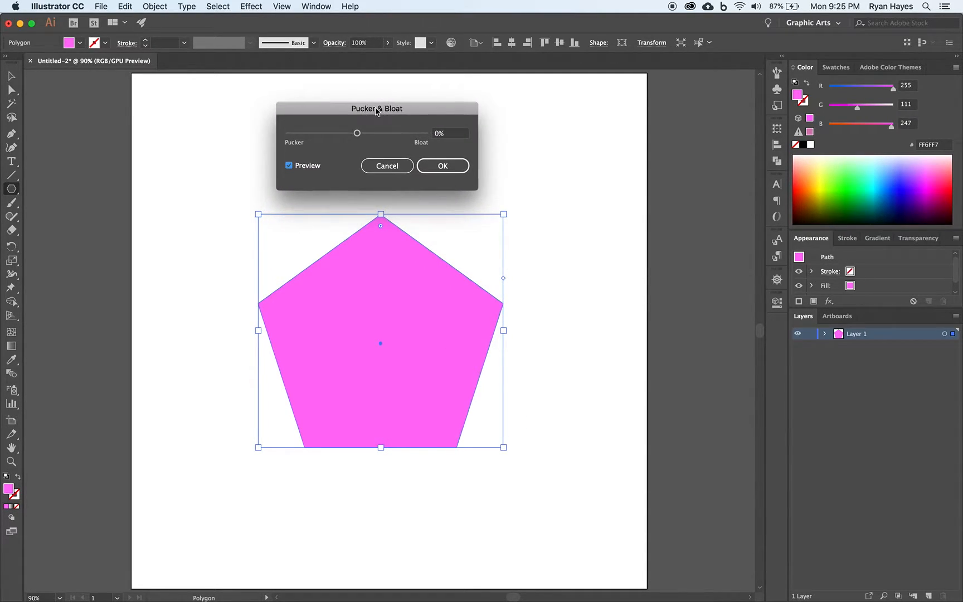
{"action": "mouse_move", "coordinate": [456, 121]}
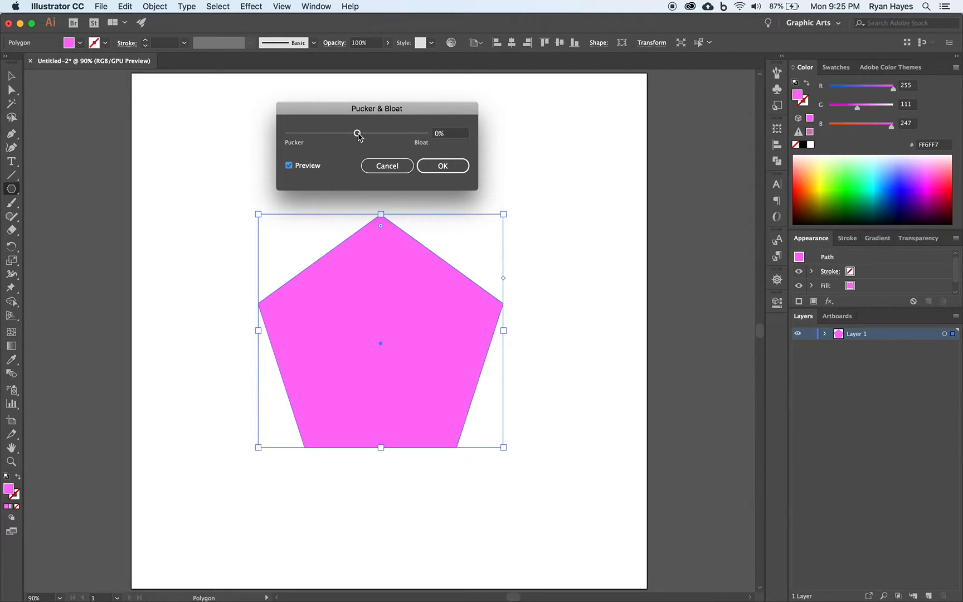
{"action": "left_click_drag", "start_coordinate": [358, 133], "coordinate": [383, 133]}
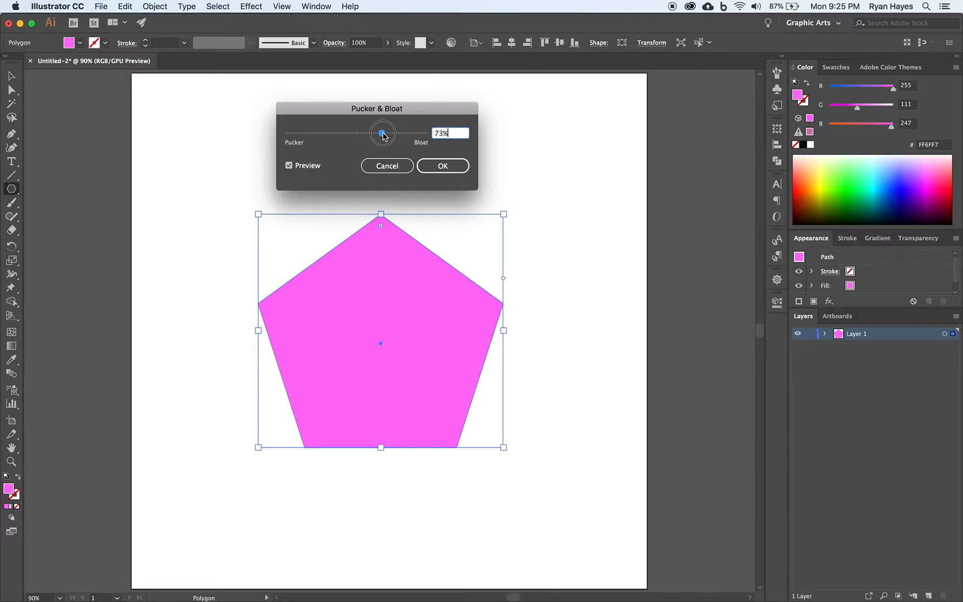
{"action": "left_click_drag", "start_coordinate": [383, 133], "coordinate": [374, 133]}
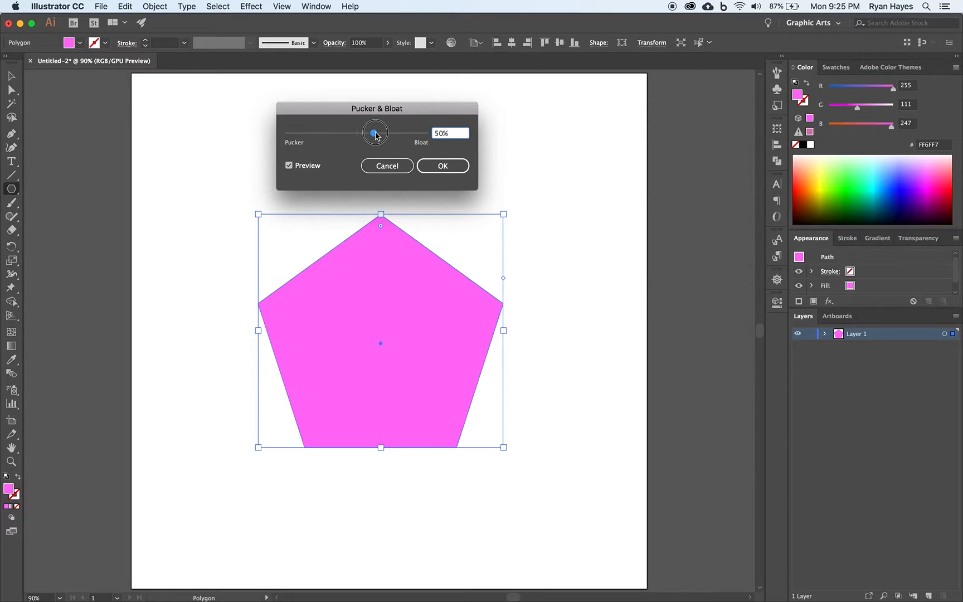
{"action": "left_click_drag", "start_coordinate": [375, 132], "coordinate": [374, 132]}
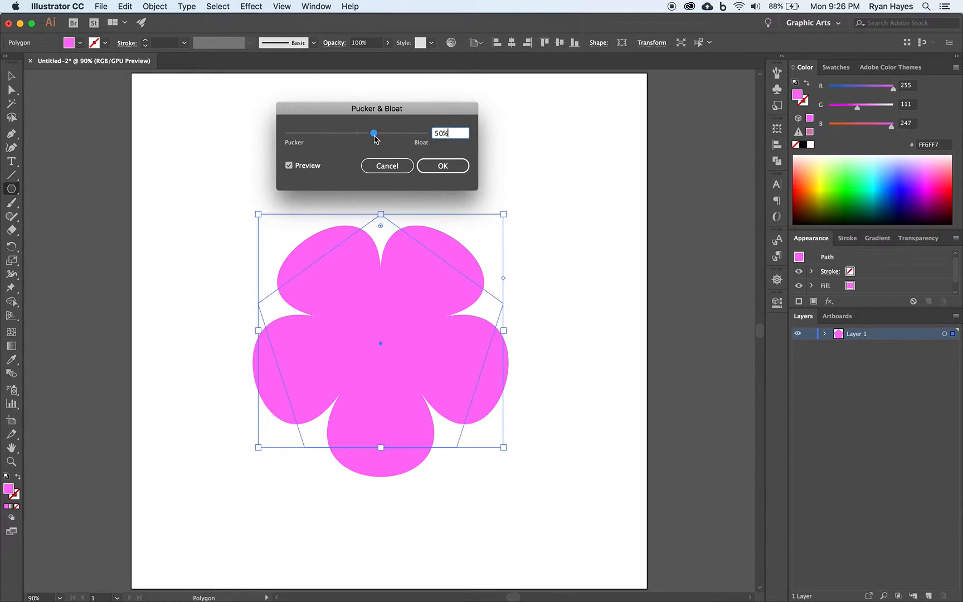
{"action": "left_click", "coordinate": [374, 134]}
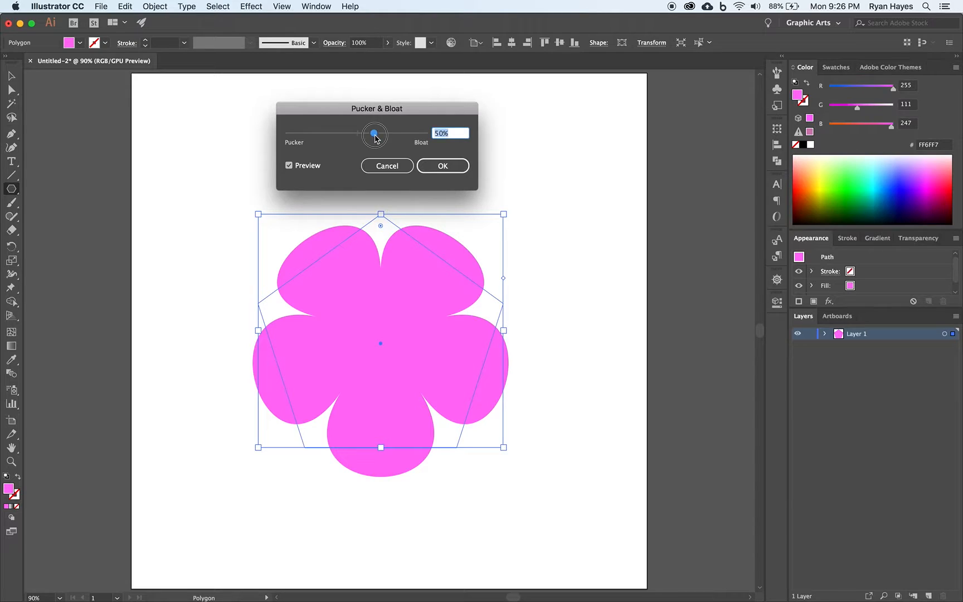
Try bloat values from 31% to over 100%, then apply exactly 100%.
{"action": "left_click_drag", "start_coordinate": [375, 134], "coordinate": [391, 134]}
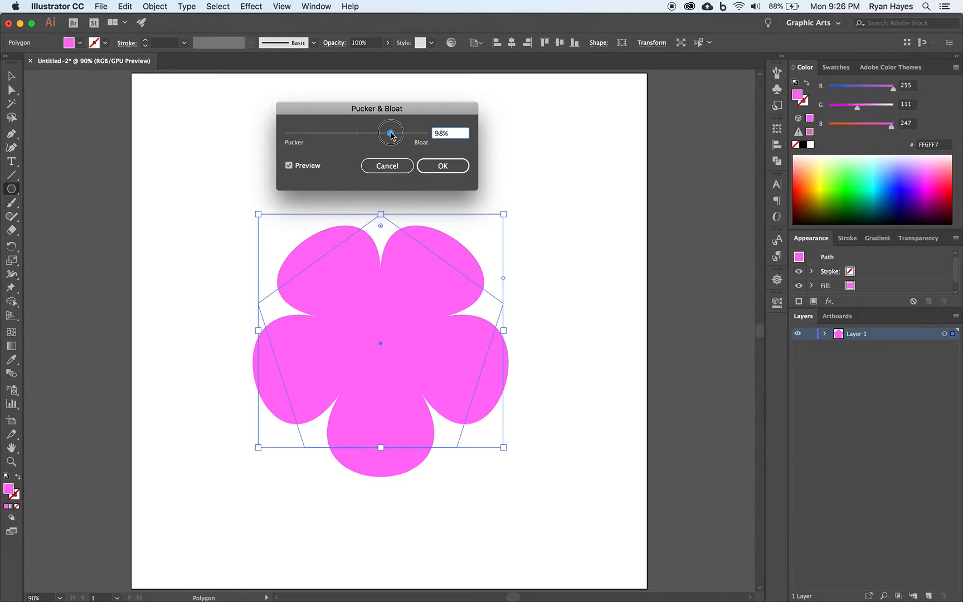
{"action": "left_click_drag", "start_coordinate": [391, 134], "coordinate": [399, 133]}
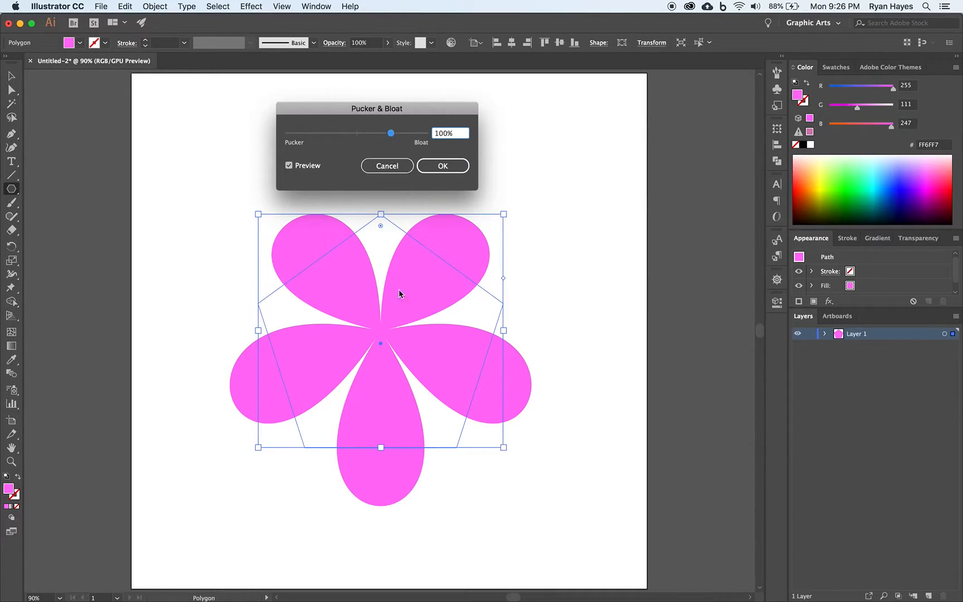
{"action": "mouse_move", "coordinate": [347, 293]}
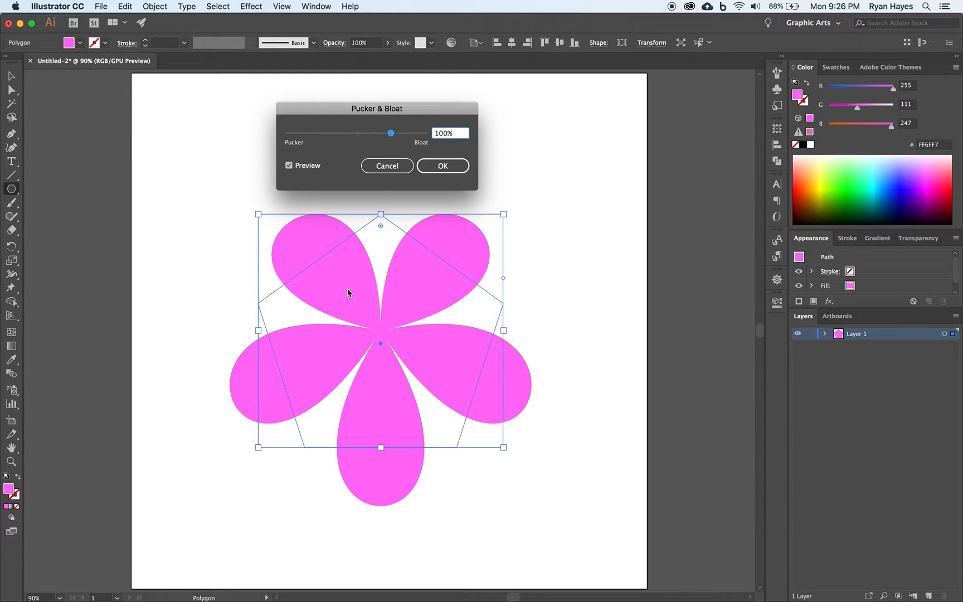
{"action": "left_click_drag", "start_coordinate": [391, 133], "coordinate": [402, 133]}
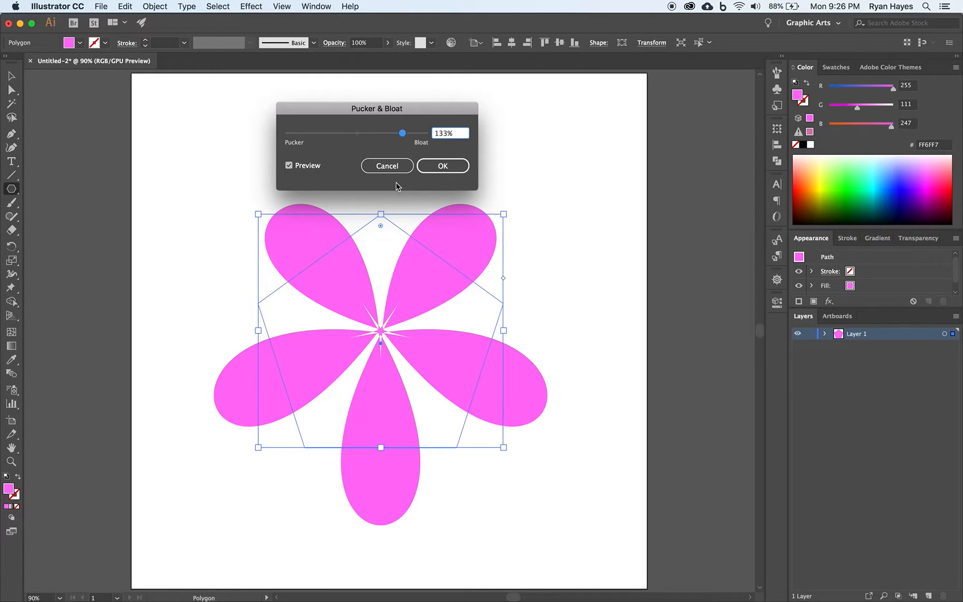
{"action": "left_click_drag", "start_coordinate": [402, 132], "coordinate": [381, 133]}
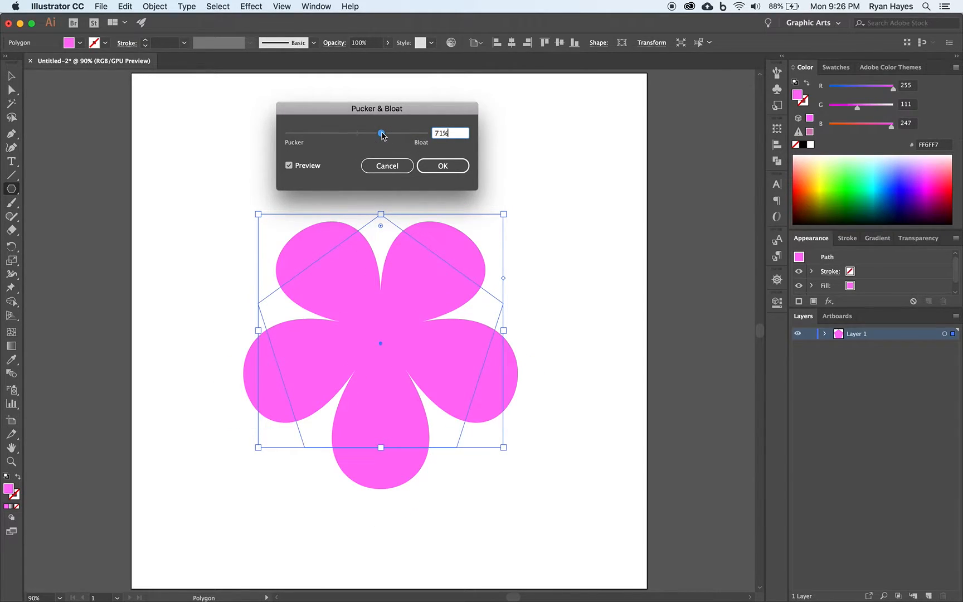
{"action": "left_click_drag", "start_coordinate": [382, 133], "coordinate": [368, 133]}
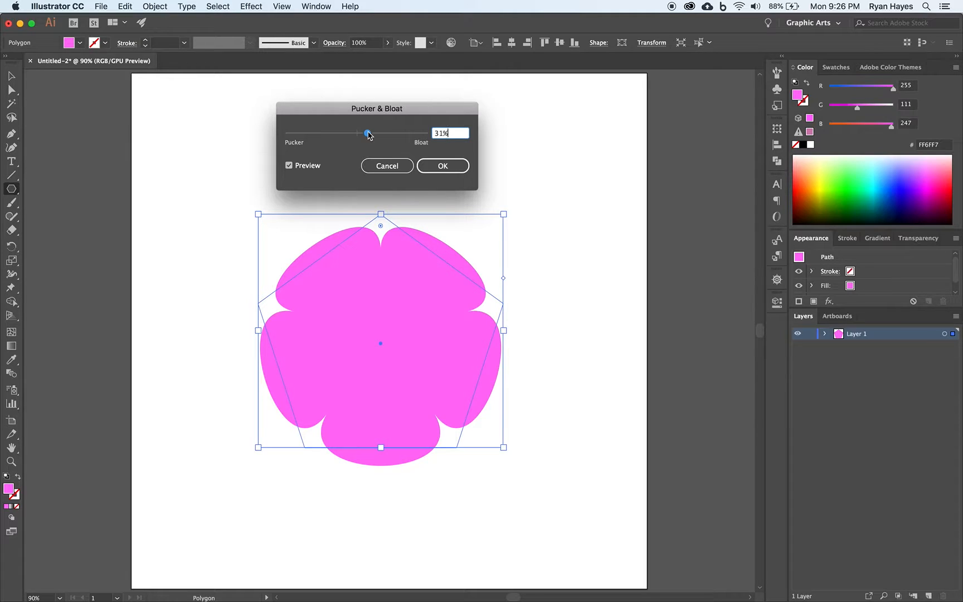
{"action": "left_click_drag", "start_coordinate": [368, 133], "coordinate": [389, 133]}
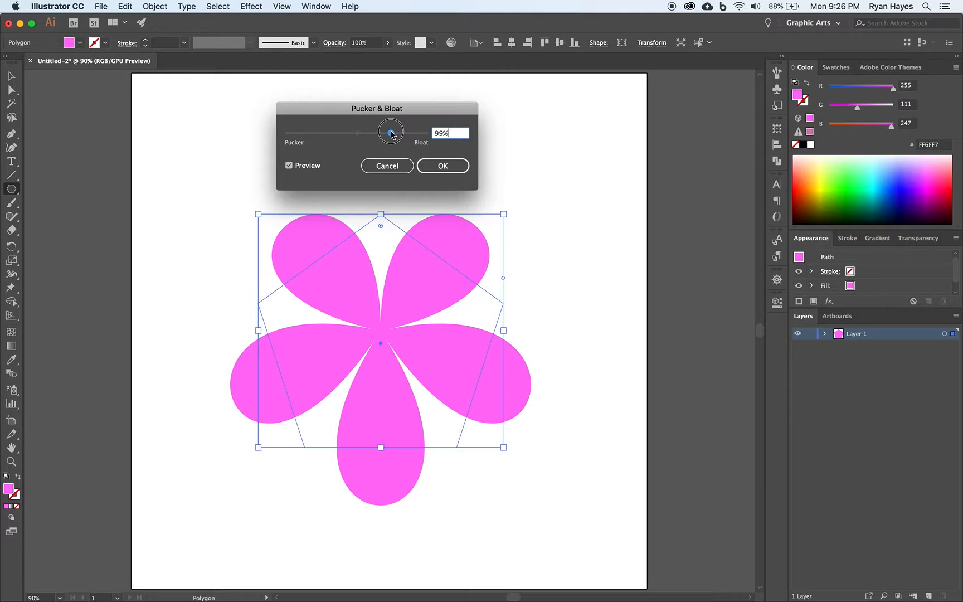
{"action": "left_click_drag", "start_coordinate": [391, 133], "coordinate": [391, 133]}
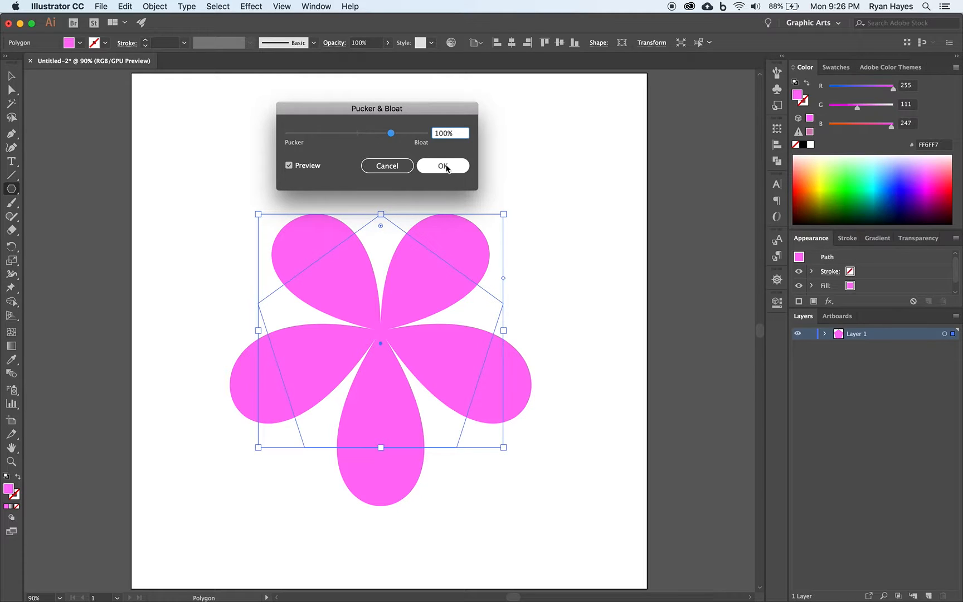
{"action": "left_click", "coordinate": [443, 167]}
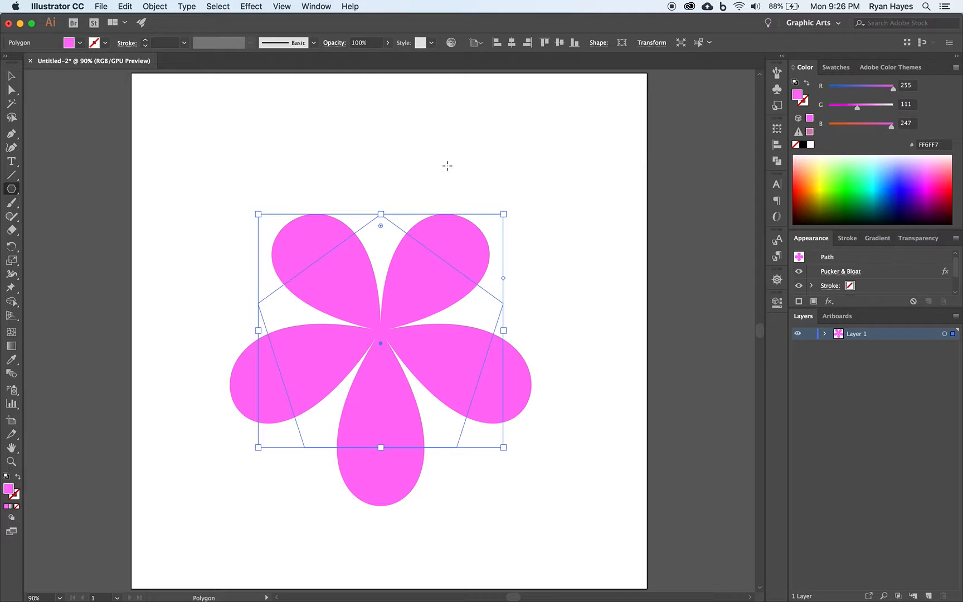
{"action": "mouse_move", "coordinate": [759, 183]}
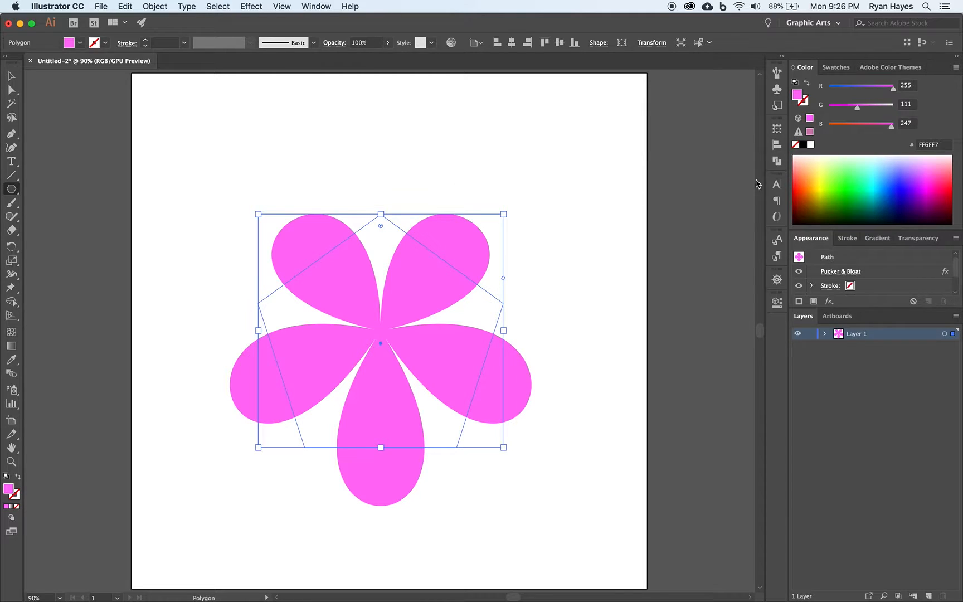
In Transform polygon properties, change the side count to 3, then 6.
{"action": "left_click", "coordinate": [777, 129]}
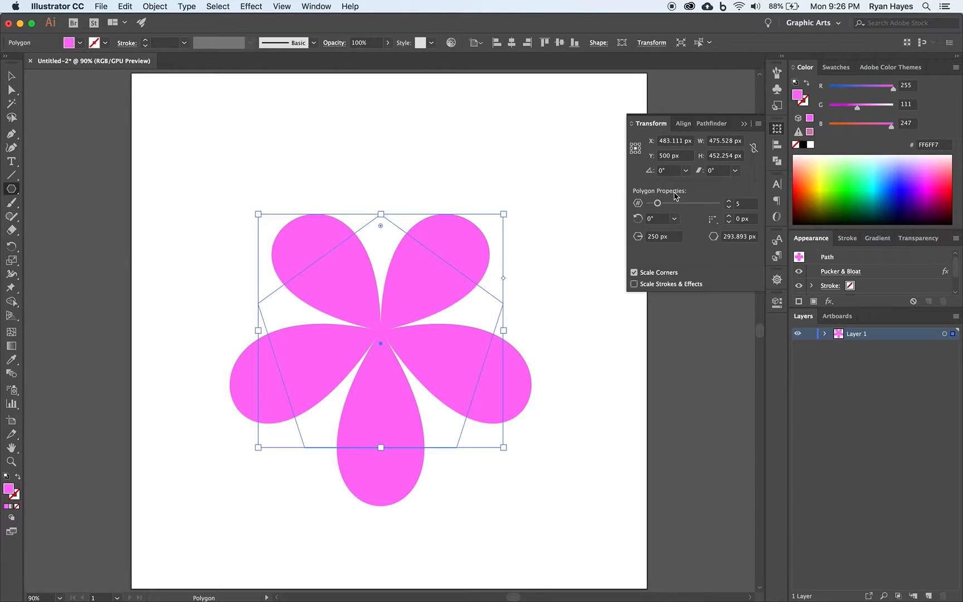
{"action": "mouse_move", "coordinate": [650, 198]}
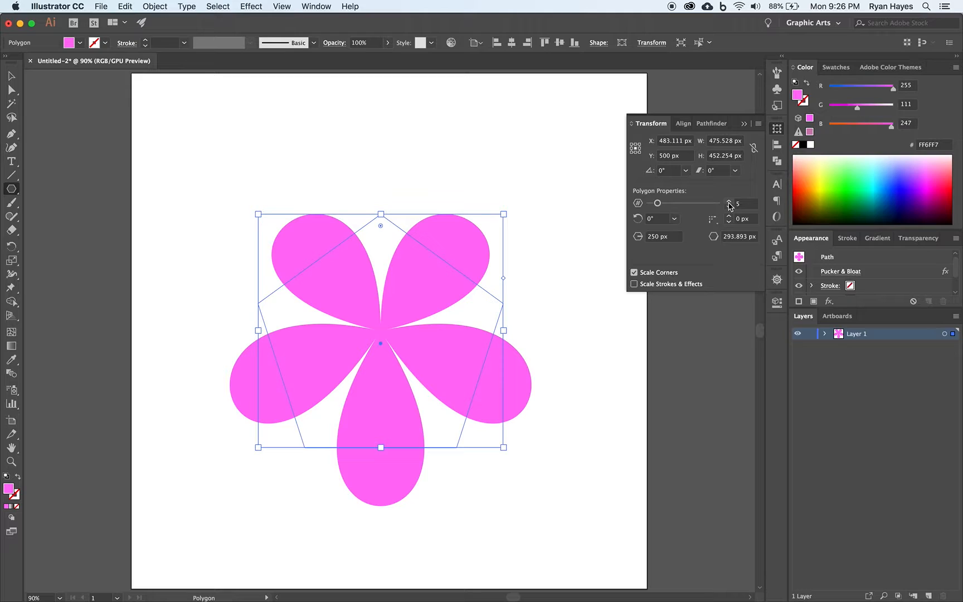
{"action": "mouse_move", "coordinate": [730, 205]}
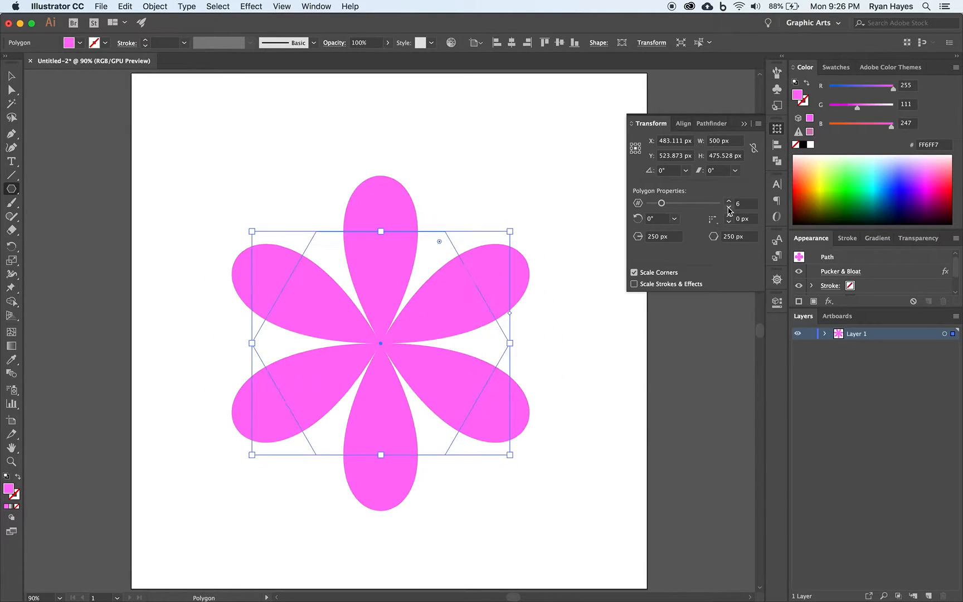
{"action": "left_click", "coordinate": [729, 206]}
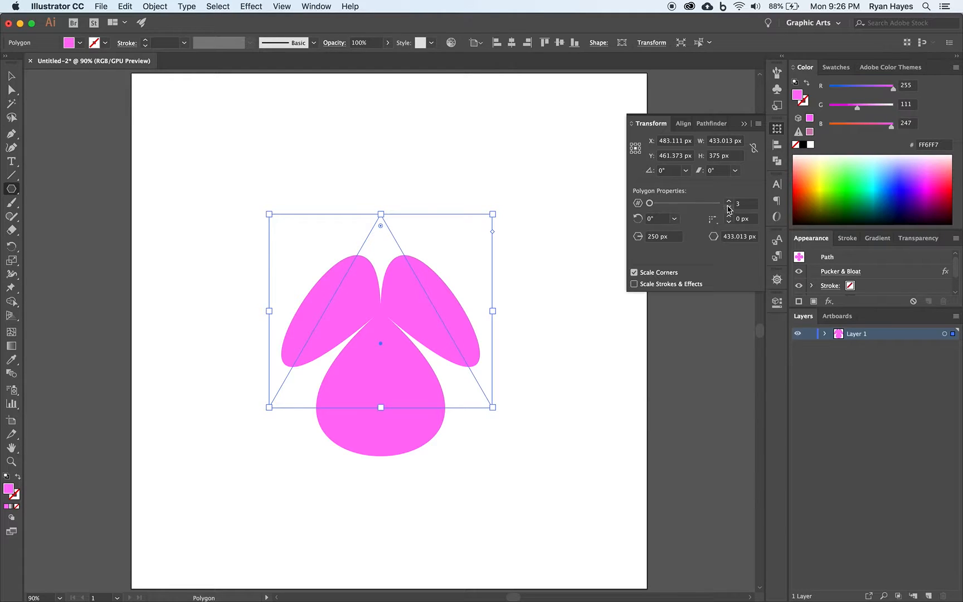
{"action": "left_click", "coordinate": [728, 201]}
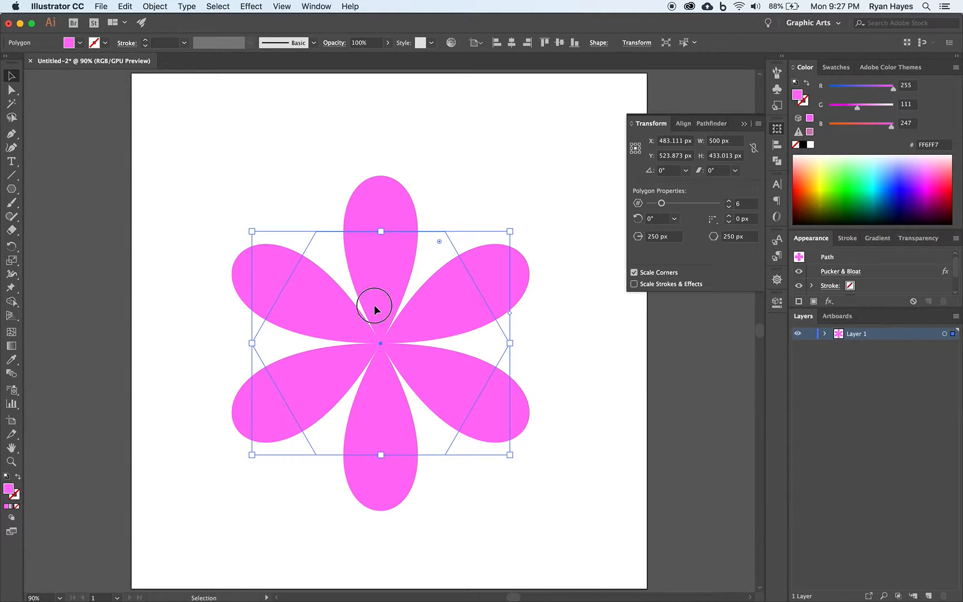
{"action": "mouse_move", "coordinate": [740, 139]}
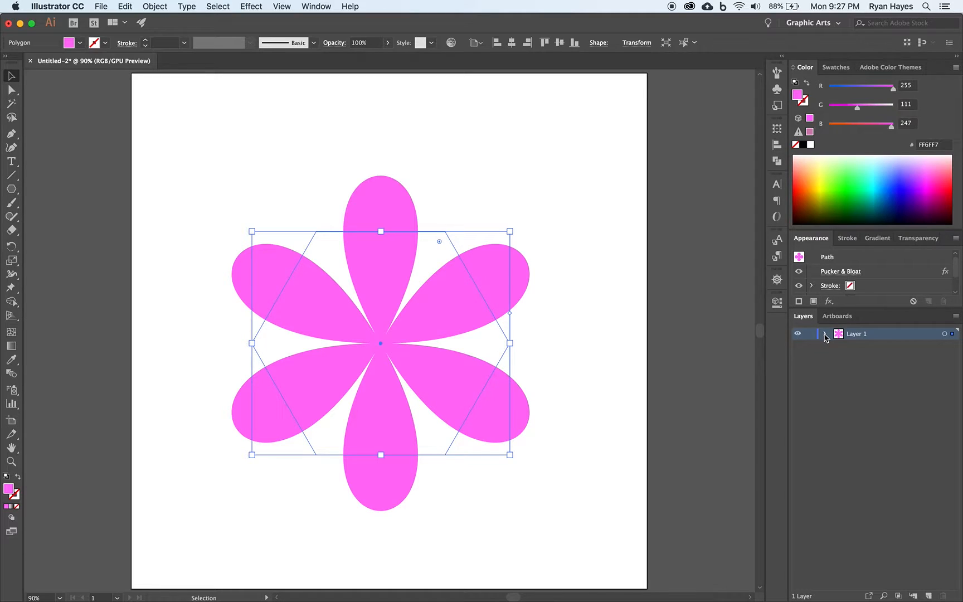
Expand and collapse Layer 1, then bring up the flower's context menu.
{"action": "left_click", "coordinate": [827, 333]}
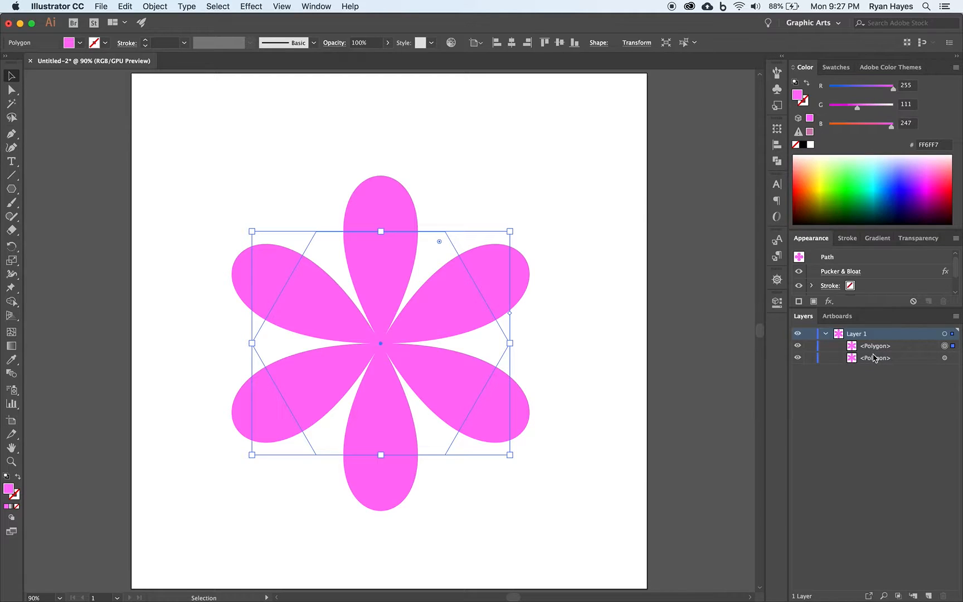
{"action": "left_click", "coordinate": [826, 334]}
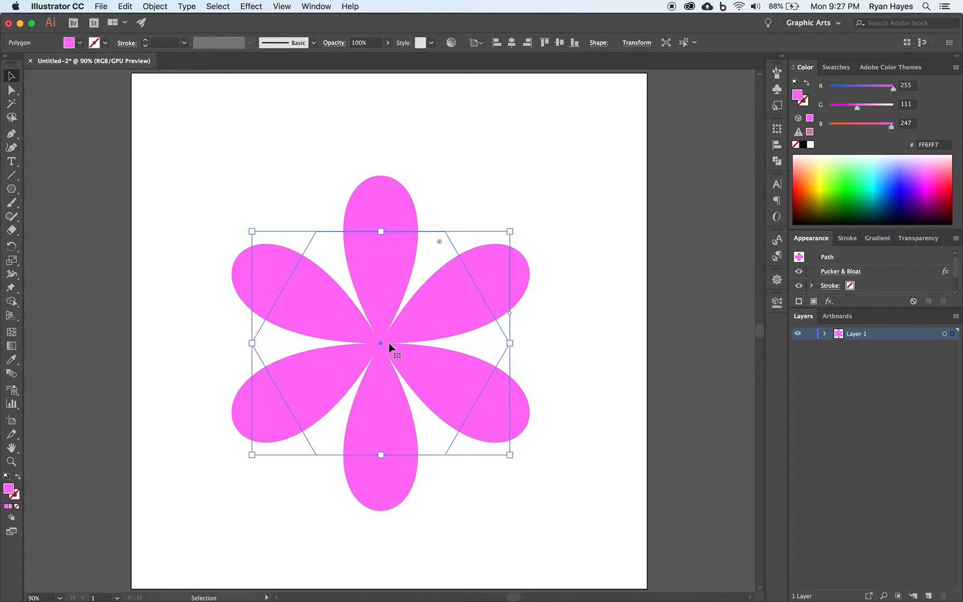
{"action": "mouse_move", "coordinate": [738, 205]}
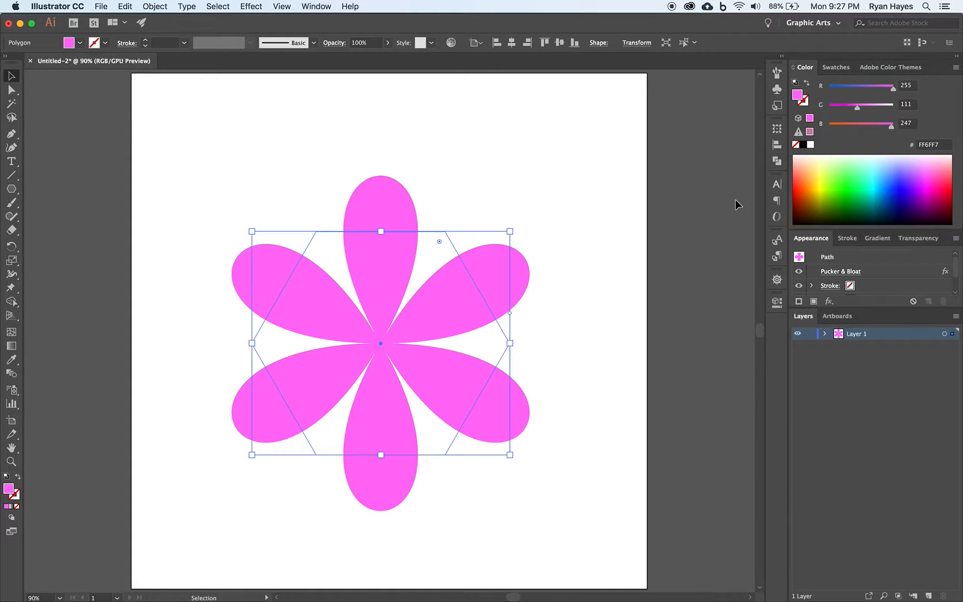
{"action": "mouse_move", "coordinate": [826, 169]}
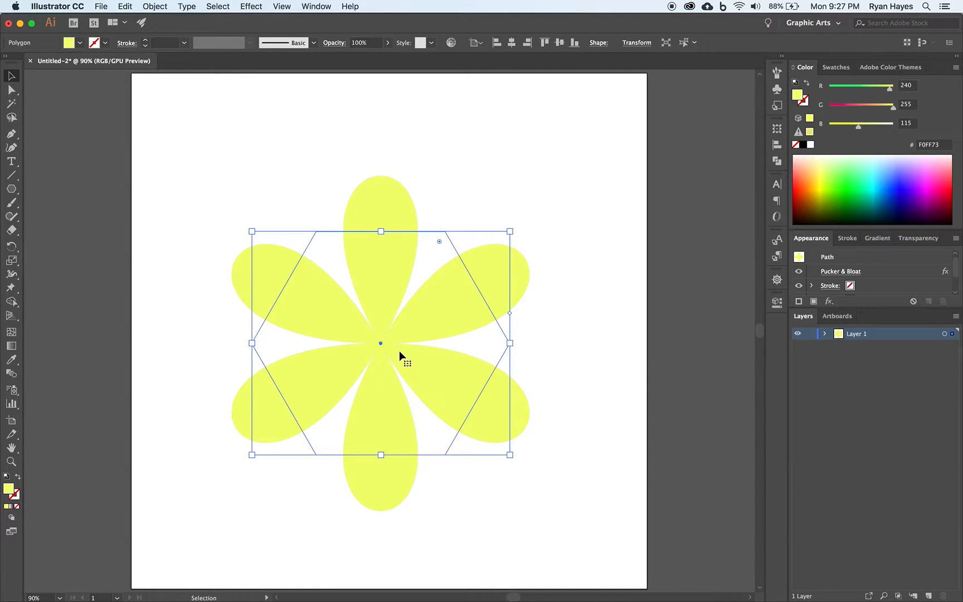
{"action": "right_click", "coordinate": [400, 355]}
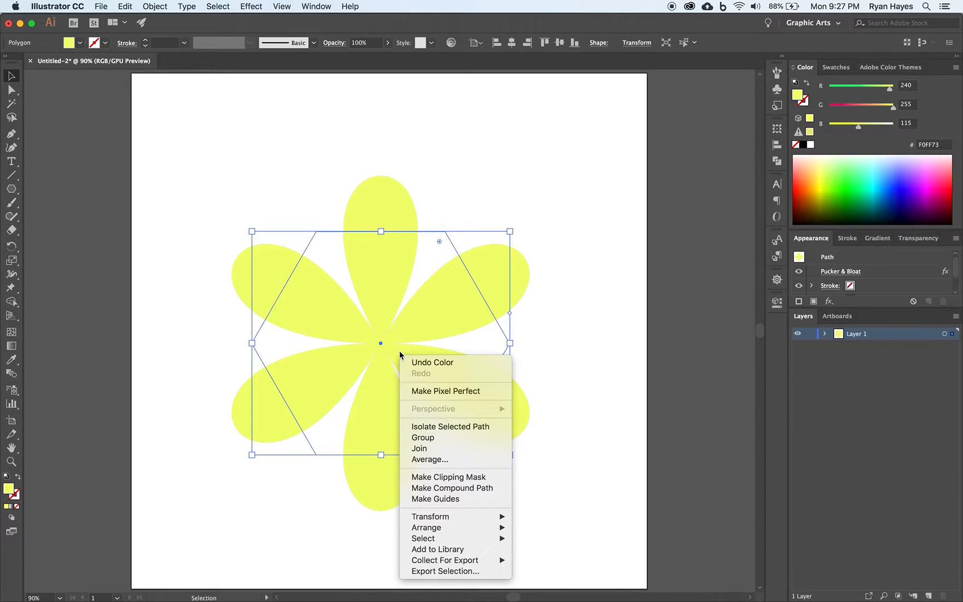
{"action": "mouse_move", "coordinate": [451, 426]}
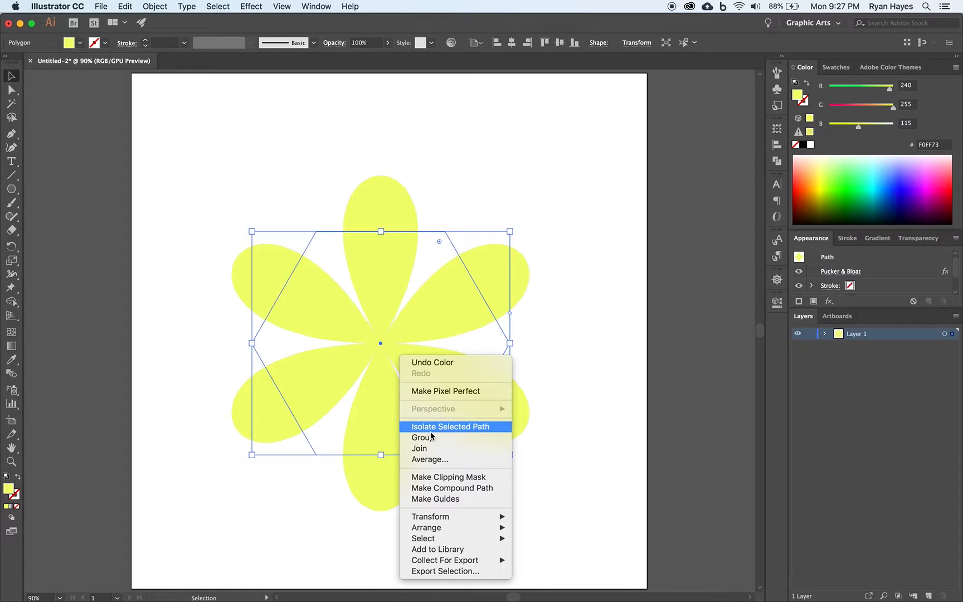
{"action": "mouse_move", "coordinate": [430, 516]}
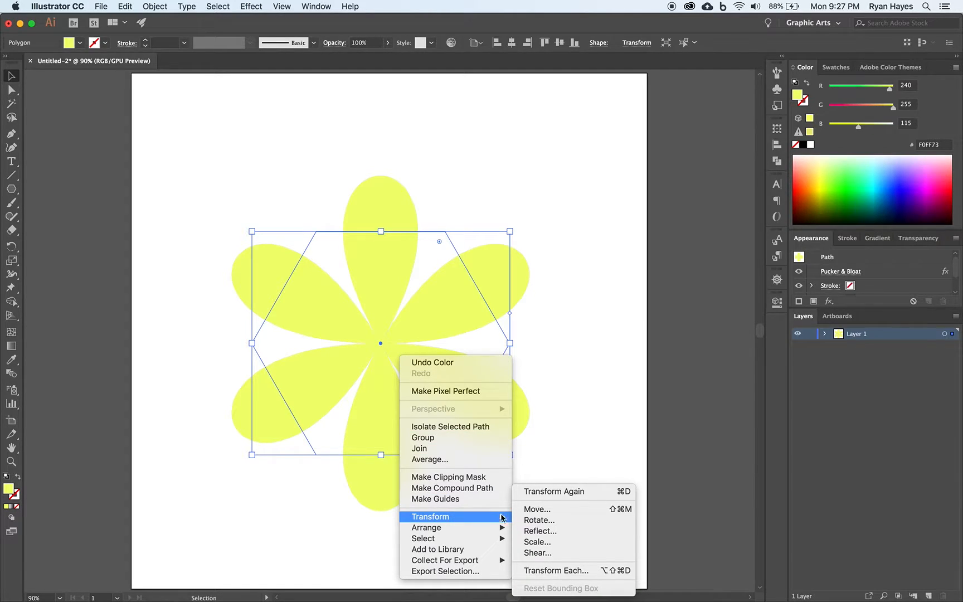
{"action": "mouse_move", "coordinate": [536, 542]}
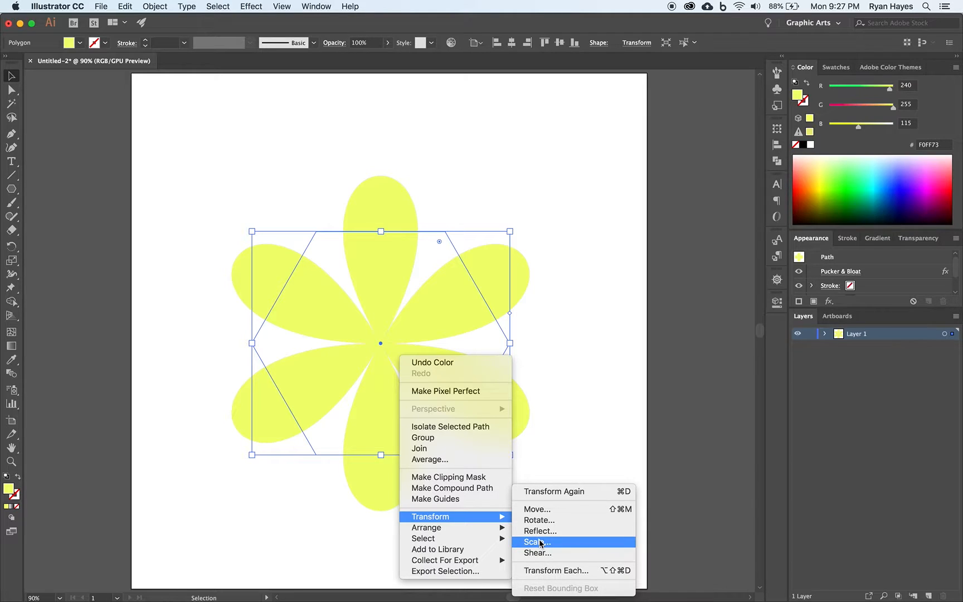
Scale the yellow flower uniformly to 30% with Preview on.
{"action": "left_click", "coordinate": [535, 542]}
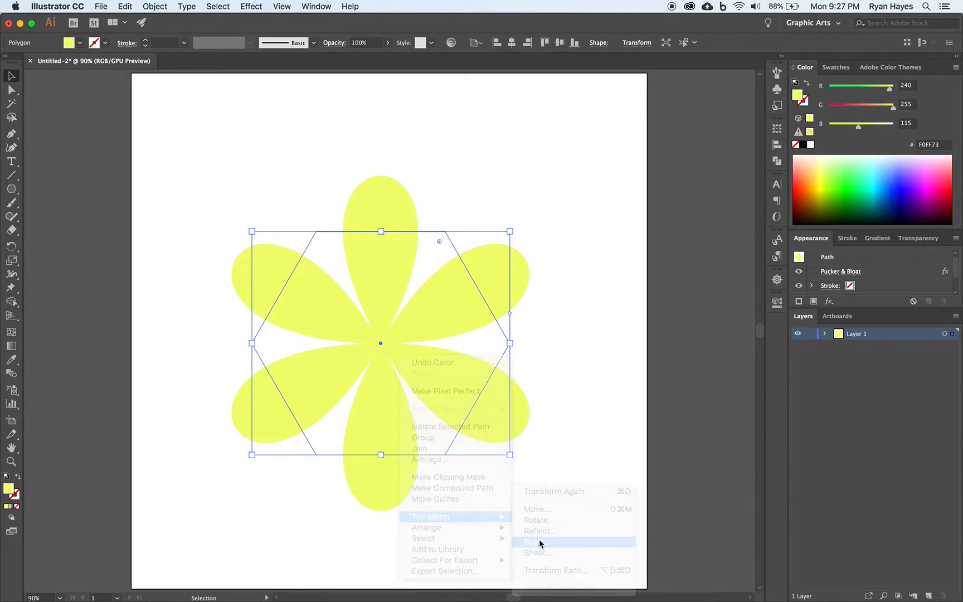
{"action": "left_click", "coordinate": [532, 542]}
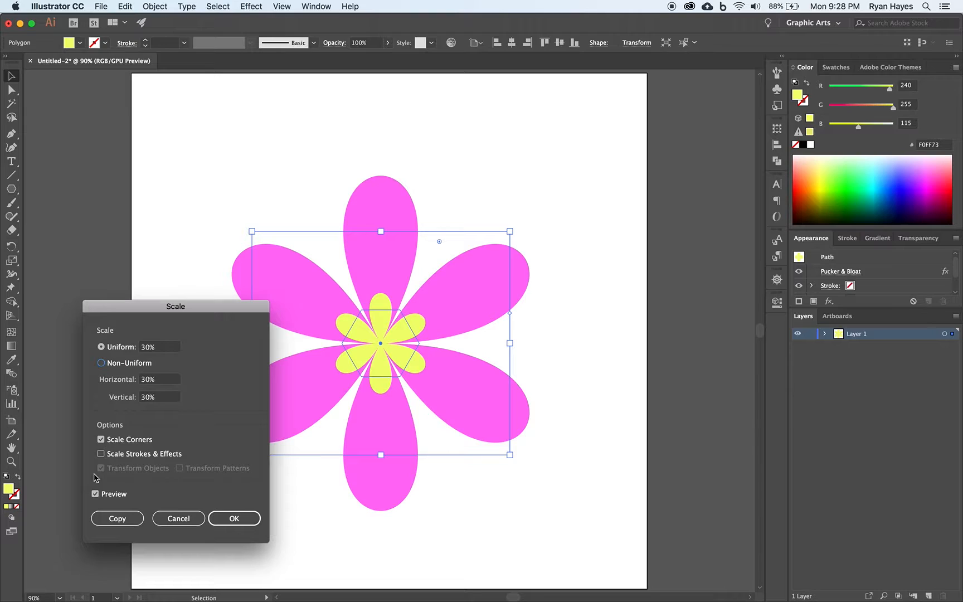
{"action": "left_click", "coordinate": [94, 494]}
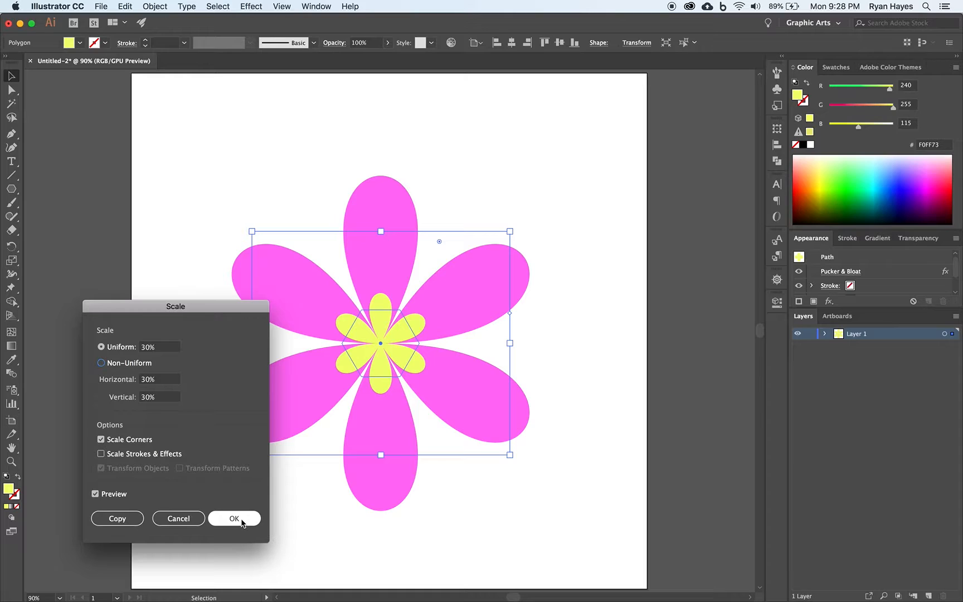
{"action": "left_click", "coordinate": [234, 518]}
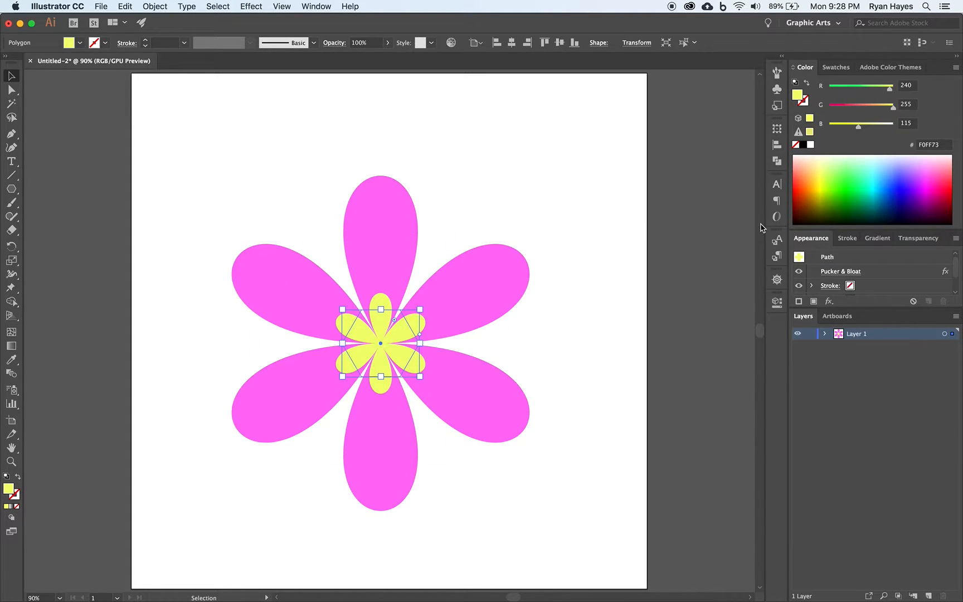
{"action": "mouse_move", "coordinate": [927, 157]}
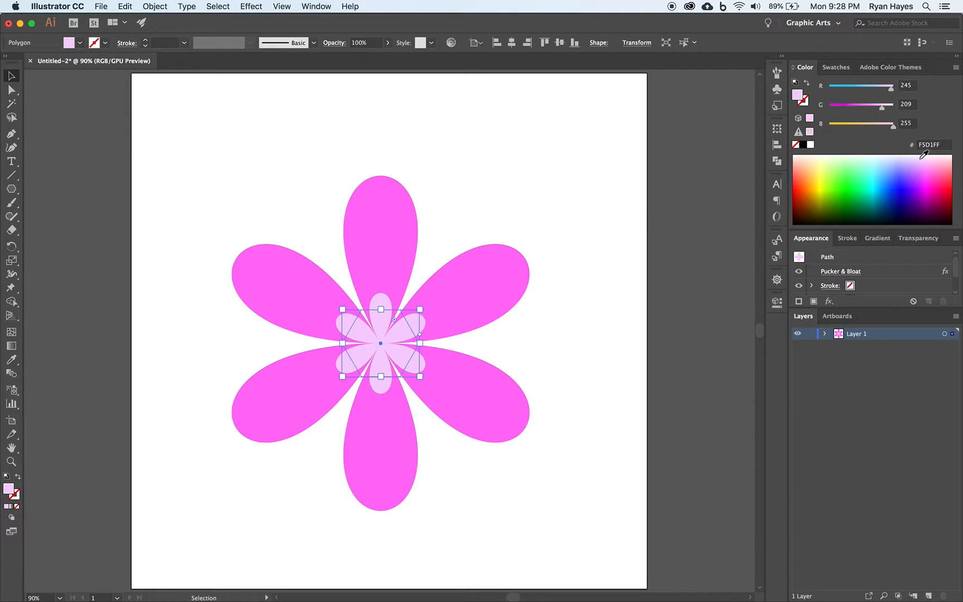
{"action": "mouse_move", "coordinate": [522, 320]}
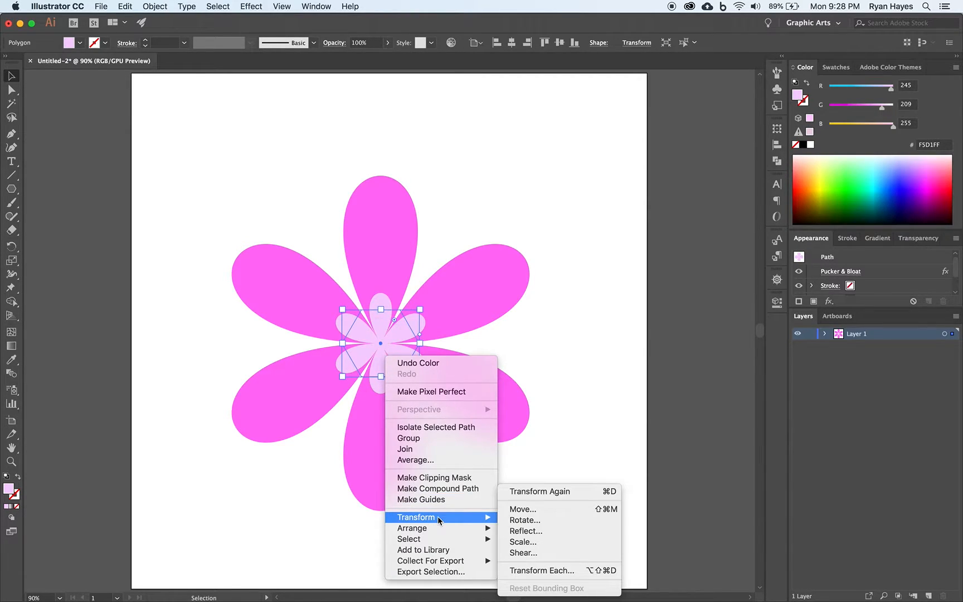
Scale the pale pink centre flower uniformly to 60%.
{"action": "left_click", "coordinate": [523, 542]}
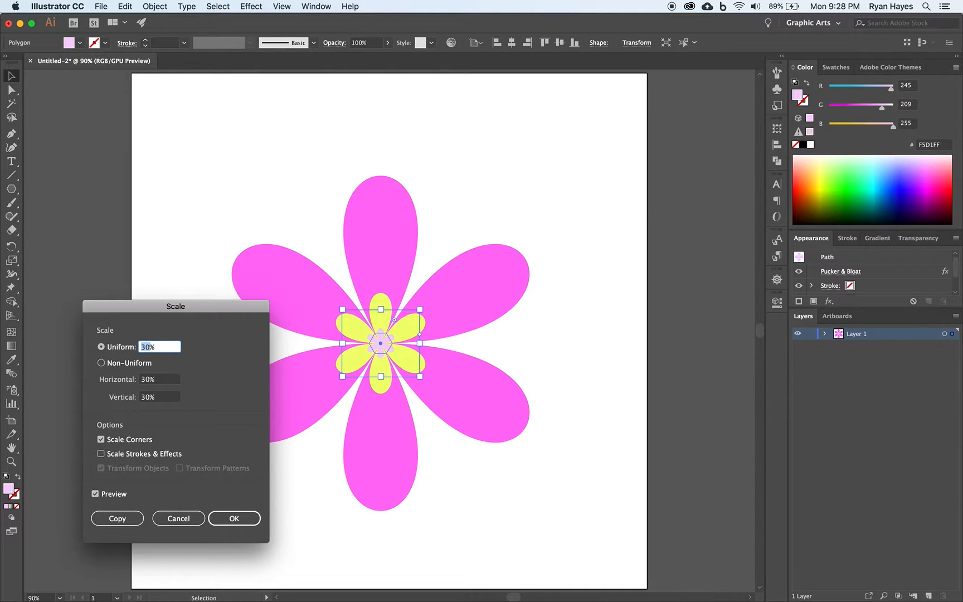
{"action": "type", "text": "60%"}
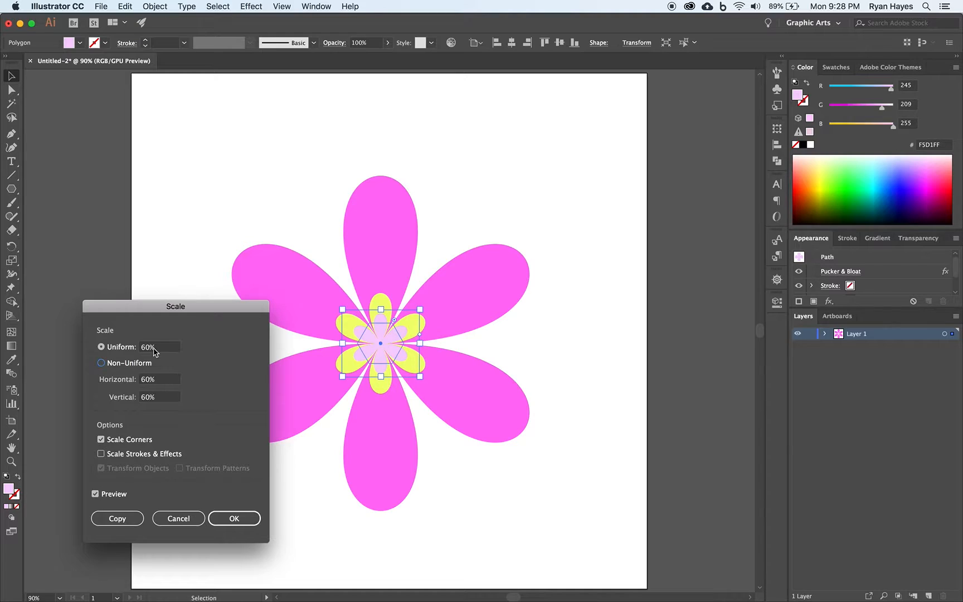
{"action": "mouse_move", "coordinate": [233, 519]}
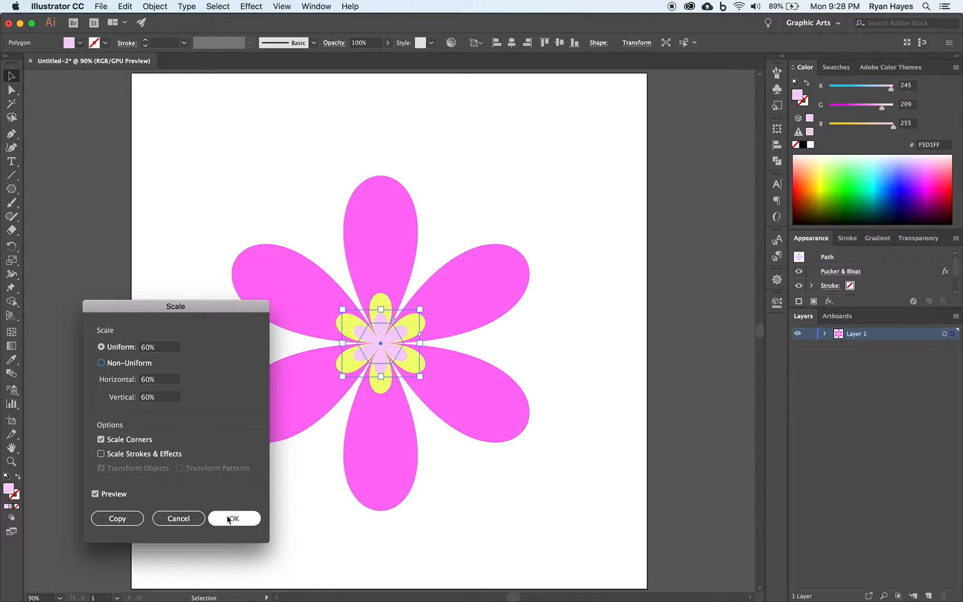
{"action": "left_click", "coordinate": [234, 518]}
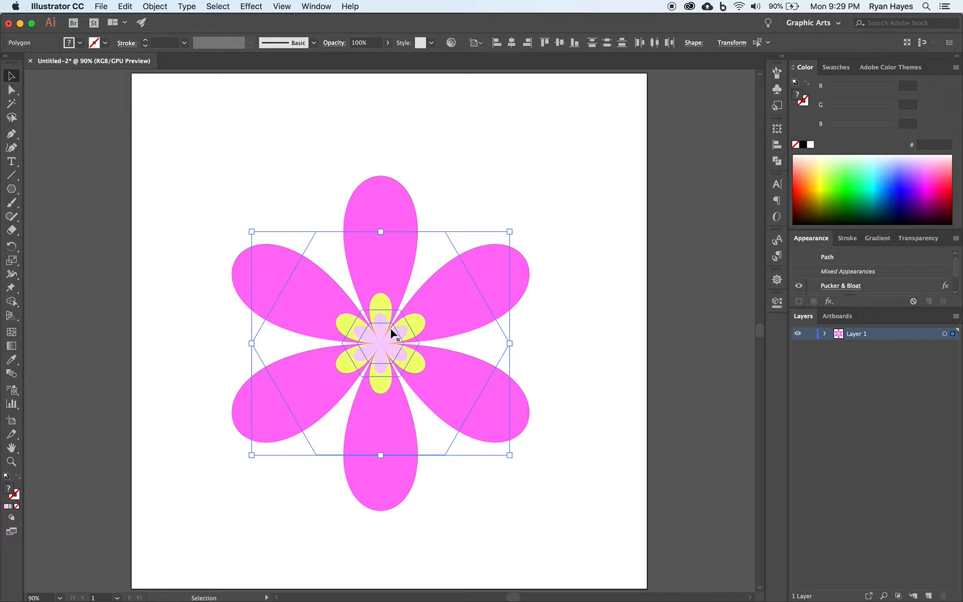
Blend the stacked pink, yellow and pale pink flowers using Object > Blend > Make.
{"action": "left_click", "coordinate": [155, 6]}
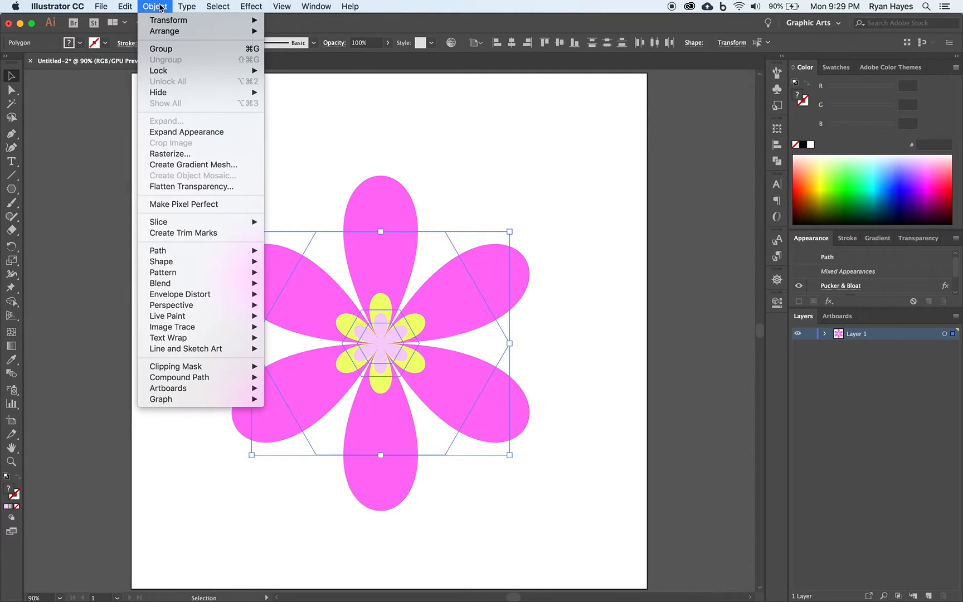
{"action": "mouse_move", "coordinate": [160, 283]}
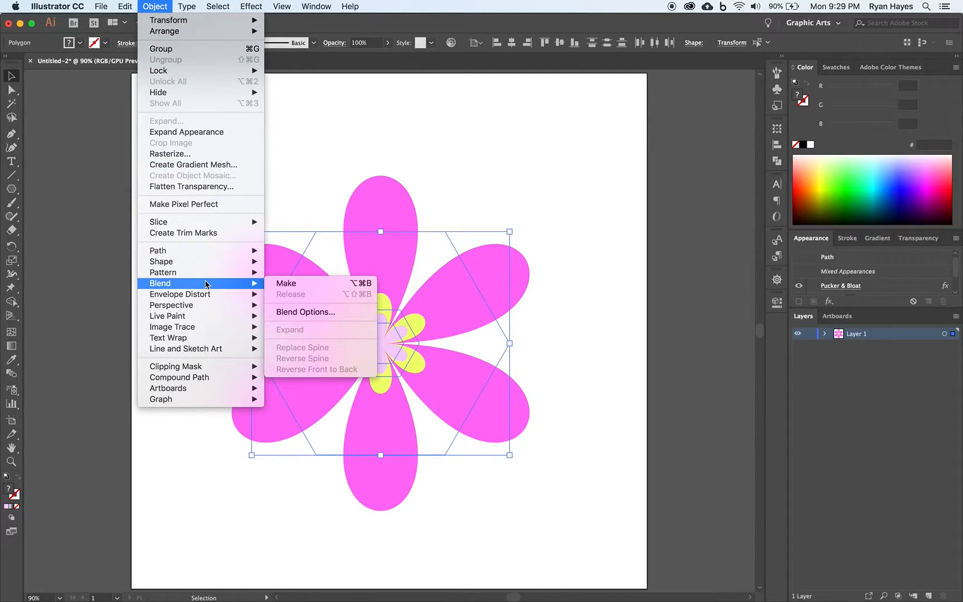
{"action": "mouse_move", "coordinate": [286, 283]}
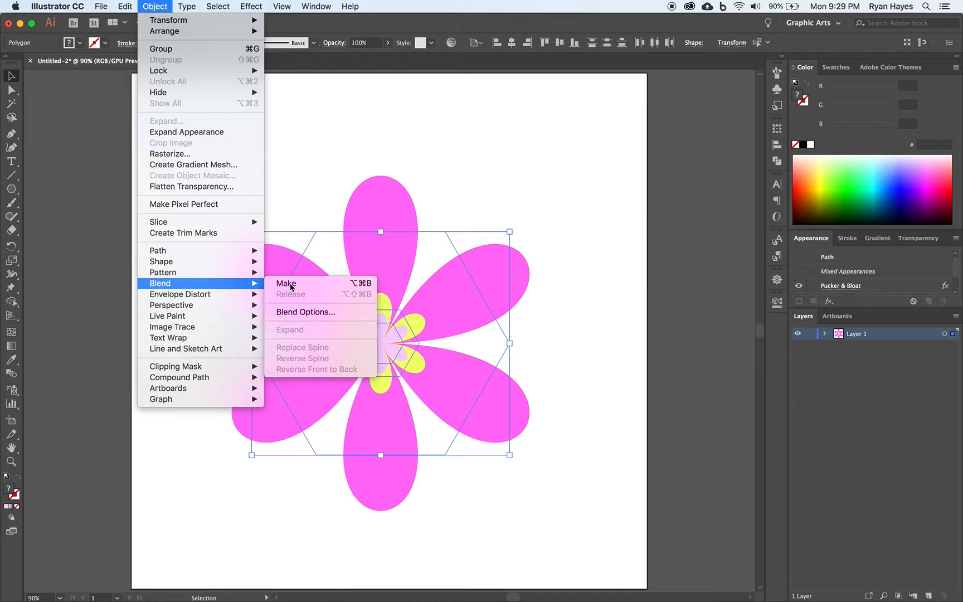
{"action": "left_click", "coordinate": [285, 283]}
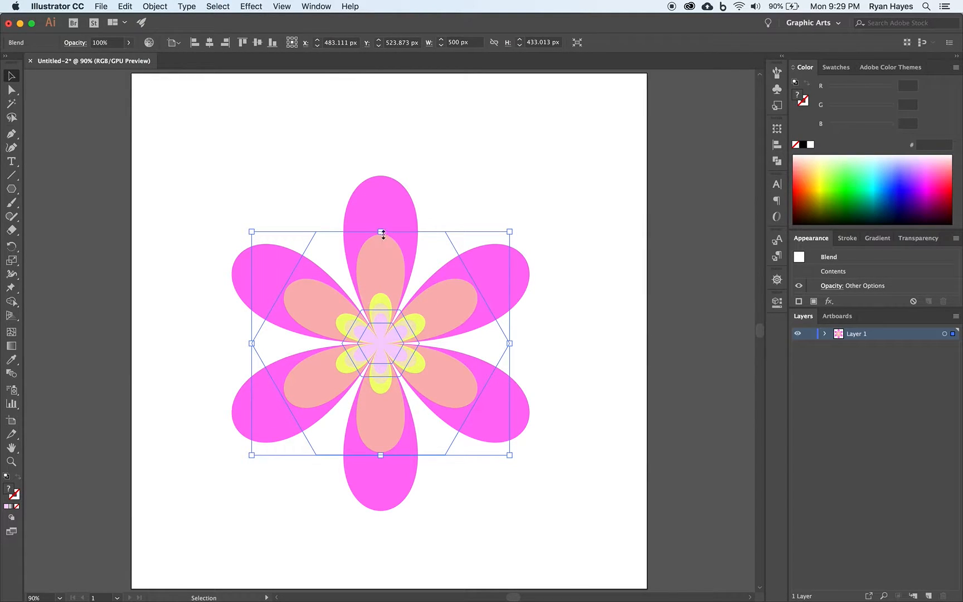
{"action": "mouse_move", "coordinate": [382, 372]}
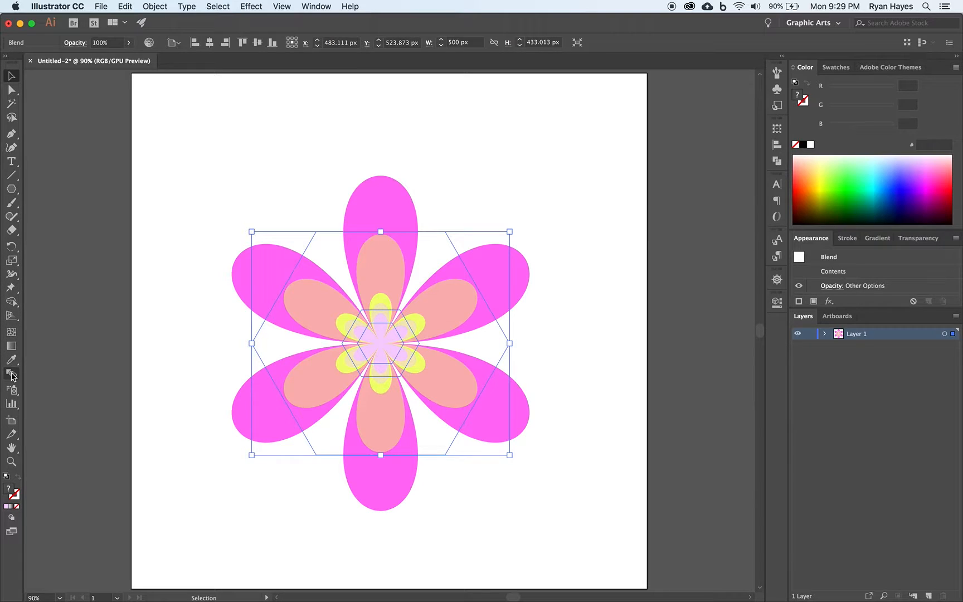
{"action": "mouse_move", "coordinate": [11, 375]}
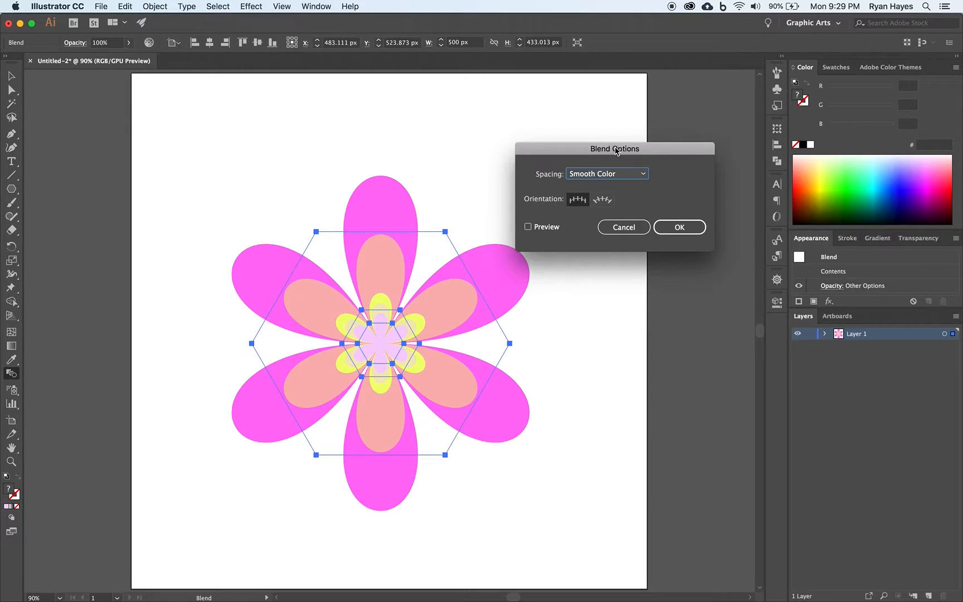
Set Blend Options to Specified Steps with 25 steps, previewing before applying.
{"action": "left_click_drag", "start_coordinate": [614, 148], "coordinate": [568, 84]}
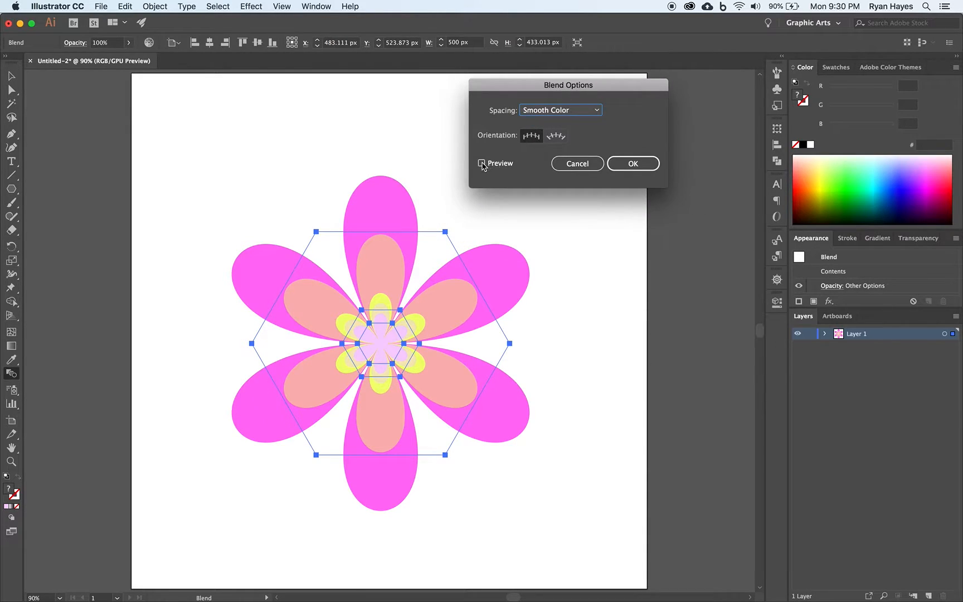
{"action": "left_click", "coordinate": [482, 163]}
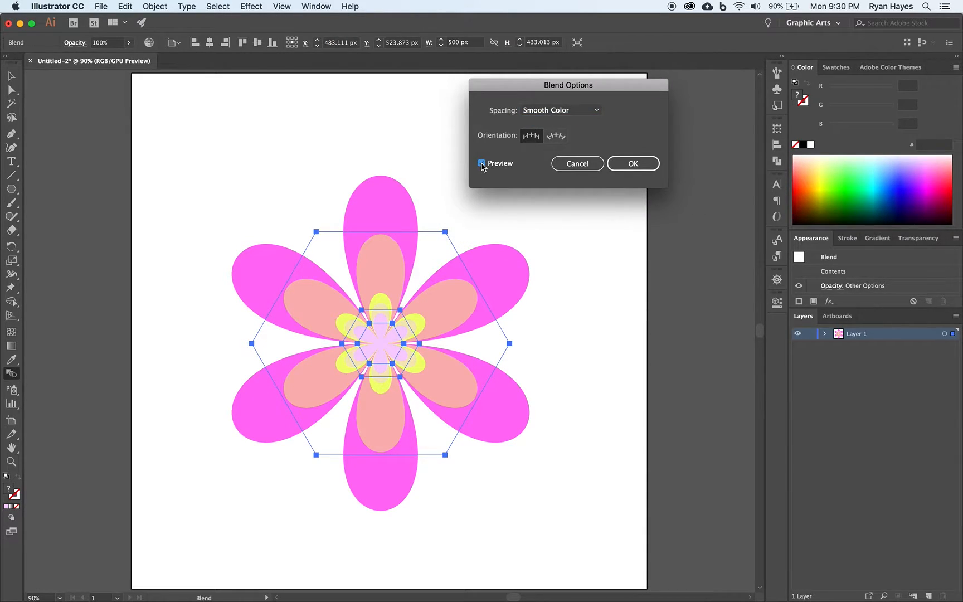
{"action": "left_click", "coordinate": [483, 163]}
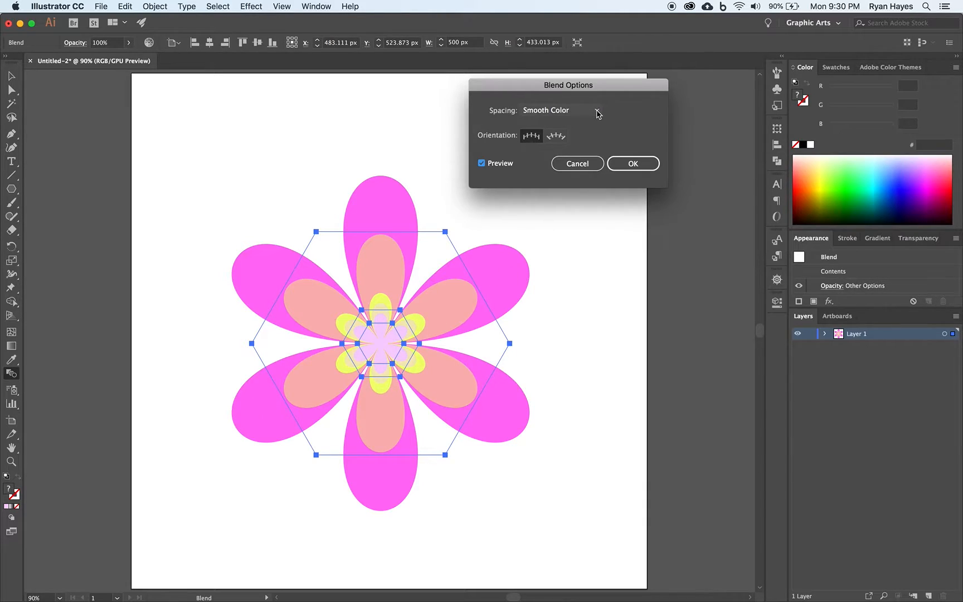
{"action": "left_click", "coordinate": [559, 110]}
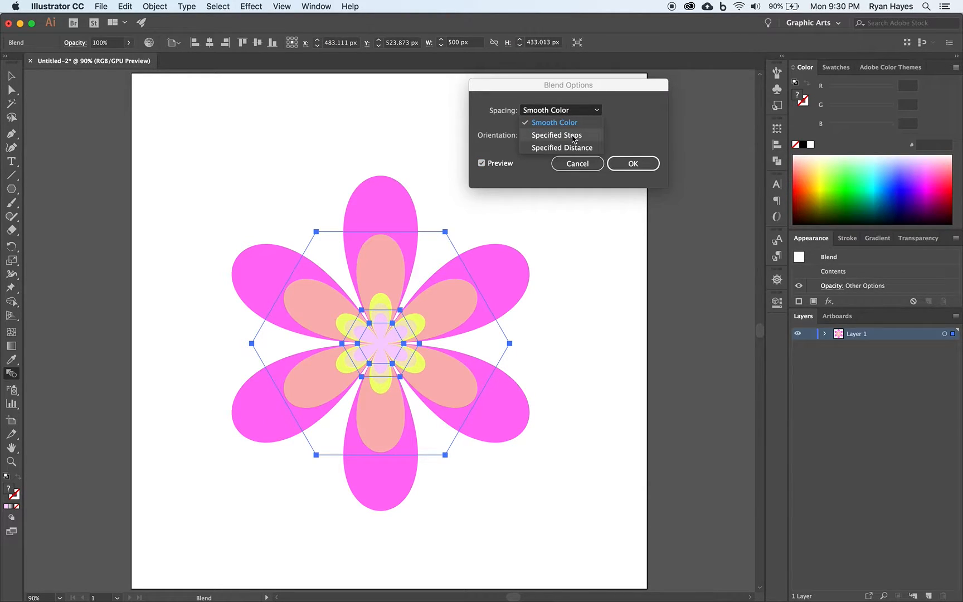
{"action": "left_click", "coordinate": [556, 135]}
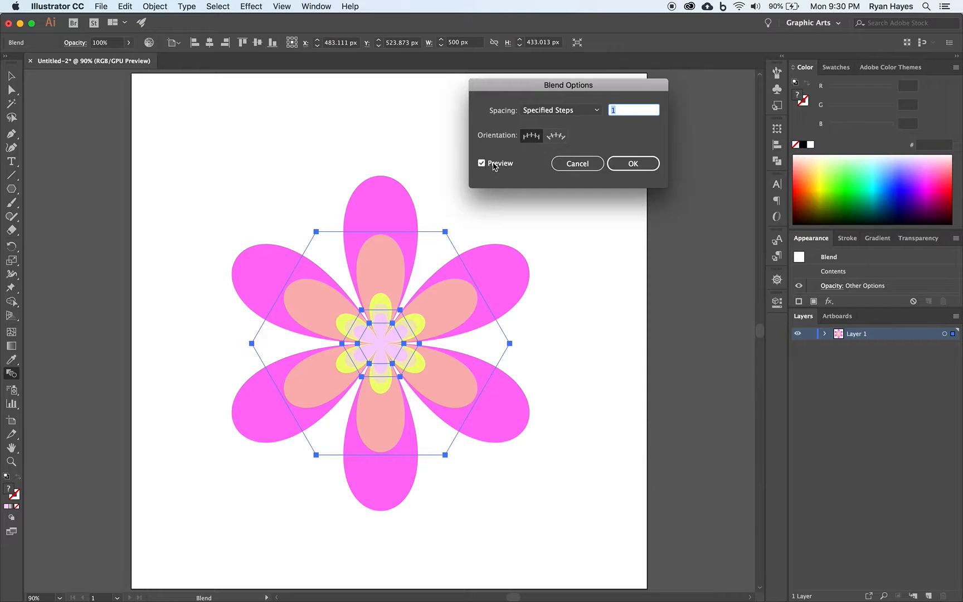
{"action": "type", "text": "2"}
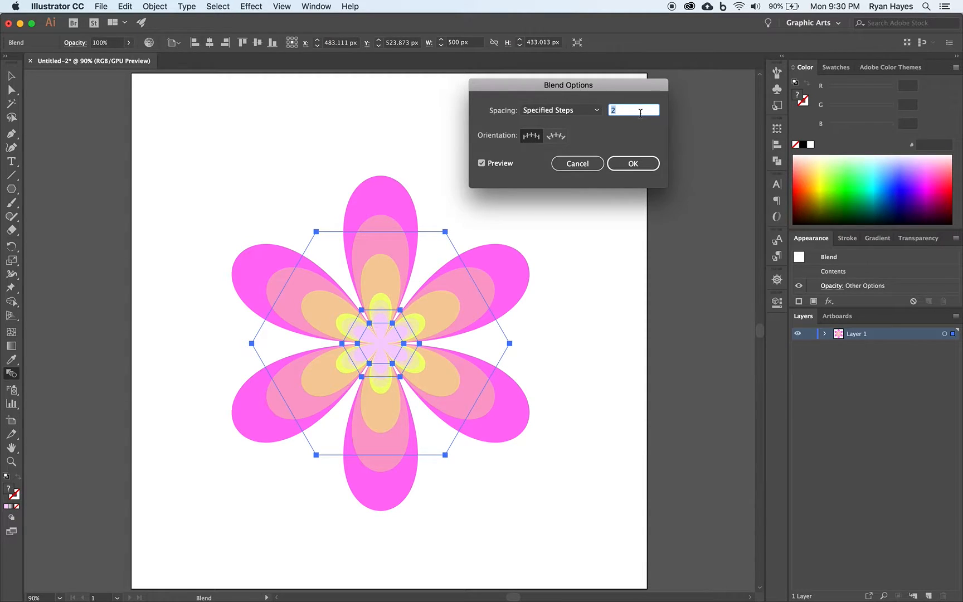
{"action": "type", "text": "5"}
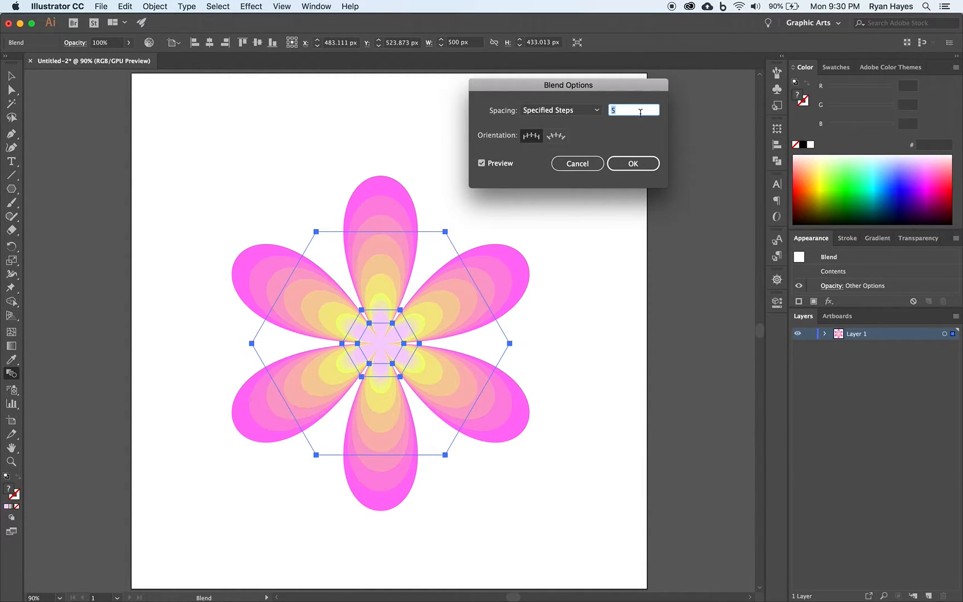
{"action": "type", "text": "7"}
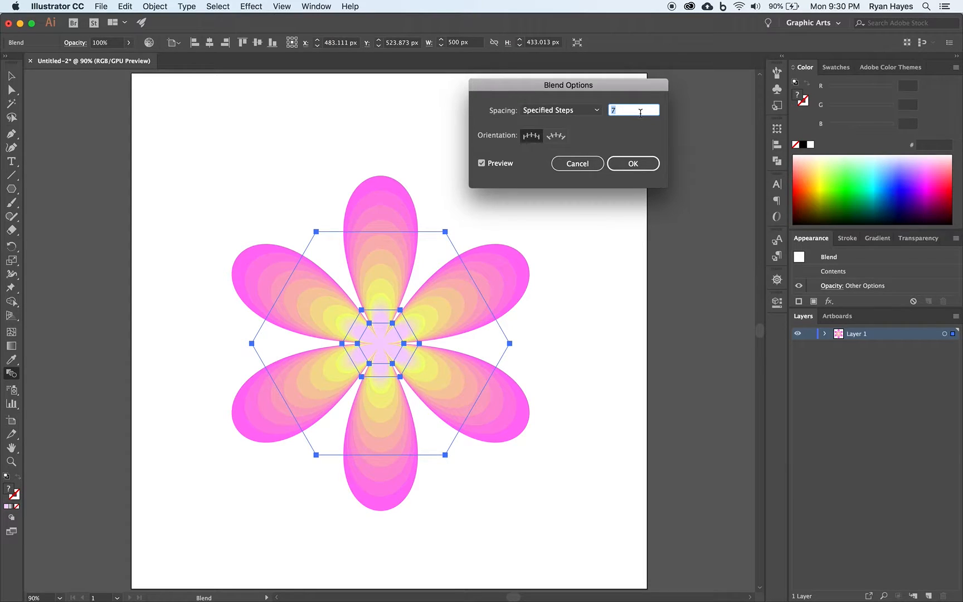
{"action": "type", "text": "11"}
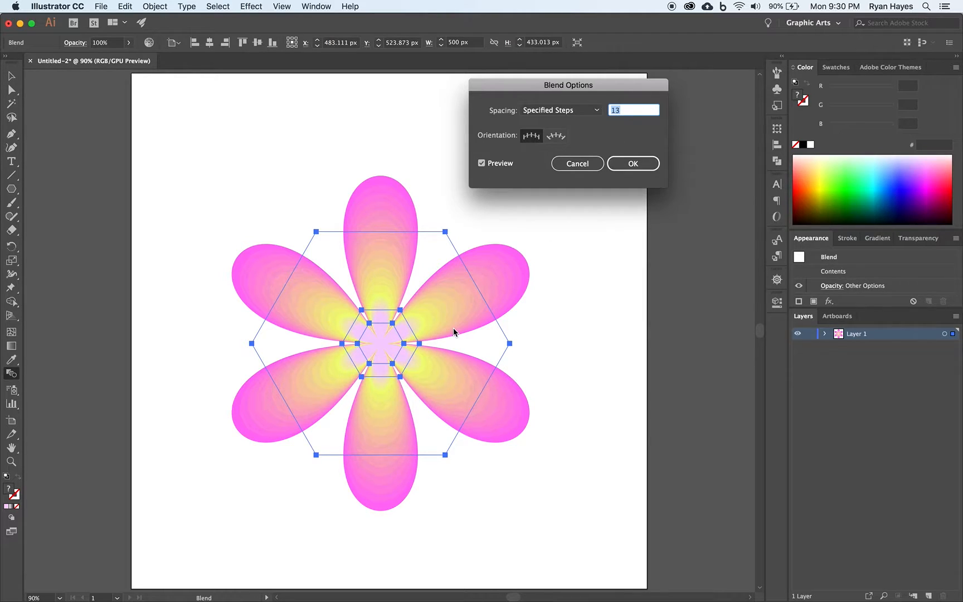
{"action": "type", "text": "19"}
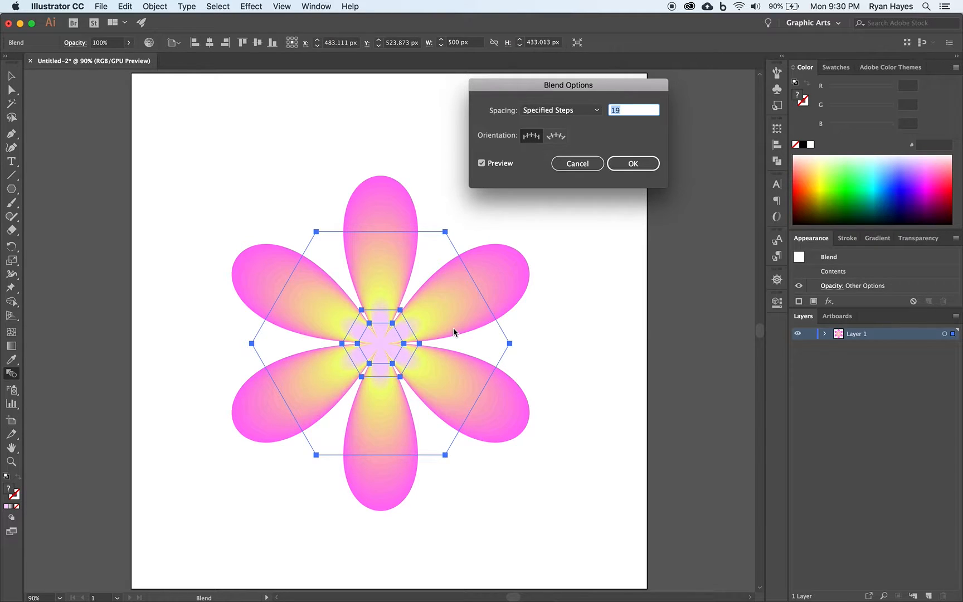
{"action": "type", "text": "22"}
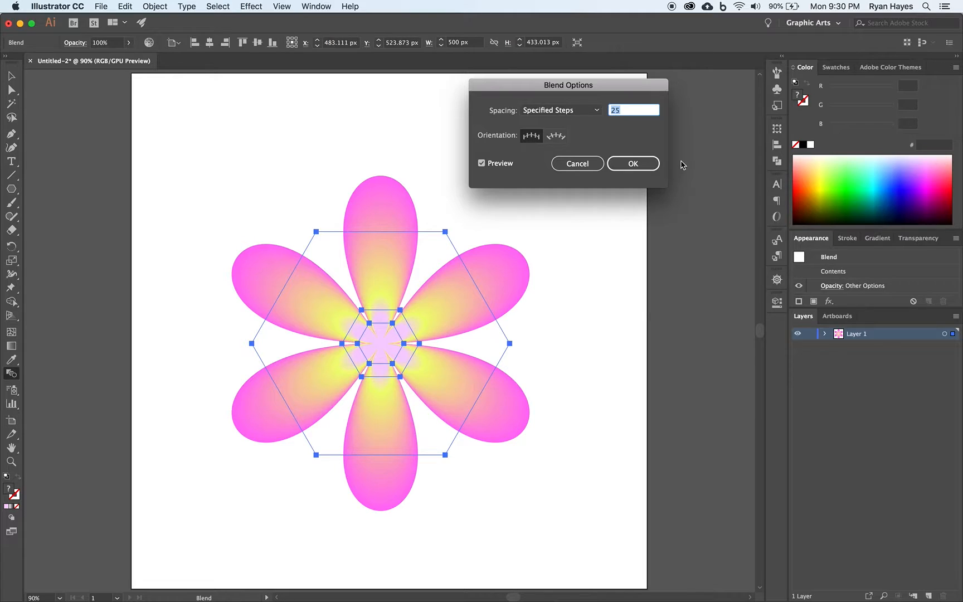
{"action": "left_click", "coordinate": [633, 164]}
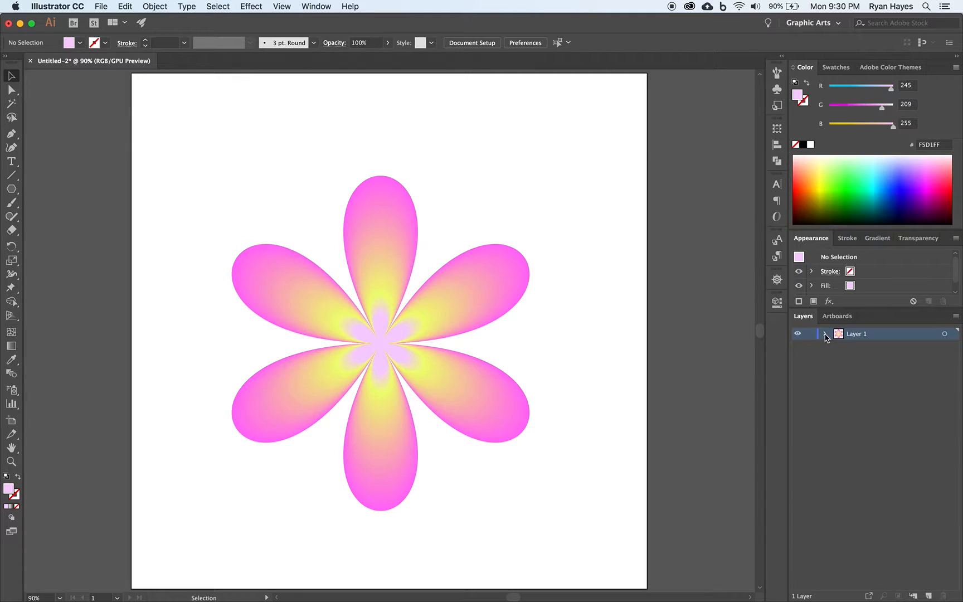
{"action": "left_click", "coordinate": [825, 333]}
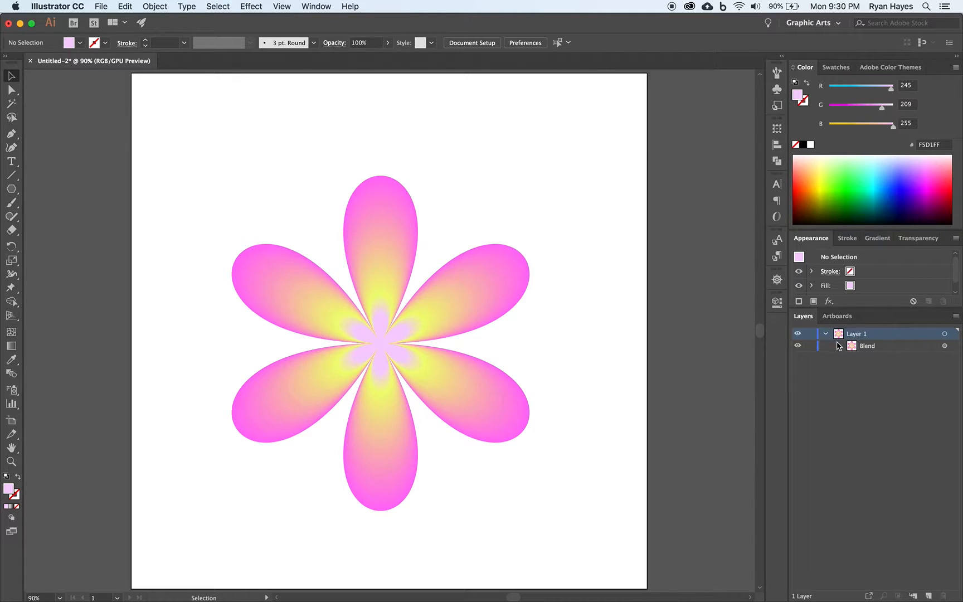
{"action": "left_click", "coordinate": [839, 346]}
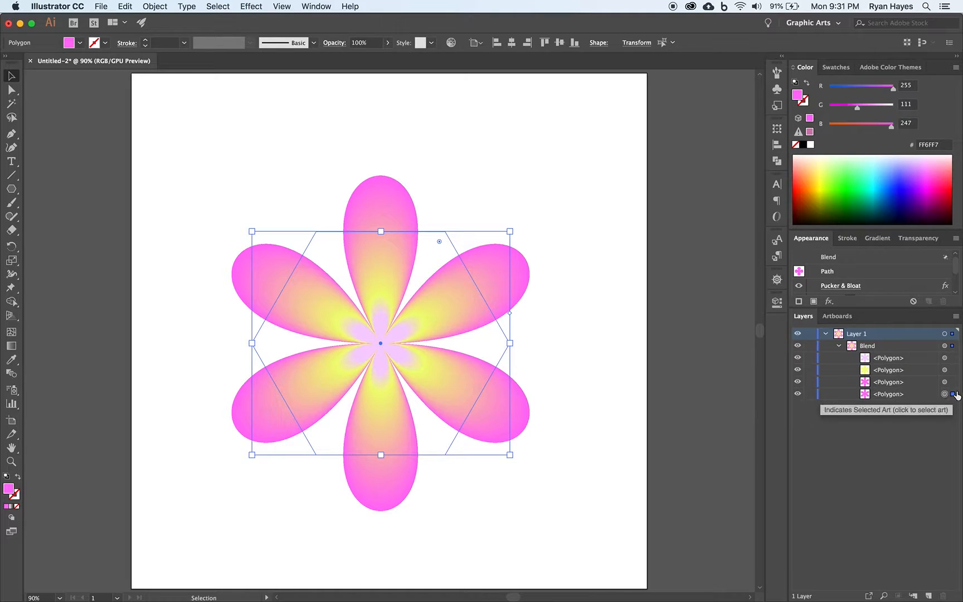
{"action": "mouse_move", "coordinate": [490, 453]}
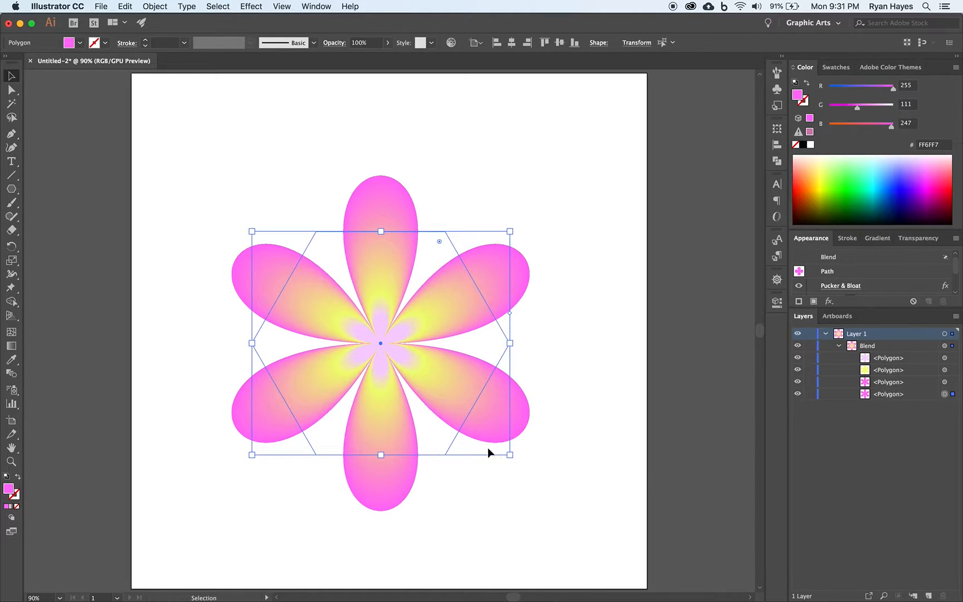
{"action": "mouse_move", "coordinate": [553, 434]}
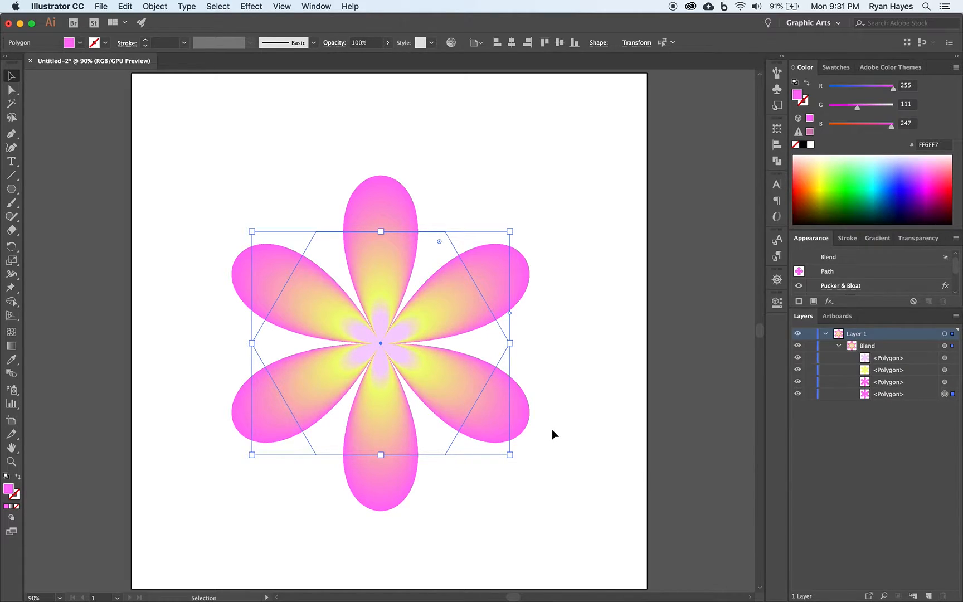
{"action": "mouse_move", "coordinate": [676, 325]}
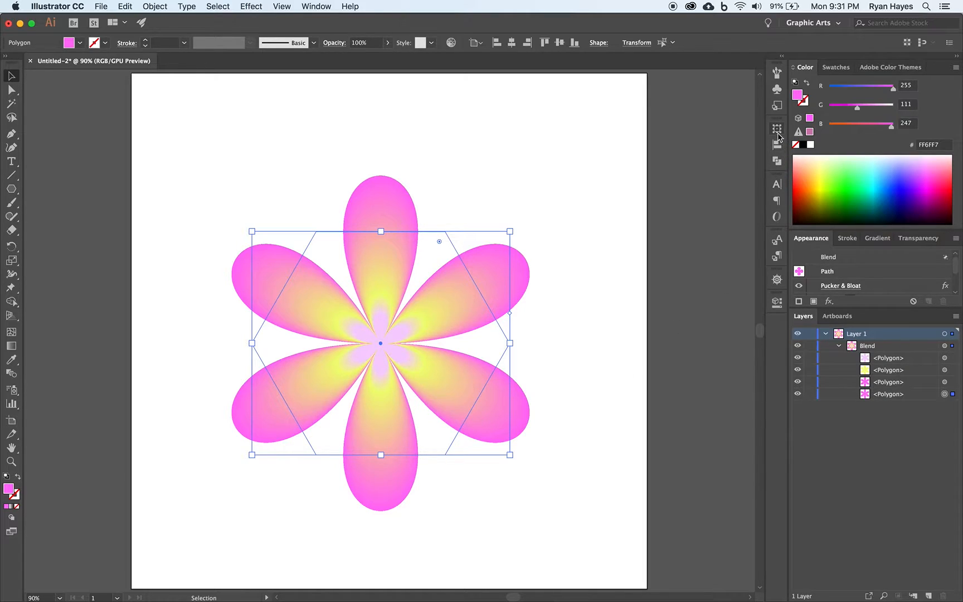
{"action": "mouse_move", "coordinate": [776, 129]}
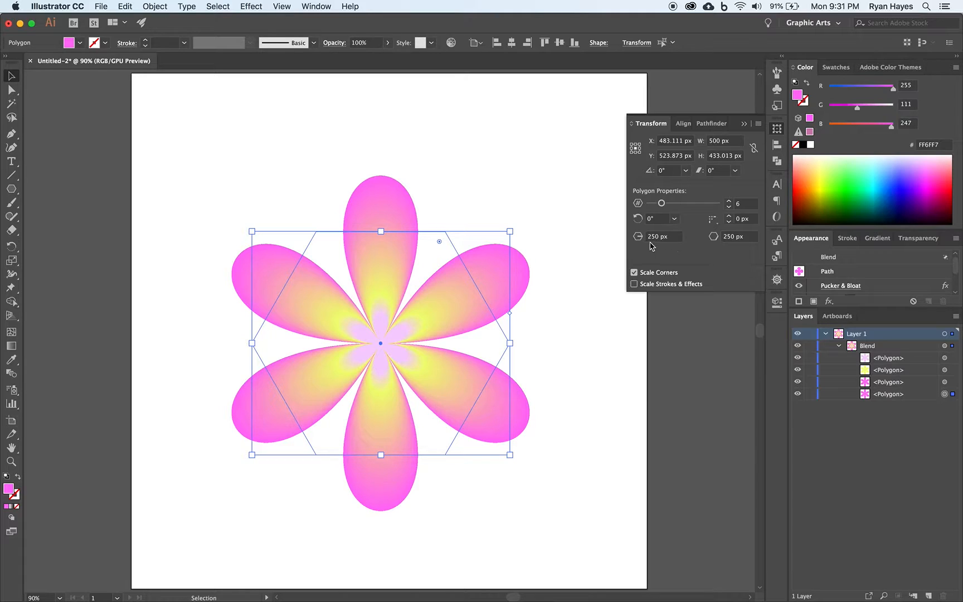
{"action": "mouse_move", "coordinate": [639, 238]}
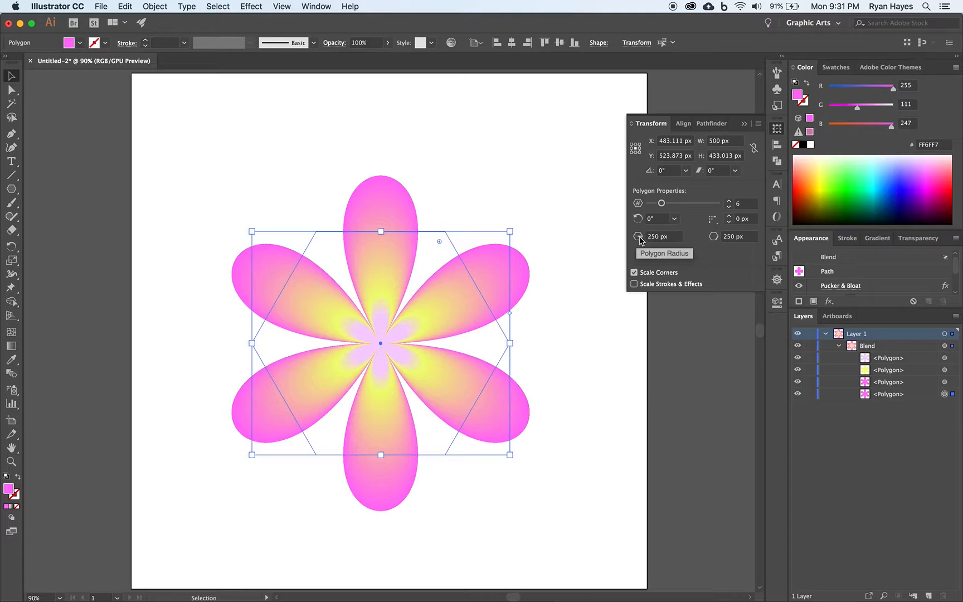
Change the outer pink polygon's radius to 300 px, then to 400 px.
{"action": "left_click", "coordinate": [661, 237]}
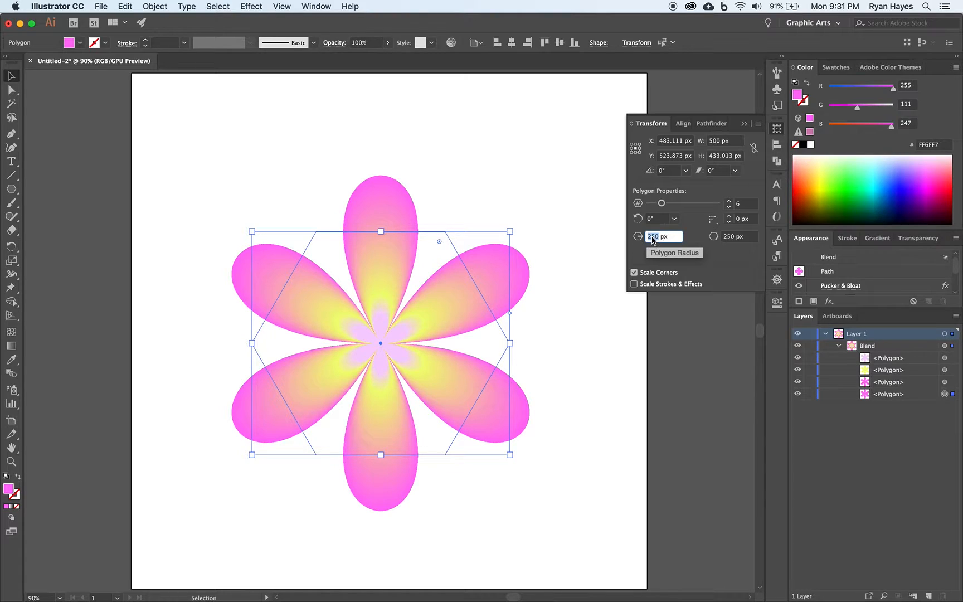
{"action": "type", "text": "300"}
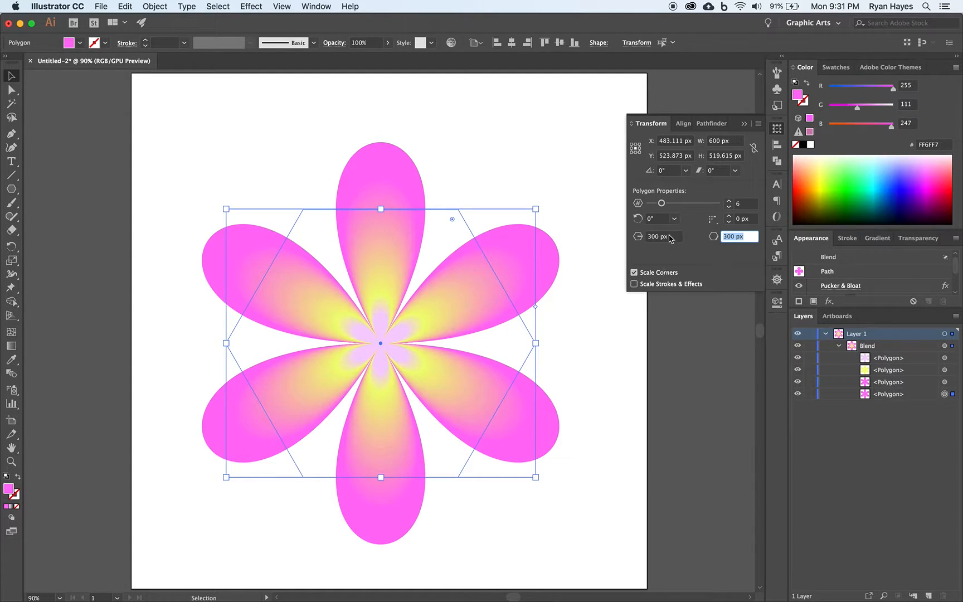
{"action": "left_click", "coordinate": [657, 237]}
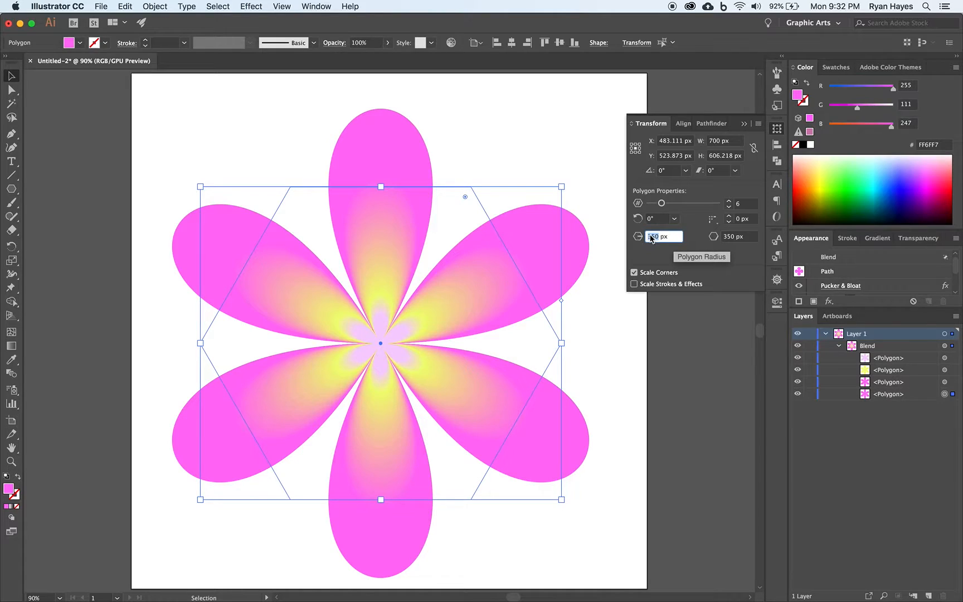
{"action": "type", "text": "400"}
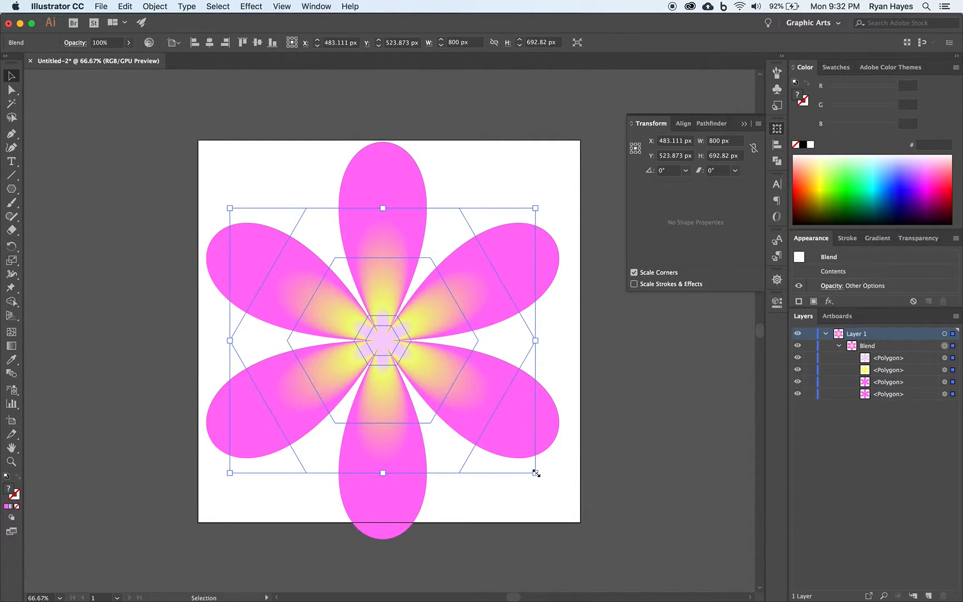
Drag the blend's corner handle inward to fit the artboard, then deselect.
{"action": "left_click_drag", "start_coordinate": [535, 473], "coordinate": [530, 469]}
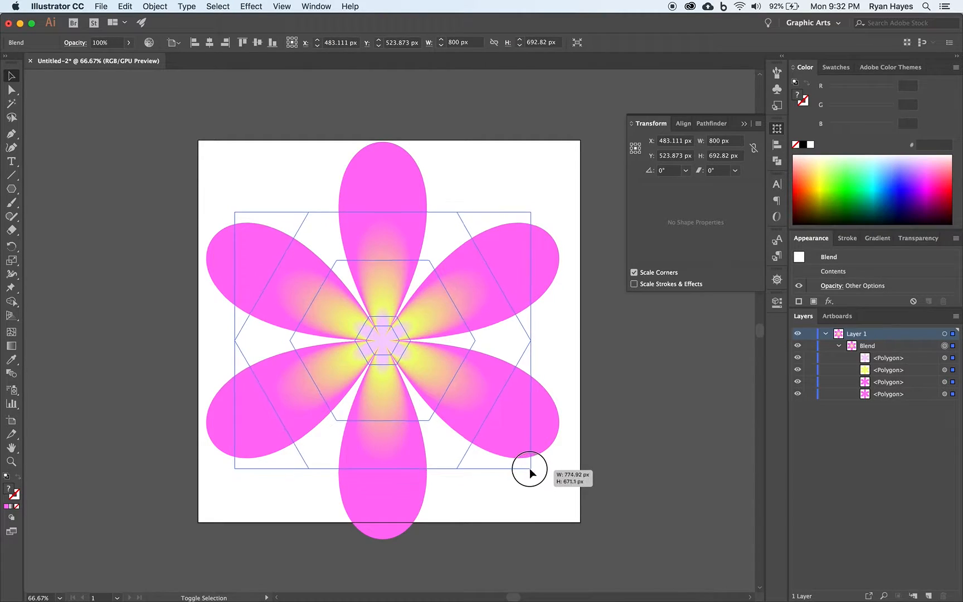
{"action": "left_click_drag", "start_coordinate": [529, 468], "coordinate": [494, 438]}
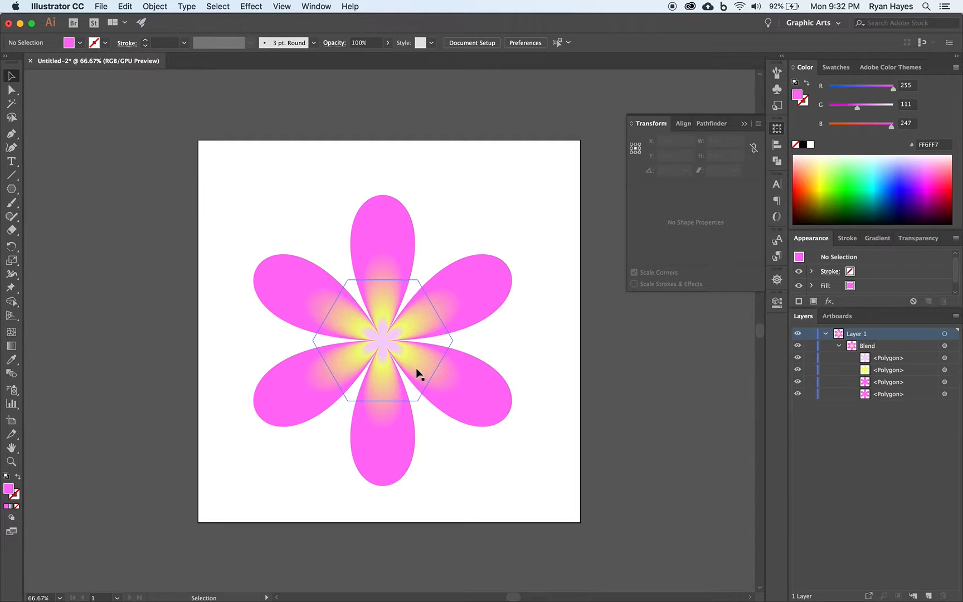
{"action": "left_click", "coordinate": [161, 324]}
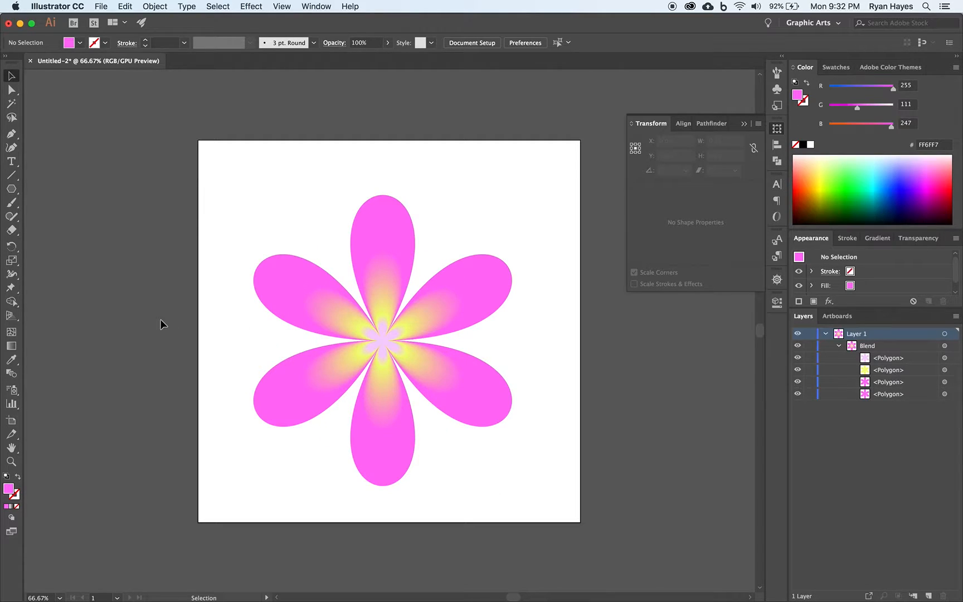
{"action": "mouse_move", "coordinate": [169, 323]}
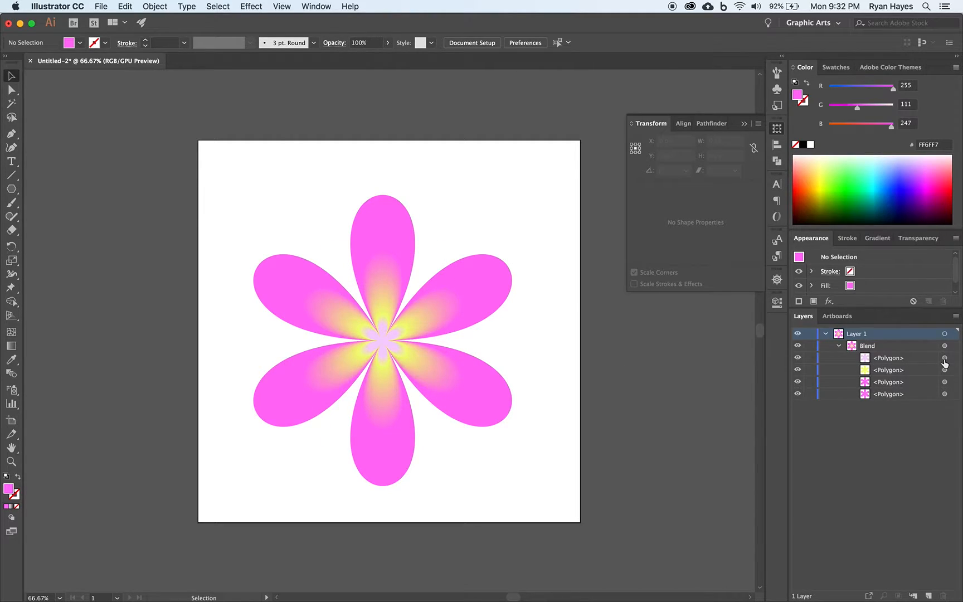
Raise the centre polygon's sides to 10, then select the outer pink polygon.
{"action": "left_click", "coordinate": [887, 357]}
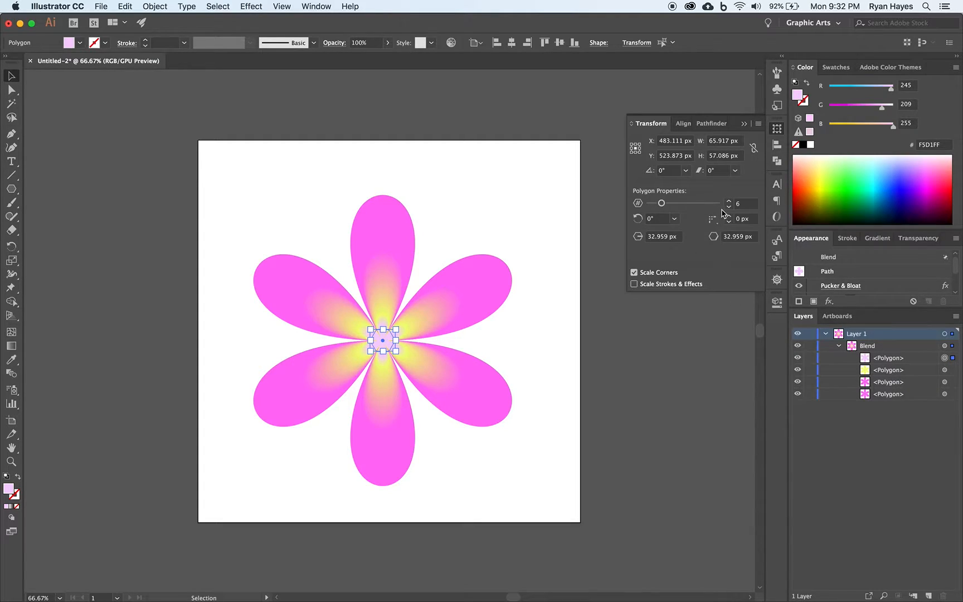
{"action": "left_click", "coordinate": [729, 201]}
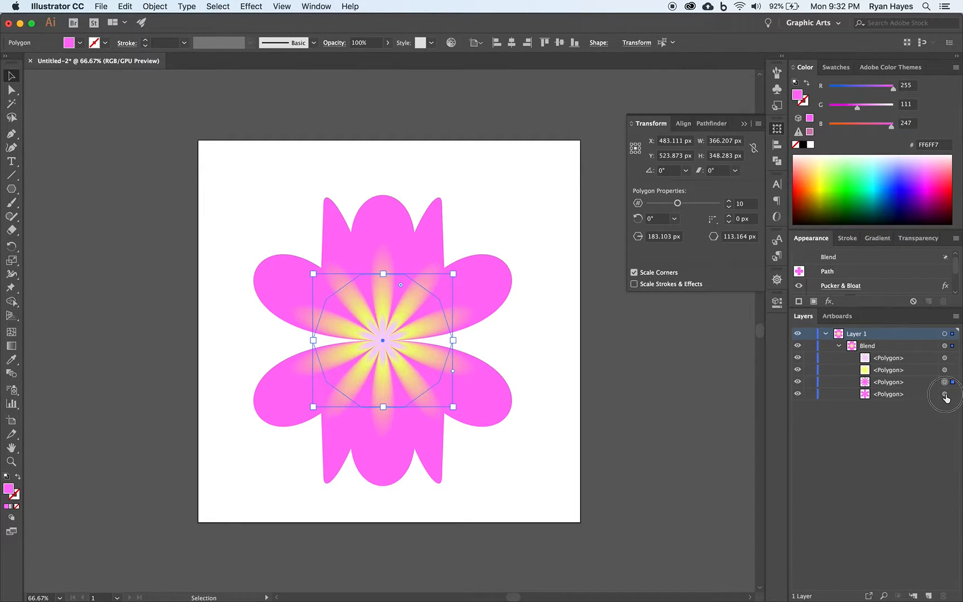
{"action": "left_click", "coordinate": [729, 206]}
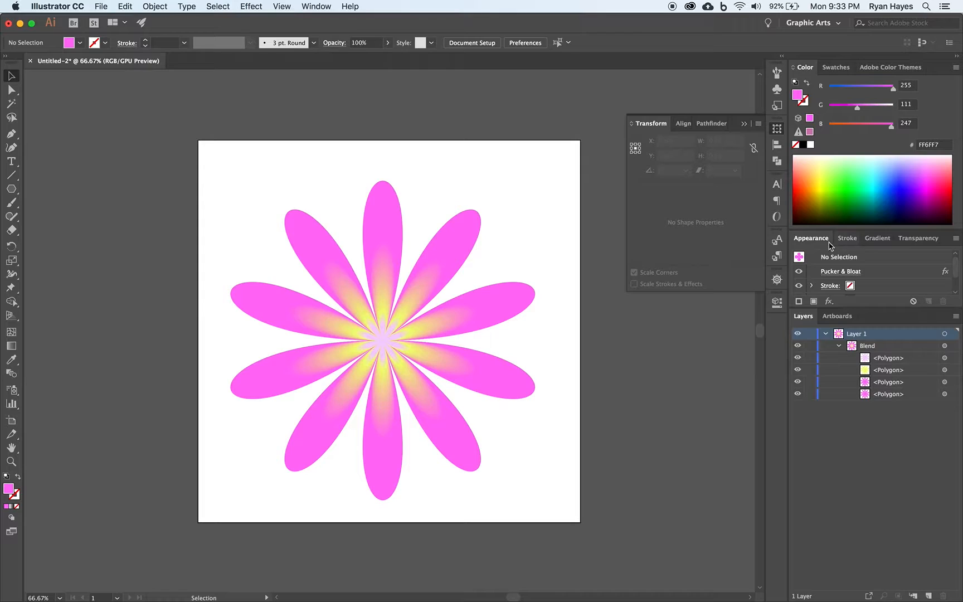
{"action": "mouse_move", "coordinate": [850, 271]}
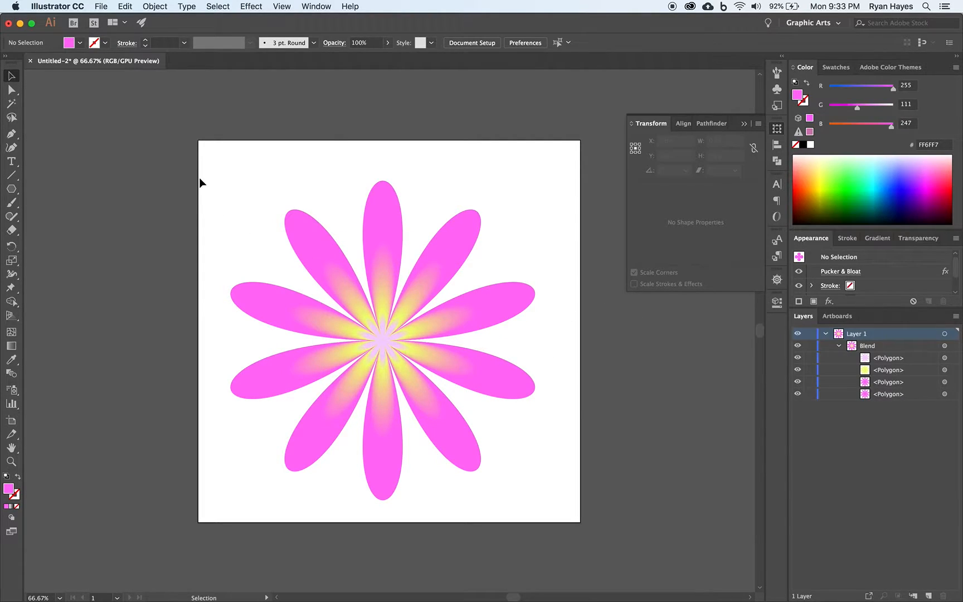
{"action": "left_click", "coordinate": [393, 341]}
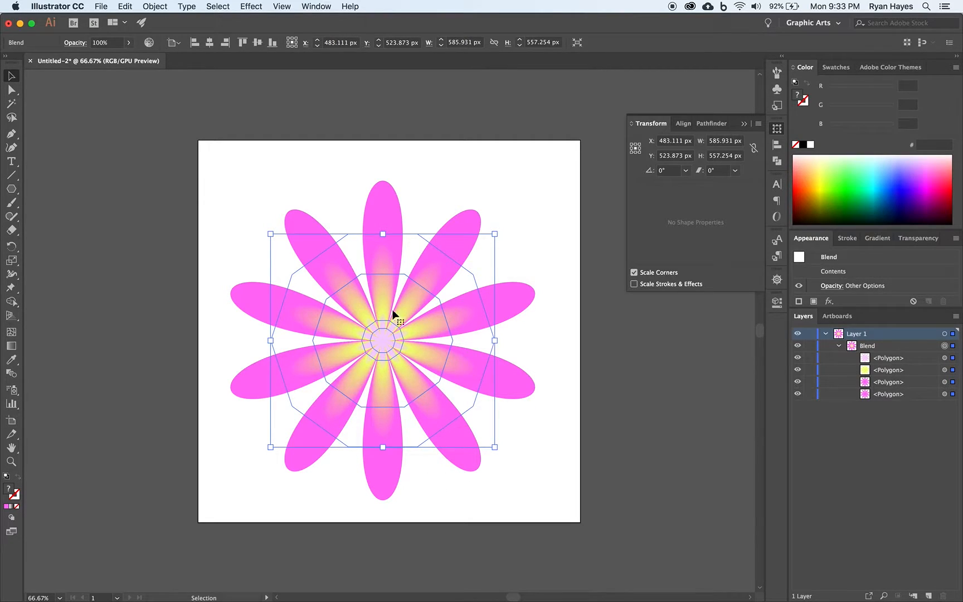
{"action": "mouse_move", "coordinate": [360, 458]}
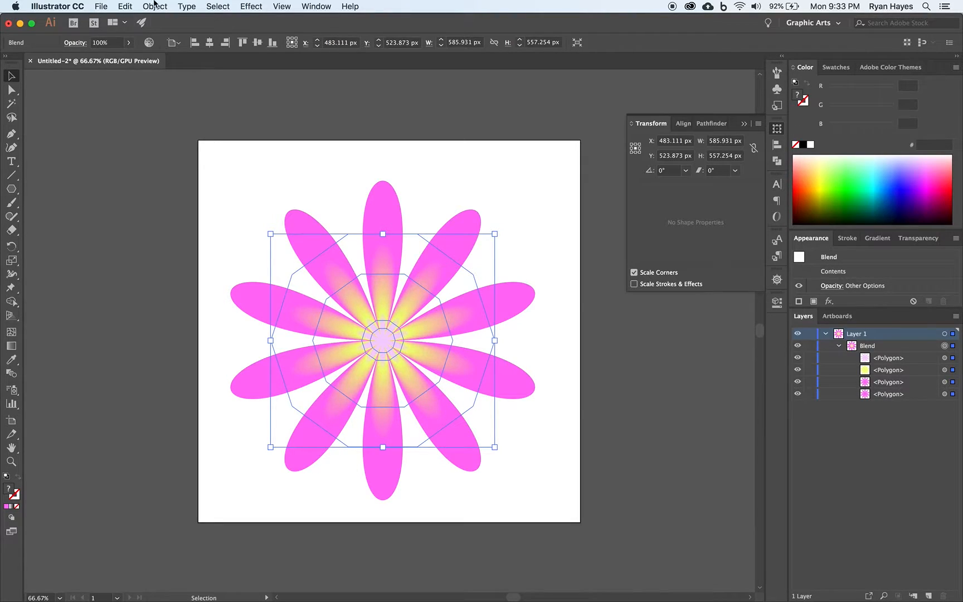
{"action": "left_click", "coordinate": [155, 7]}
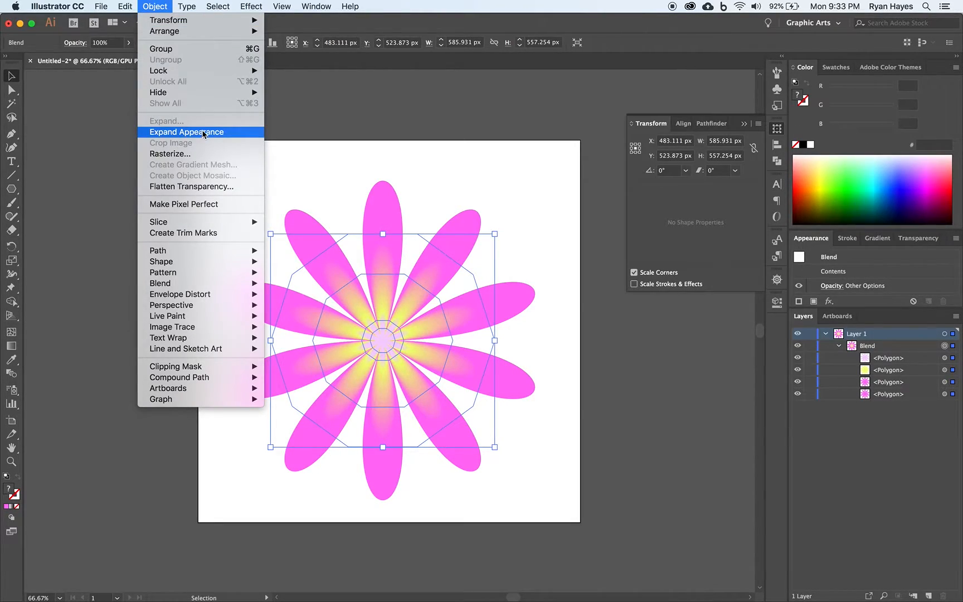
{"action": "left_click", "coordinate": [186, 132]}
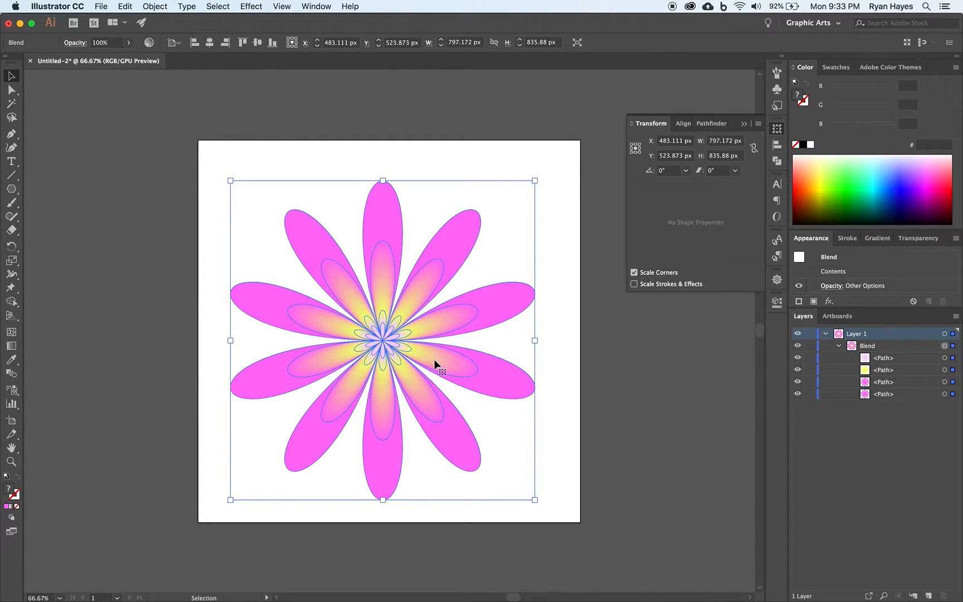
{"action": "mouse_move", "coordinate": [208, 416]}
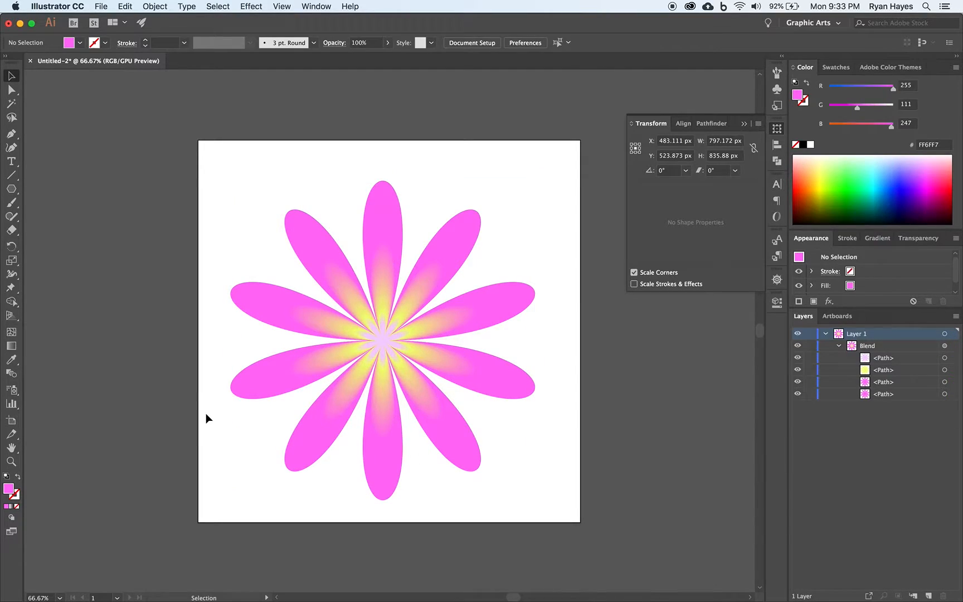
{"action": "left_click", "coordinate": [207, 419]}
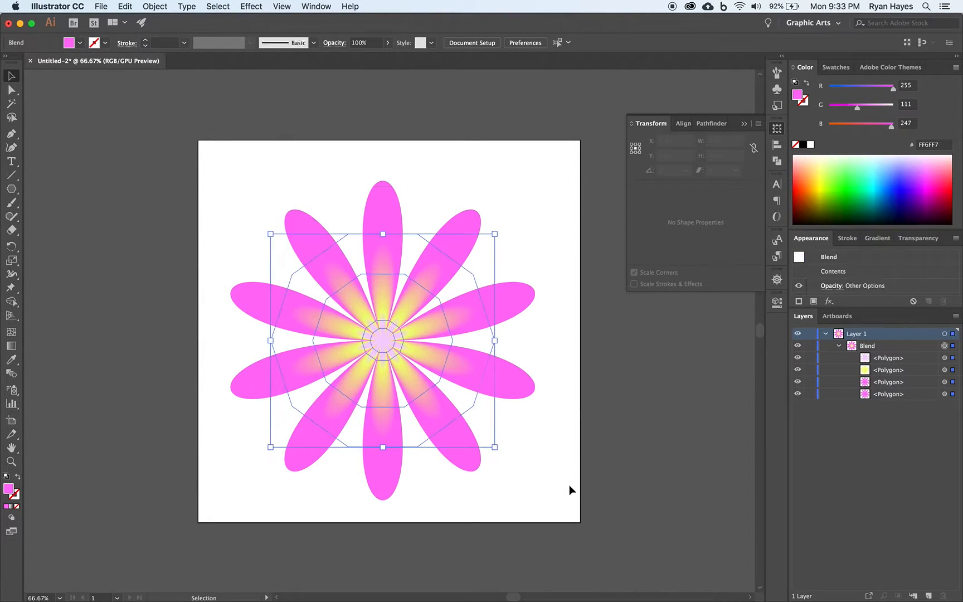
Duplicate the flower left of the artboard and expand the artboard flower's appearance.
{"action": "left_click", "coordinate": [386, 341]}
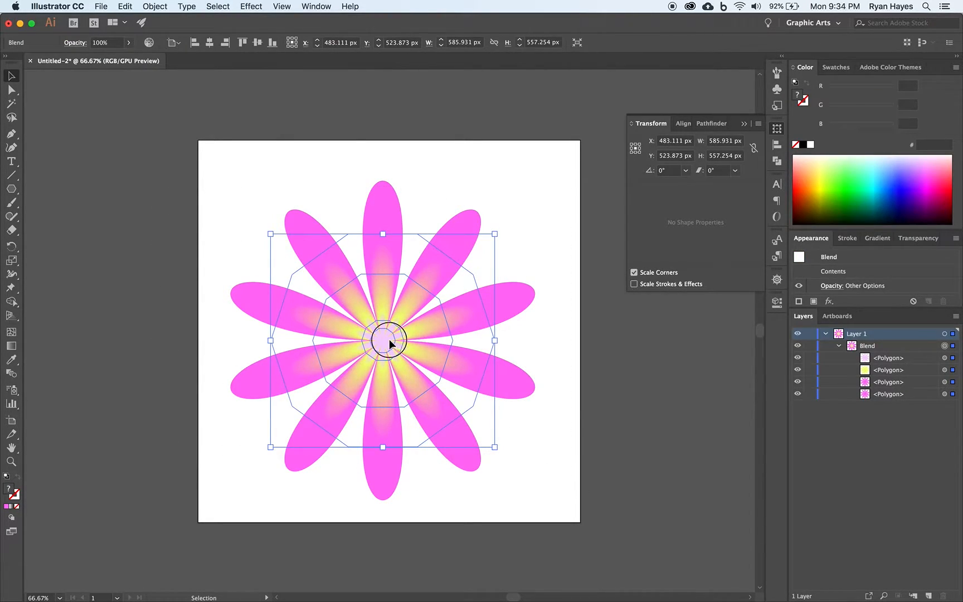
{"action": "left_click_drag", "start_coordinate": [384, 341], "coordinate": [120, 341]}
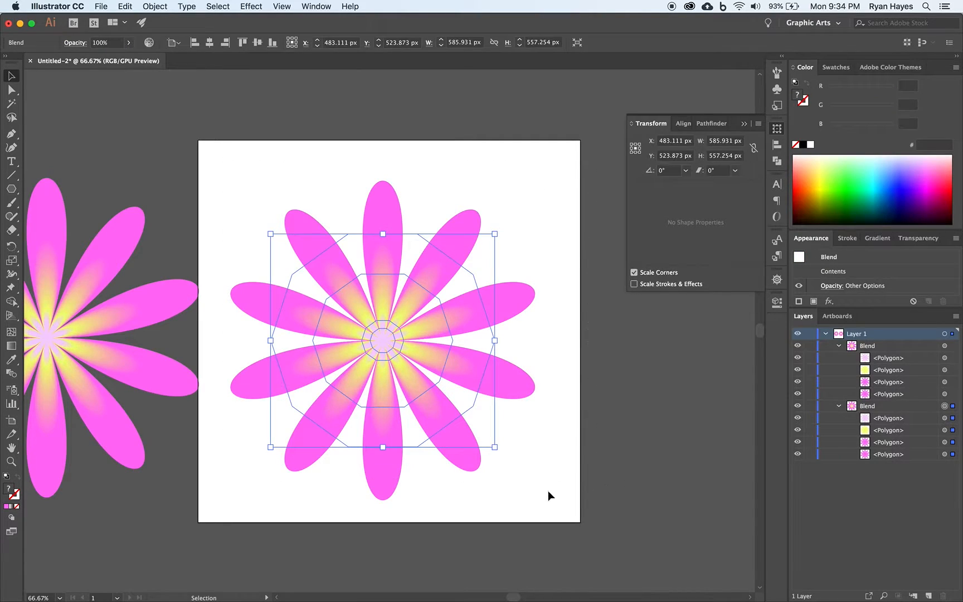
{"action": "mouse_move", "coordinate": [256, 270]}
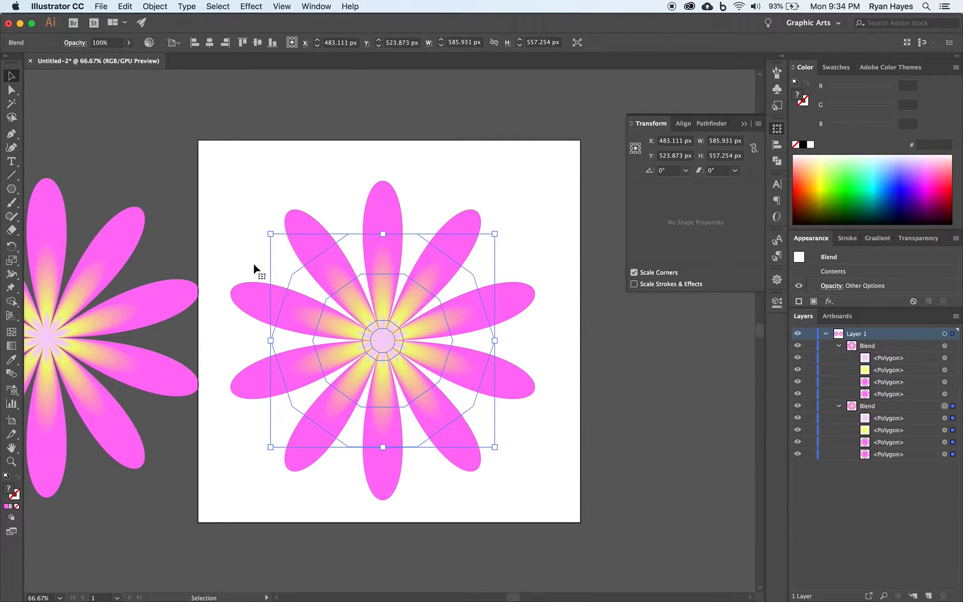
{"action": "left_click", "coordinate": [155, 6]}
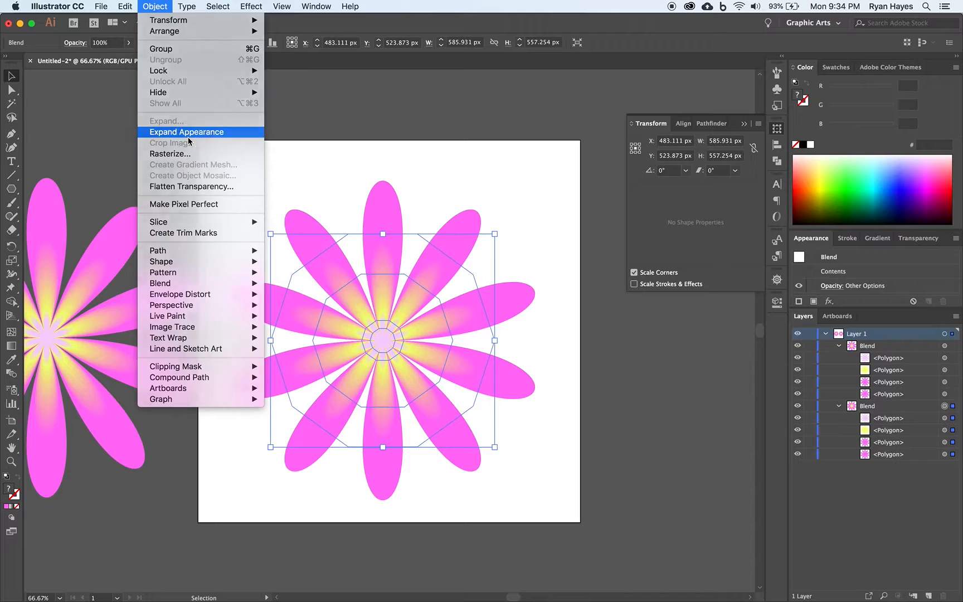
{"action": "left_click", "coordinate": [186, 131]}
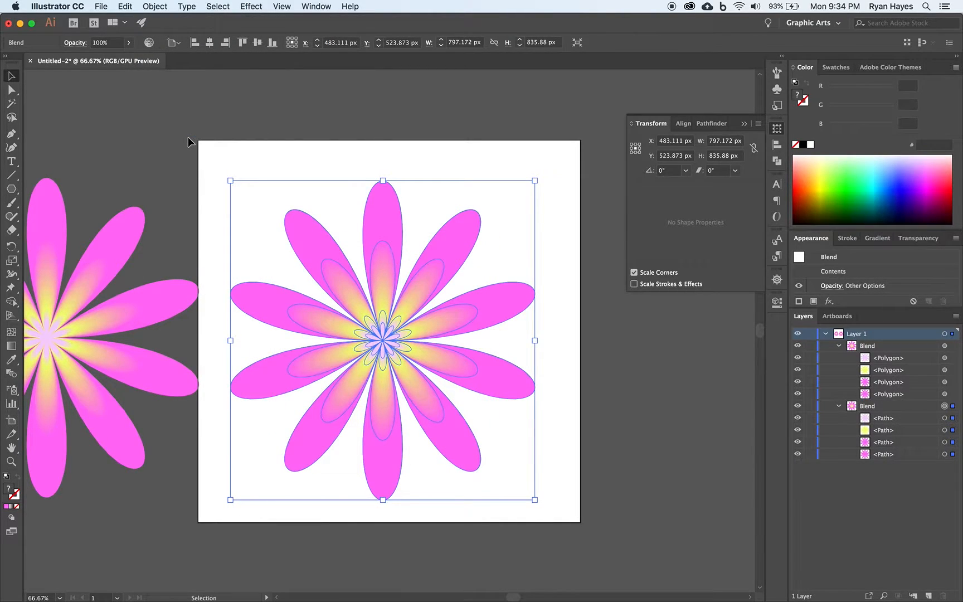
{"action": "mouse_move", "coordinate": [242, 207]}
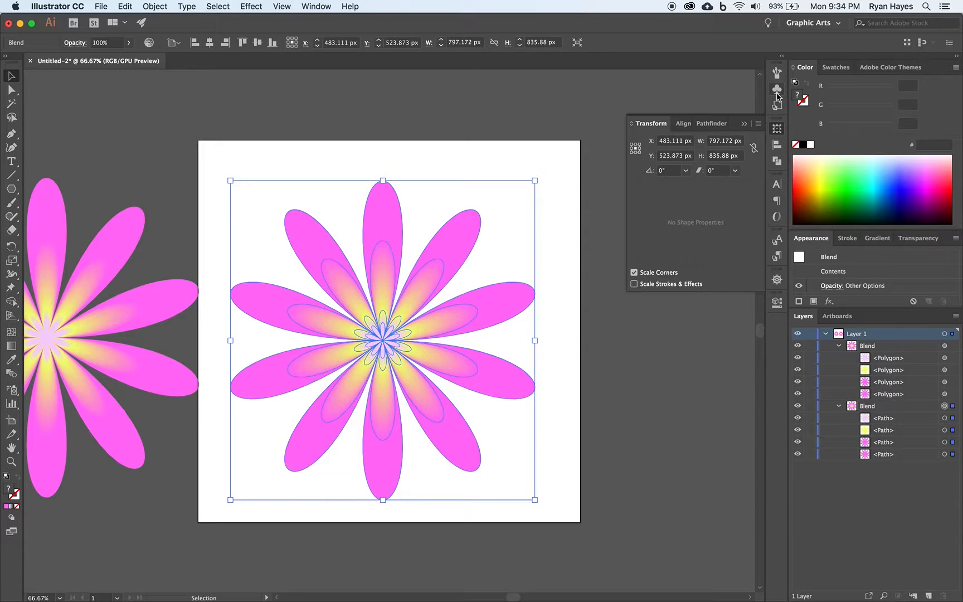
Open the Symbols panel from the panel dock.
{"action": "left_click", "coordinate": [777, 90]}
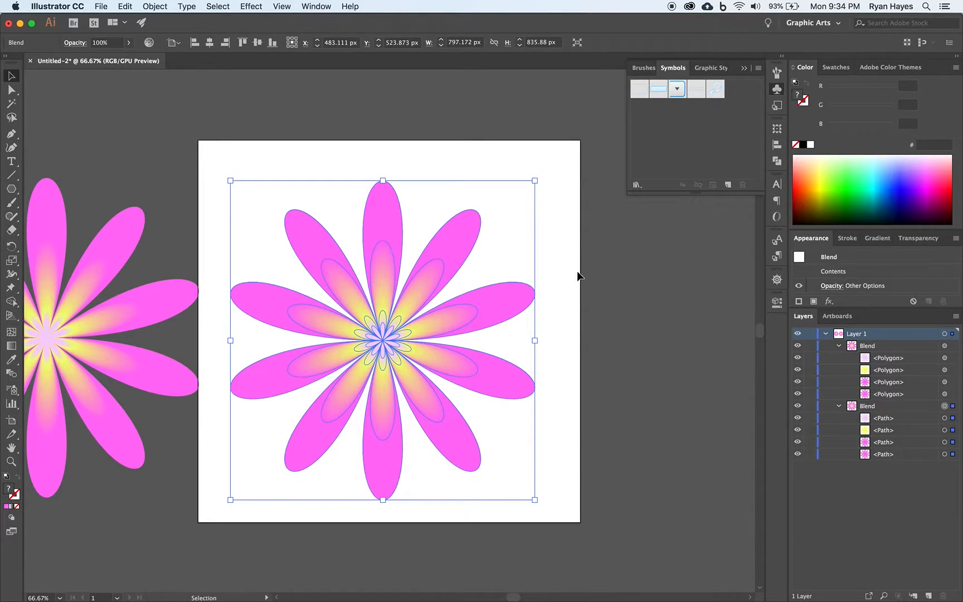
{"action": "mouse_move", "coordinate": [728, 185]}
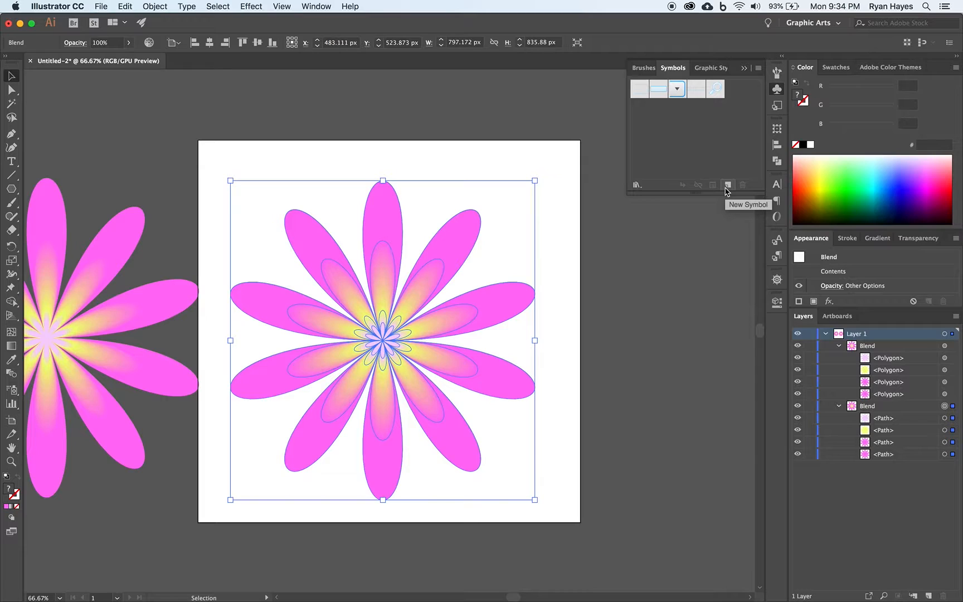